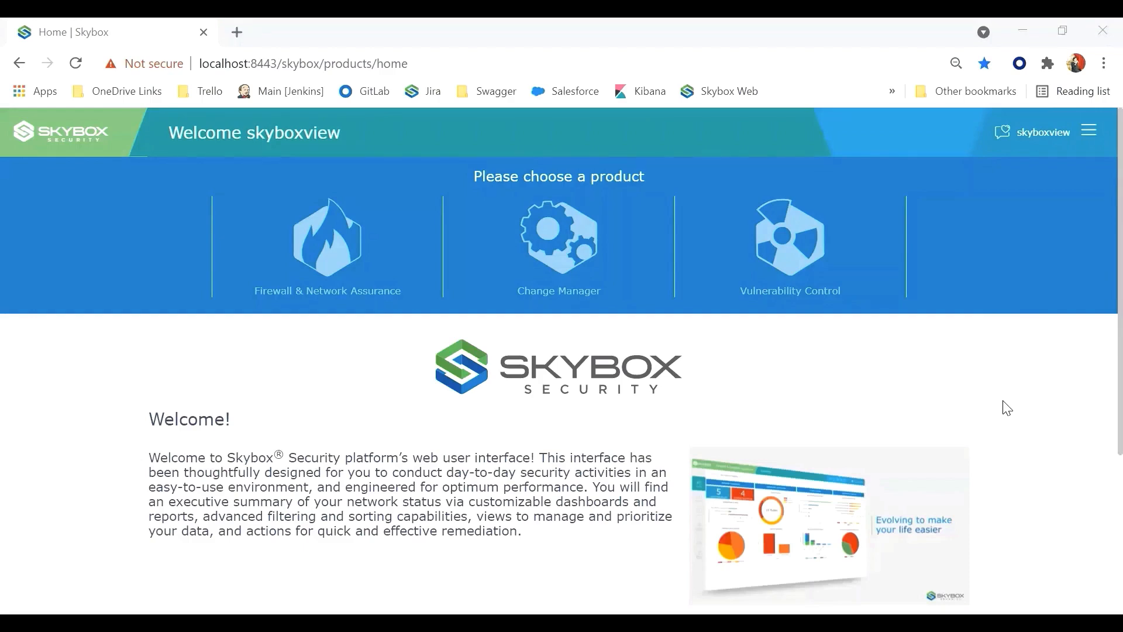
Step: Go to the Vulnerability Control product from the Skybox home page
{"action": "left_click", "coordinate": [791, 237]}
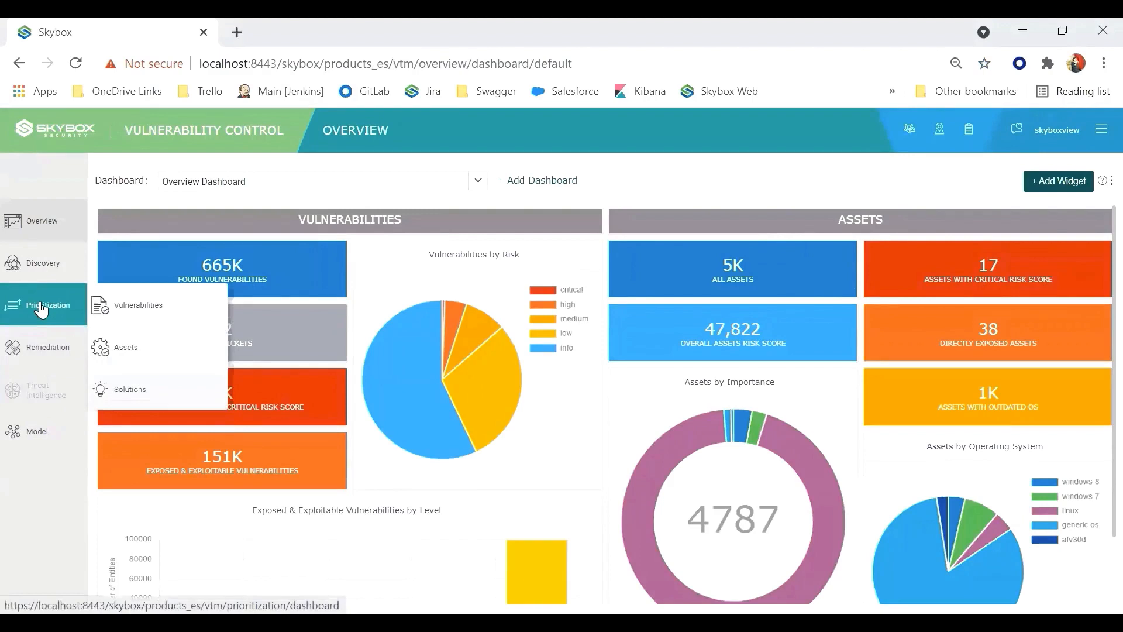
{"action": "mouse_move", "coordinate": [137, 304]}
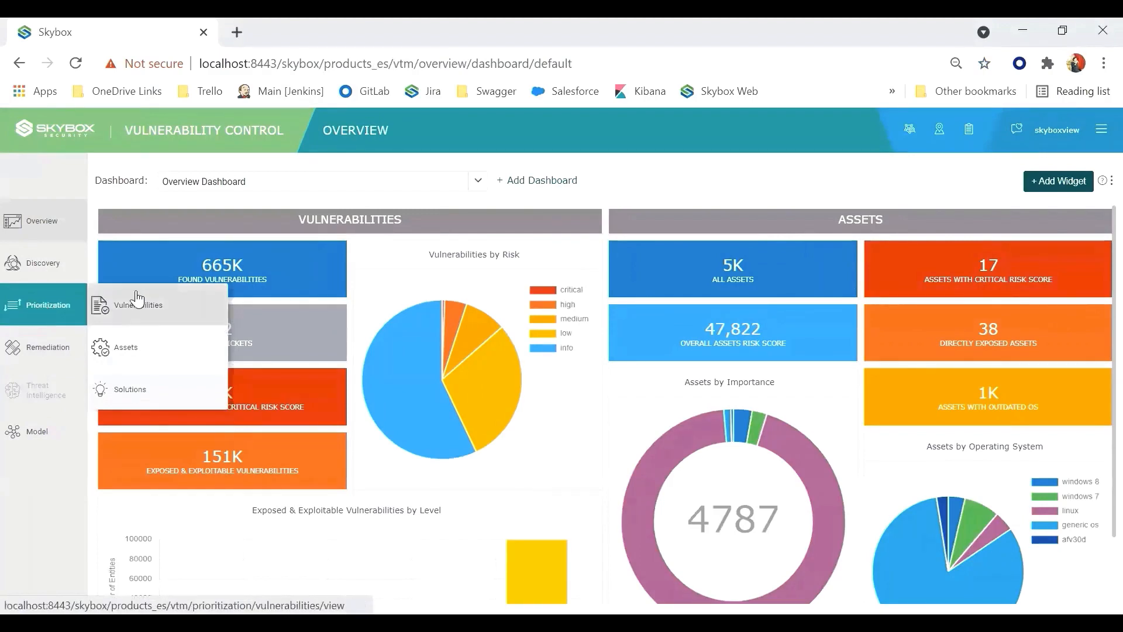
{"action": "mouse_move", "coordinate": [151, 395]}
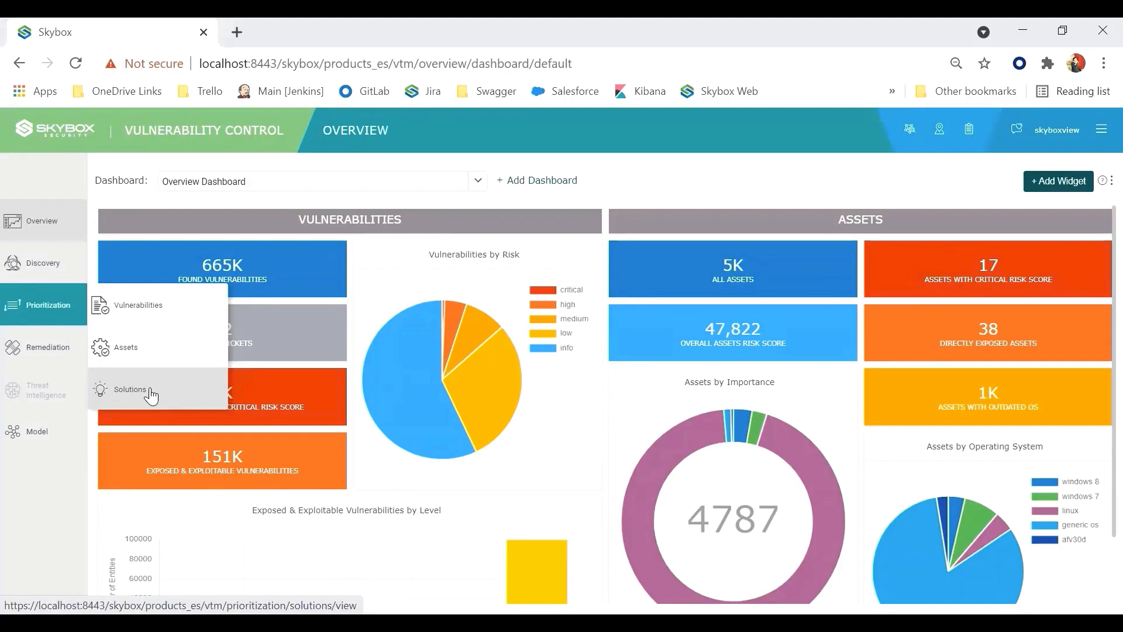
Step: Show the general '1. Solutions View' under Prioritization > Solutions and begin adding a new saved view
{"action": "left_click", "coordinate": [129, 388]}
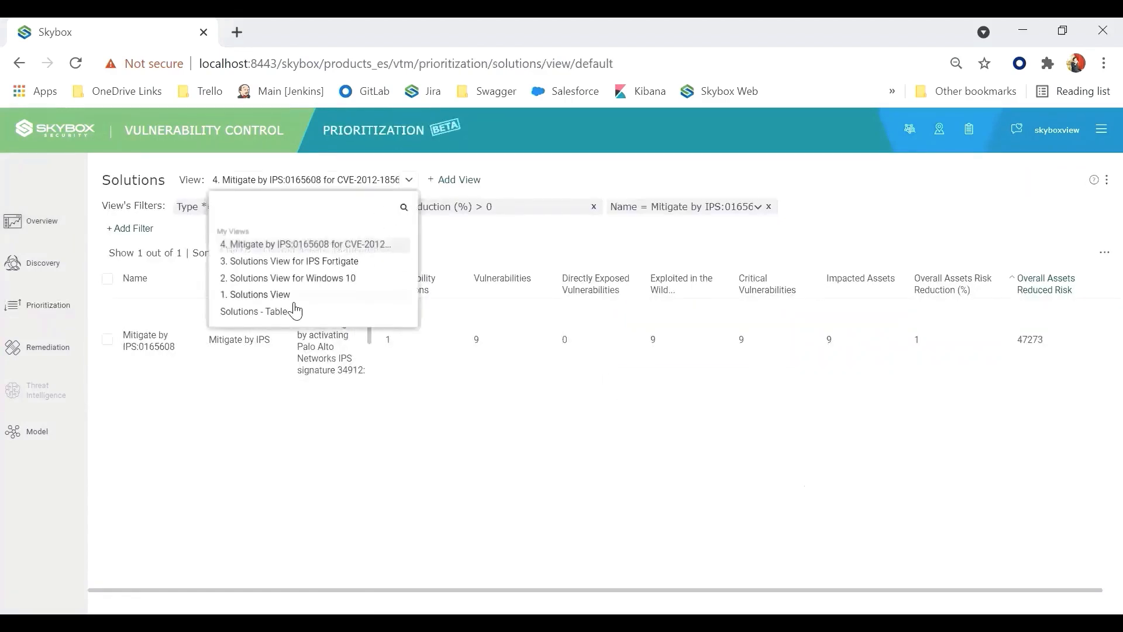
{"action": "left_click", "coordinate": [260, 294]}
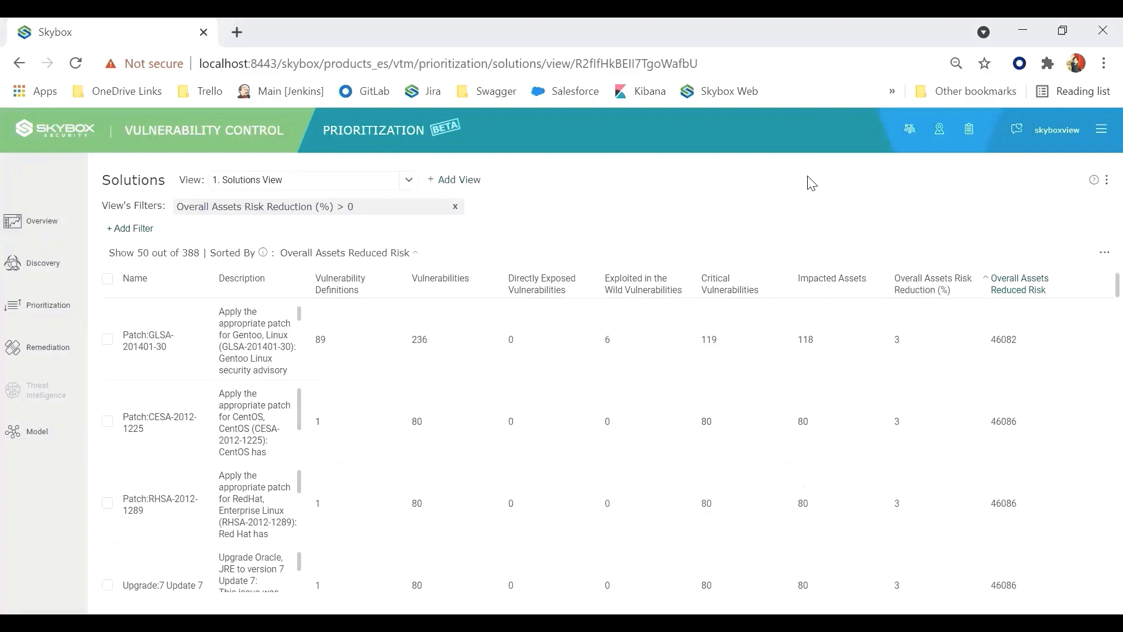
{"action": "mouse_move", "coordinate": [522, 198]}
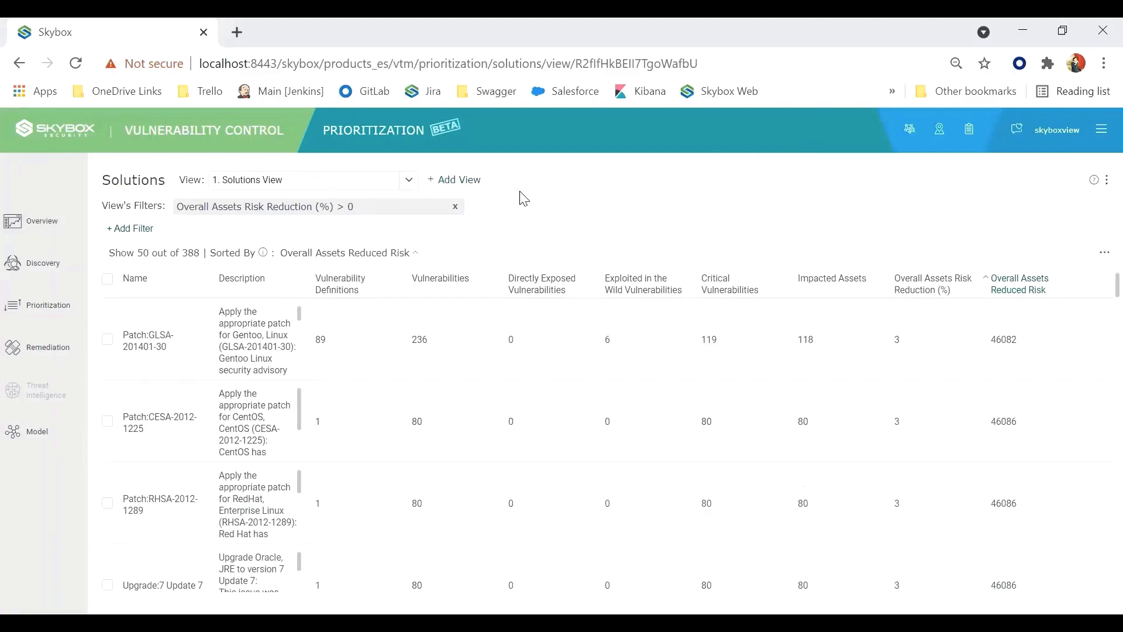
{"action": "left_click", "coordinate": [454, 179]}
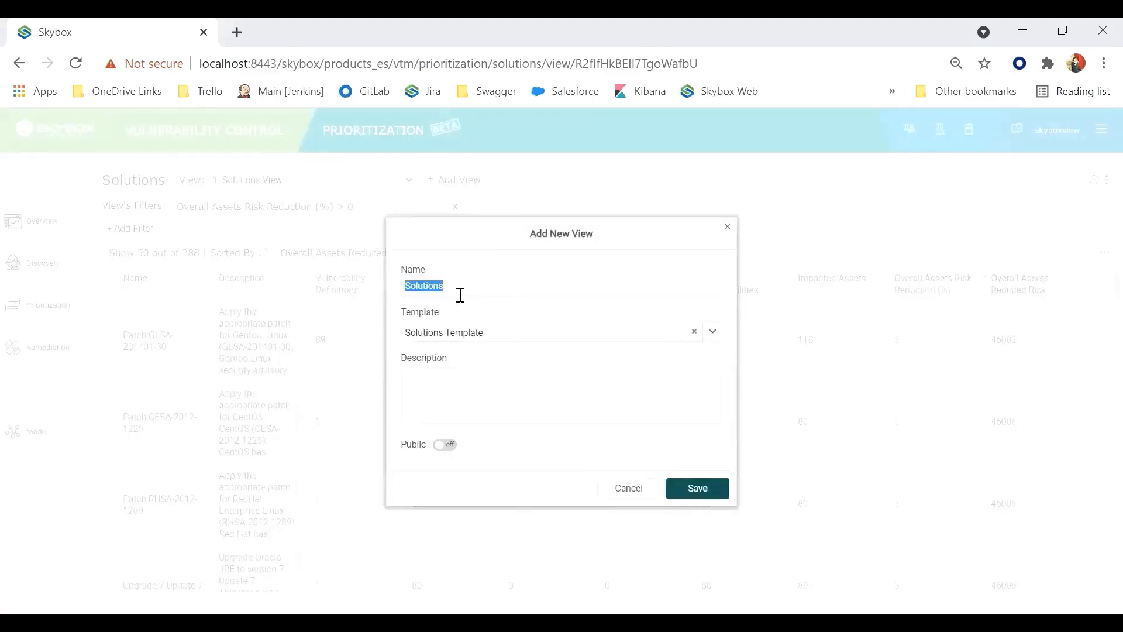
{"action": "mouse_move", "coordinate": [475, 352]}
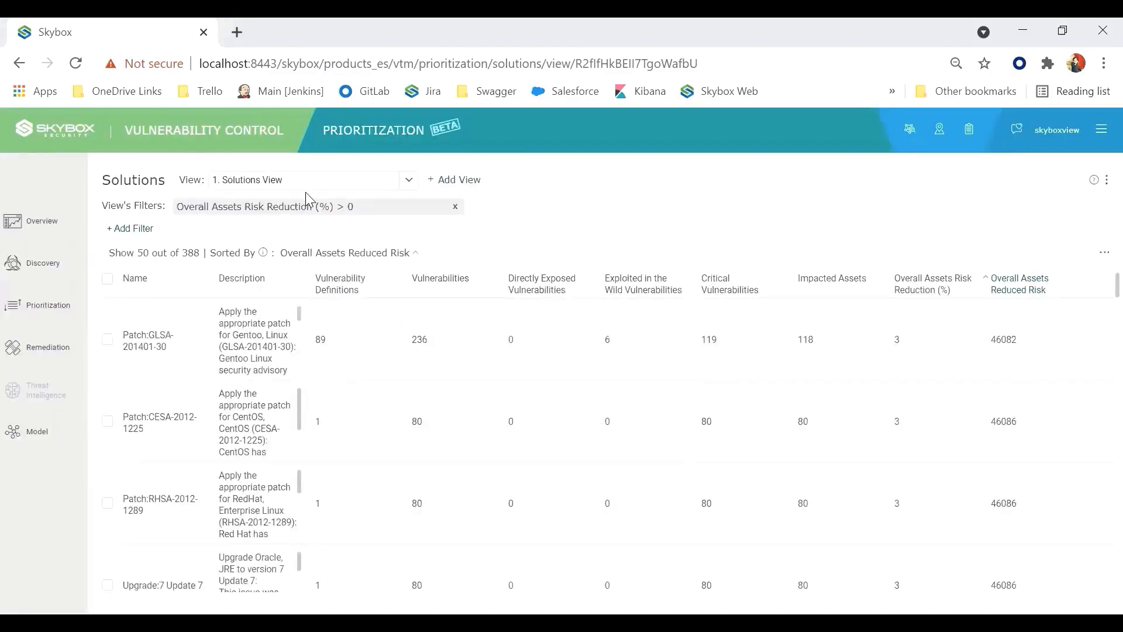
{"action": "mouse_move", "coordinate": [496, 260]}
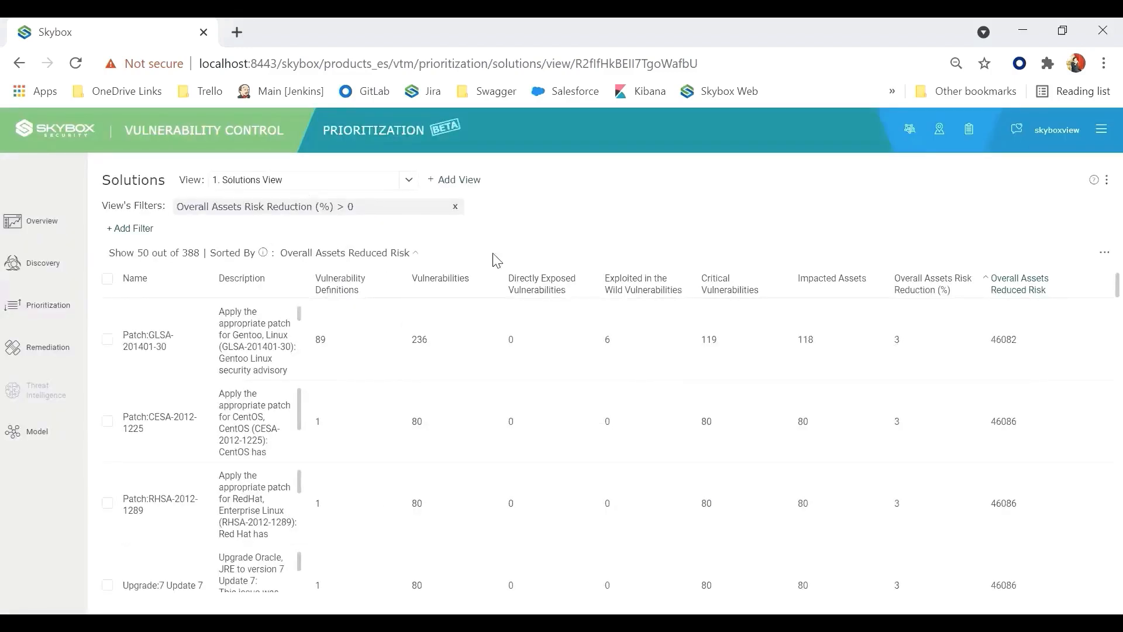
{"action": "mouse_move", "coordinate": [344, 287]}
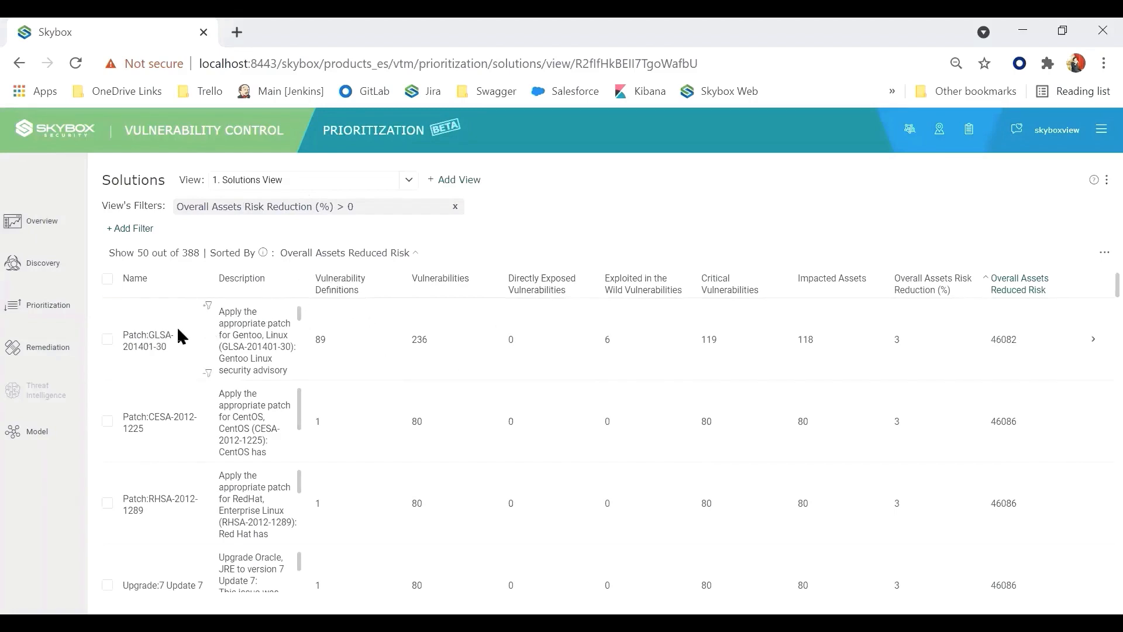
{"action": "mouse_move", "coordinate": [254, 340]}
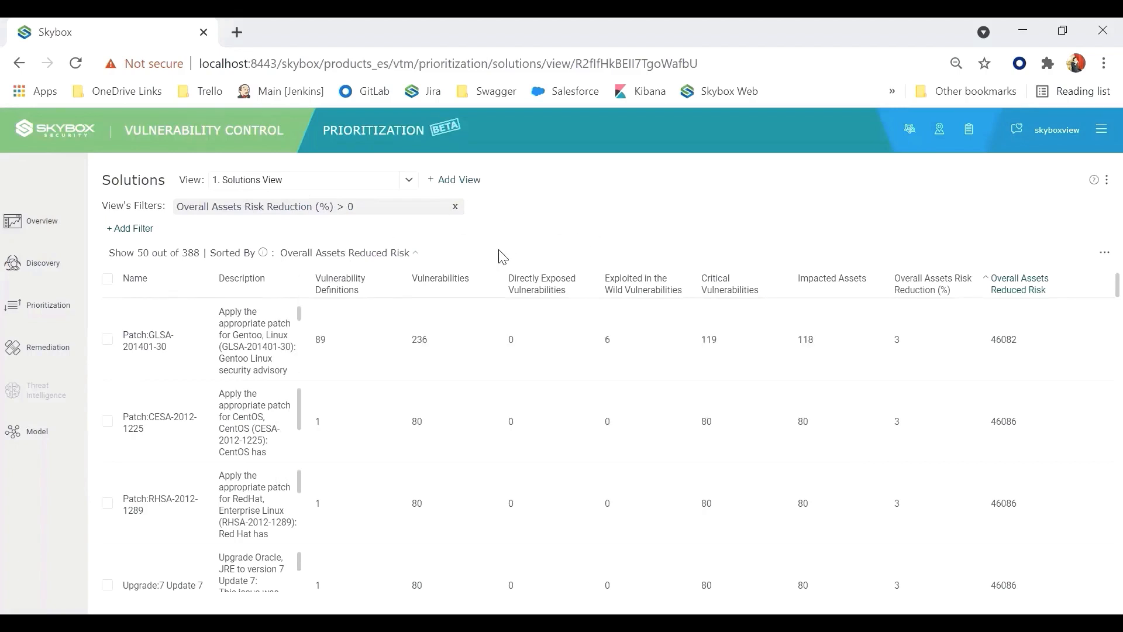
{"action": "mouse_move", "coordinate": [378, 276]}
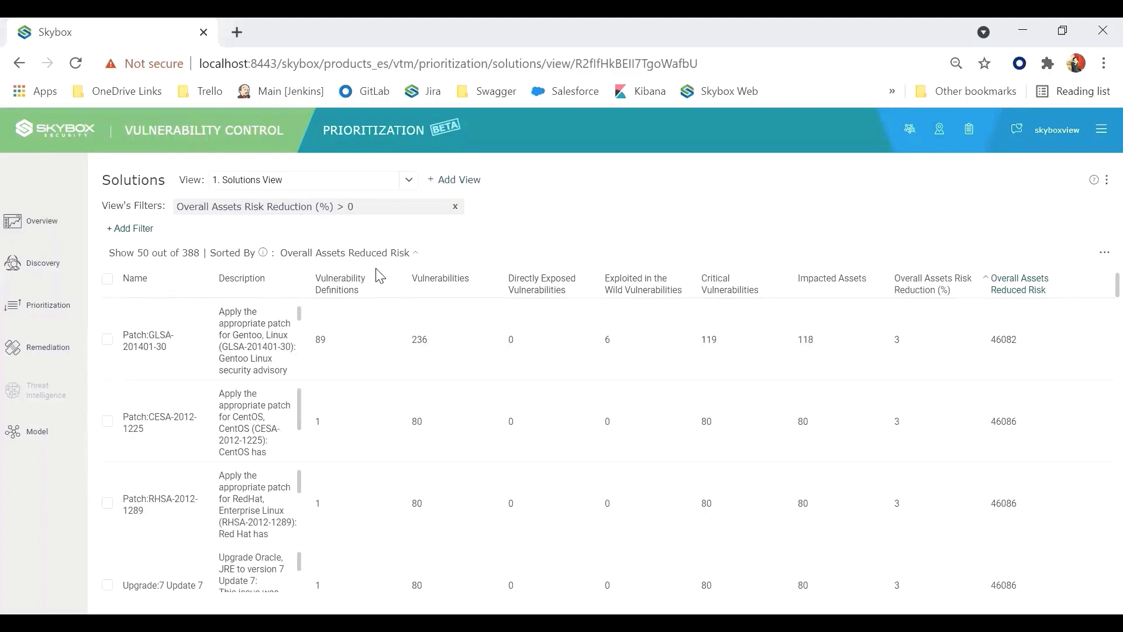
{"action": "mouse_move", "coordinate": [355, 283]}
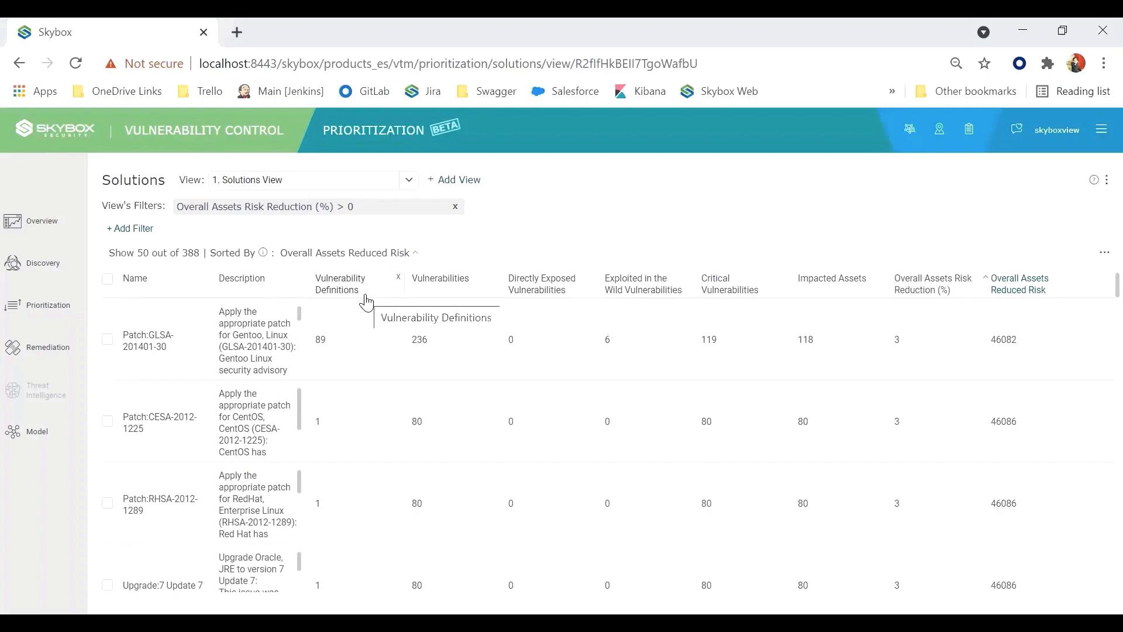
{"action": "mouse_move", "coordinate": [509, 279]}
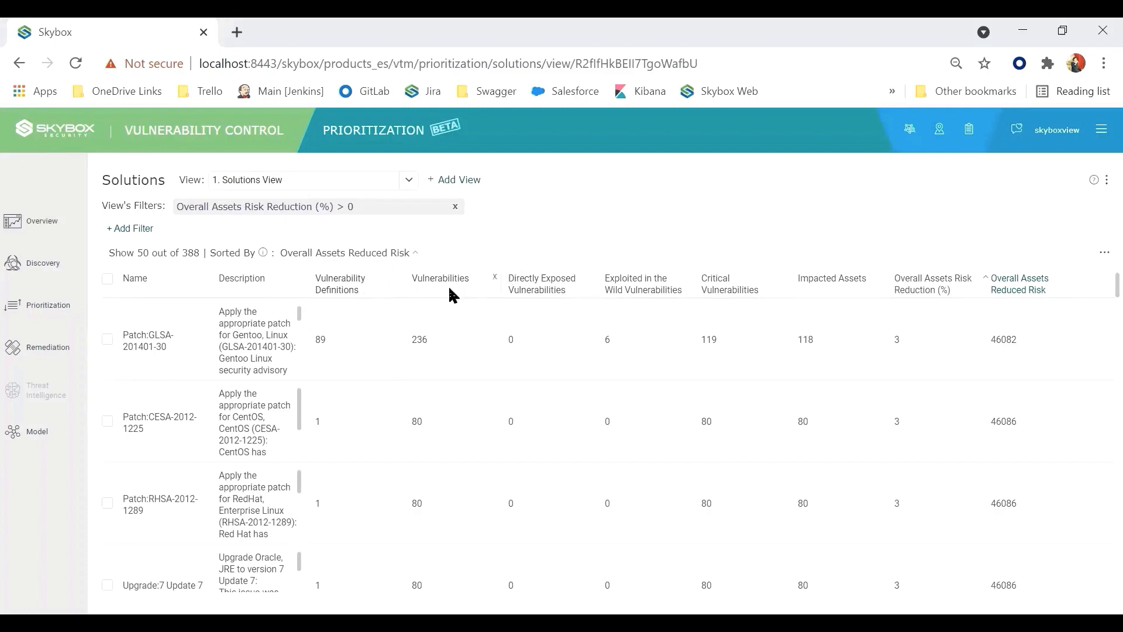
{"action": "mouse_move", "coordinate": [455, 302]}
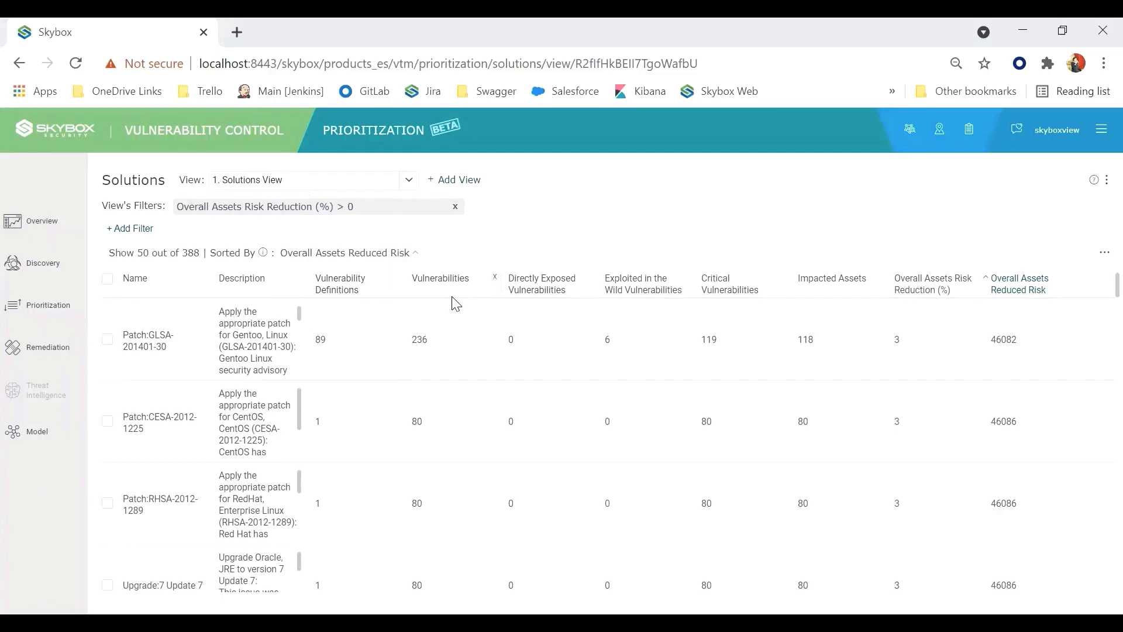
{"action": "mouse_move", "coordinate": [637, 326]}
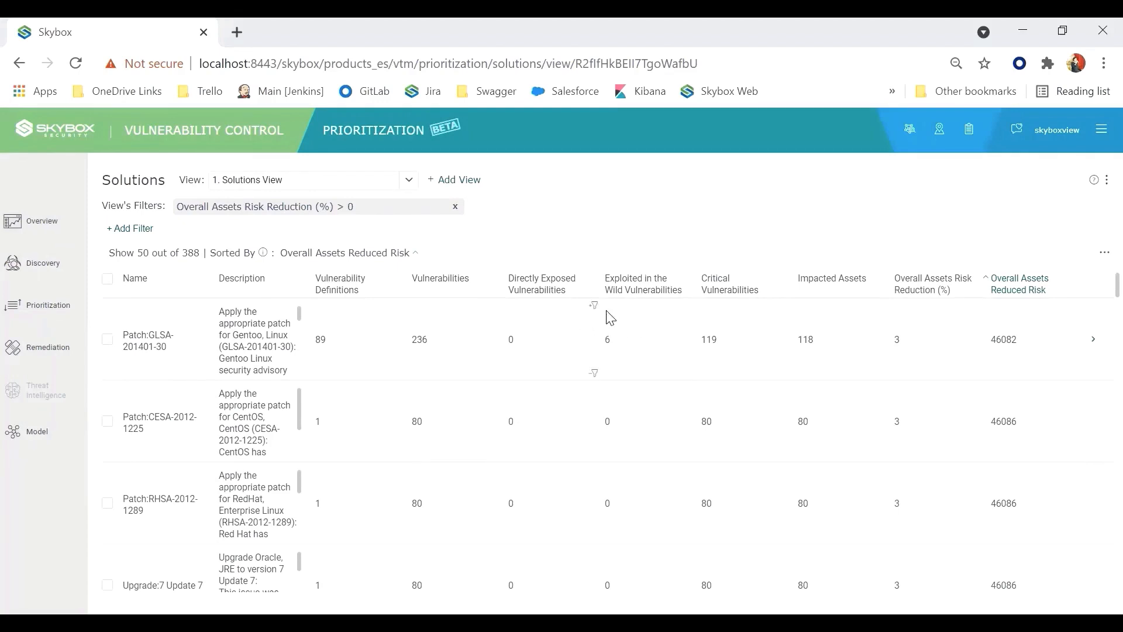
{"action": "mouse_move", "coordinate": [747, 317]}
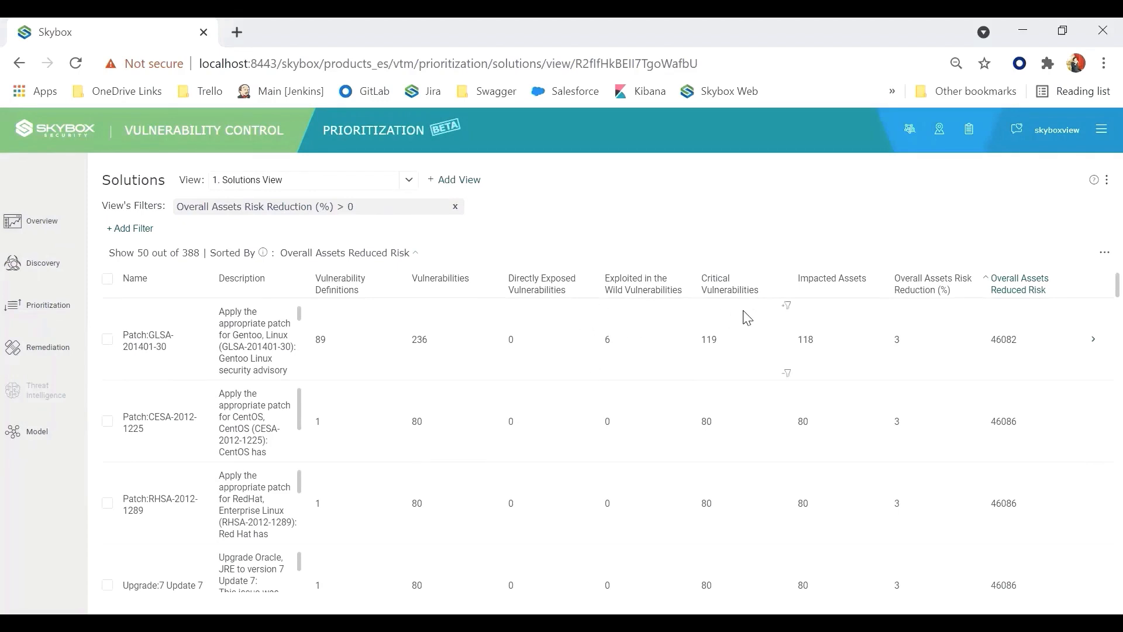
{"action": "mouse_move", "coordinate": [855, 256]}
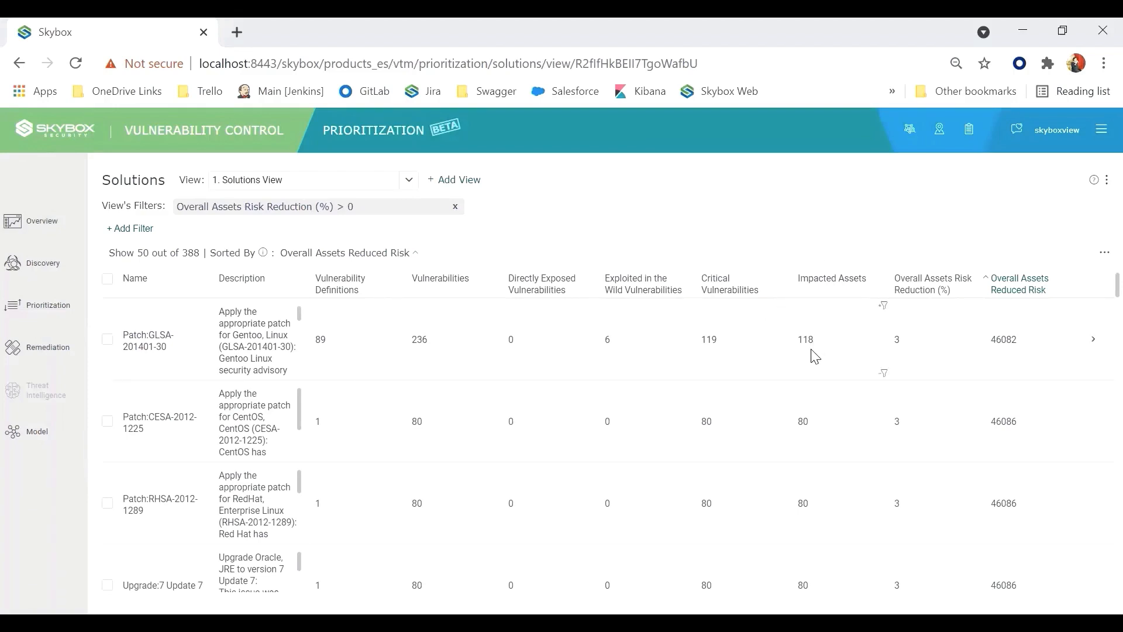
{"action": "mouse_move", "coordinate": [864, 356]}
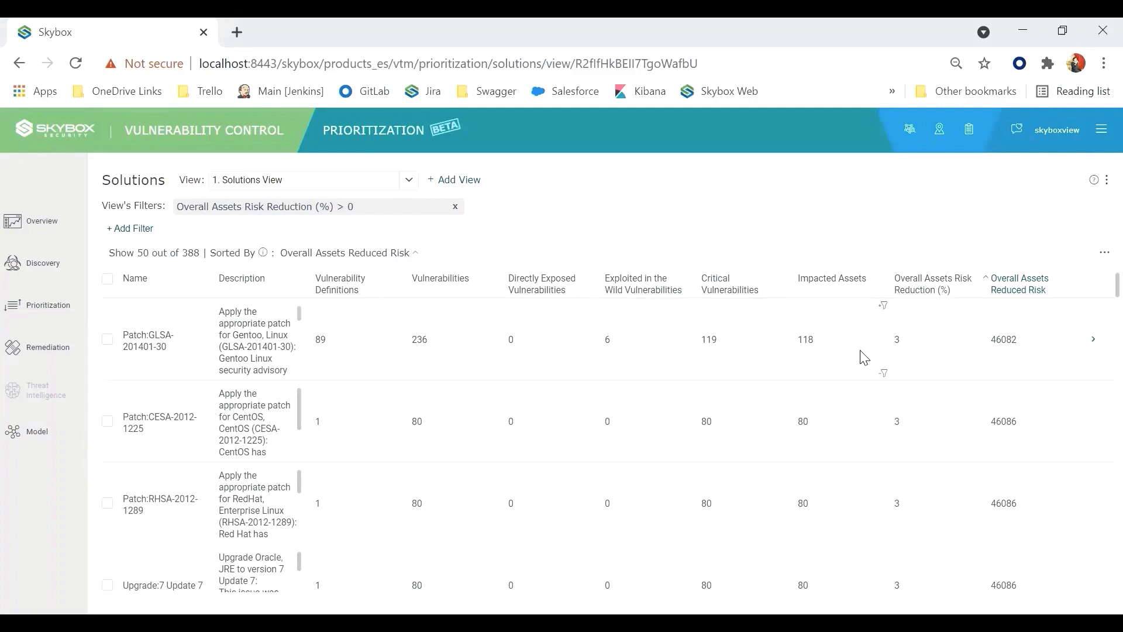
{"action": "mouse_move", "coordinate": [950, 278]}
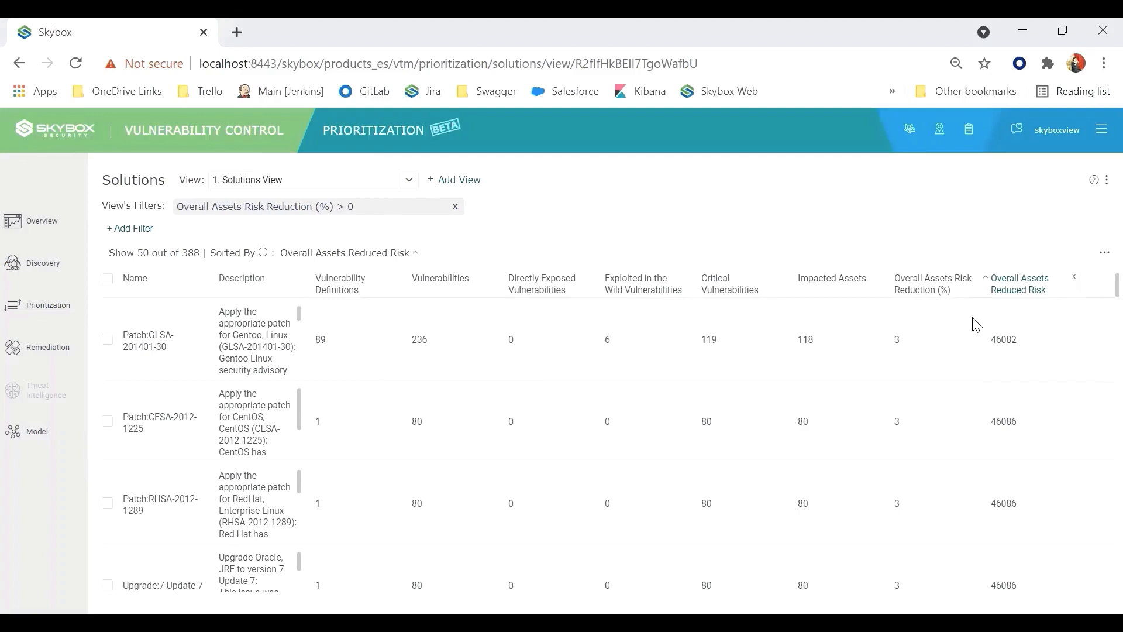
{"action": "mouse_move", "coordinate": [1025, 360]}
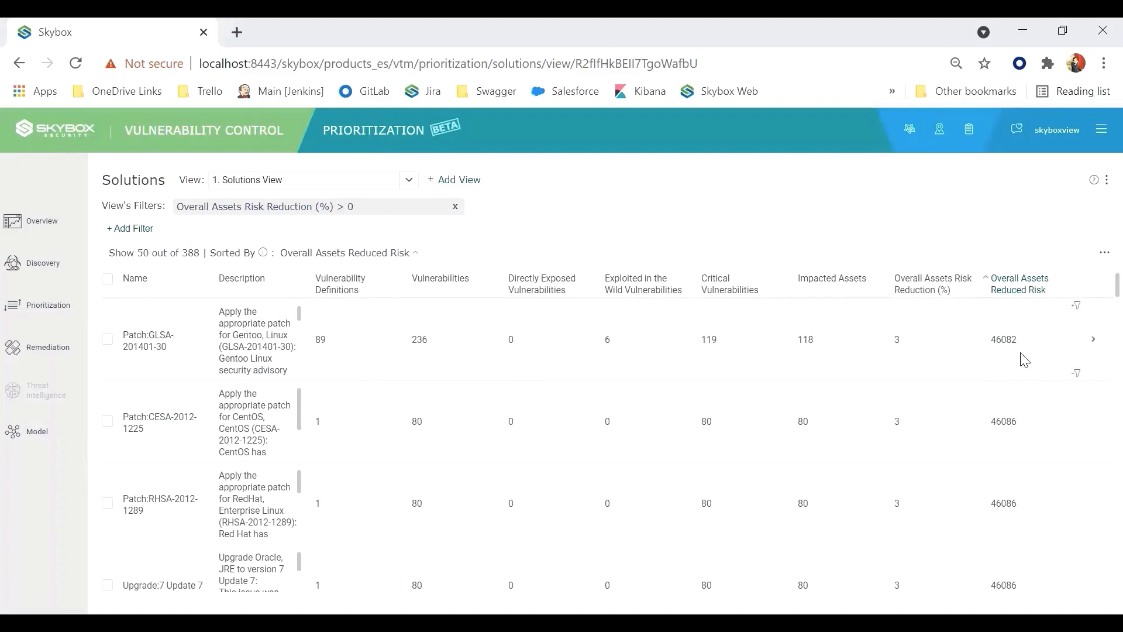
{"action": "mouse_move", "coordinate": [1028, 346]}
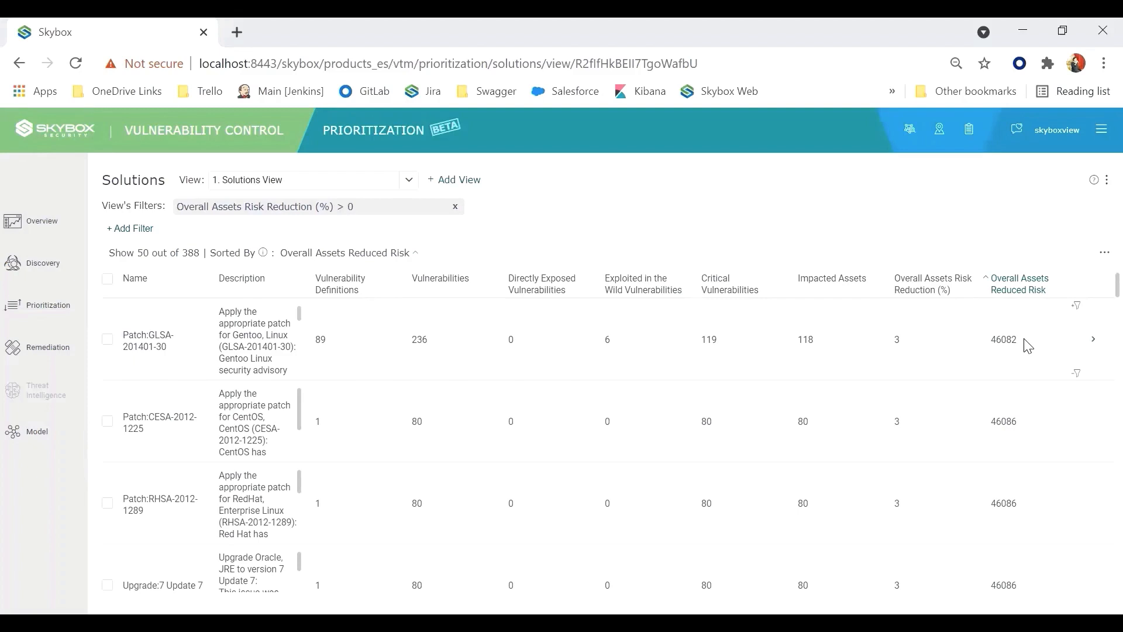
{"action": "mouse_move", "coordinate": [1028, 358]}
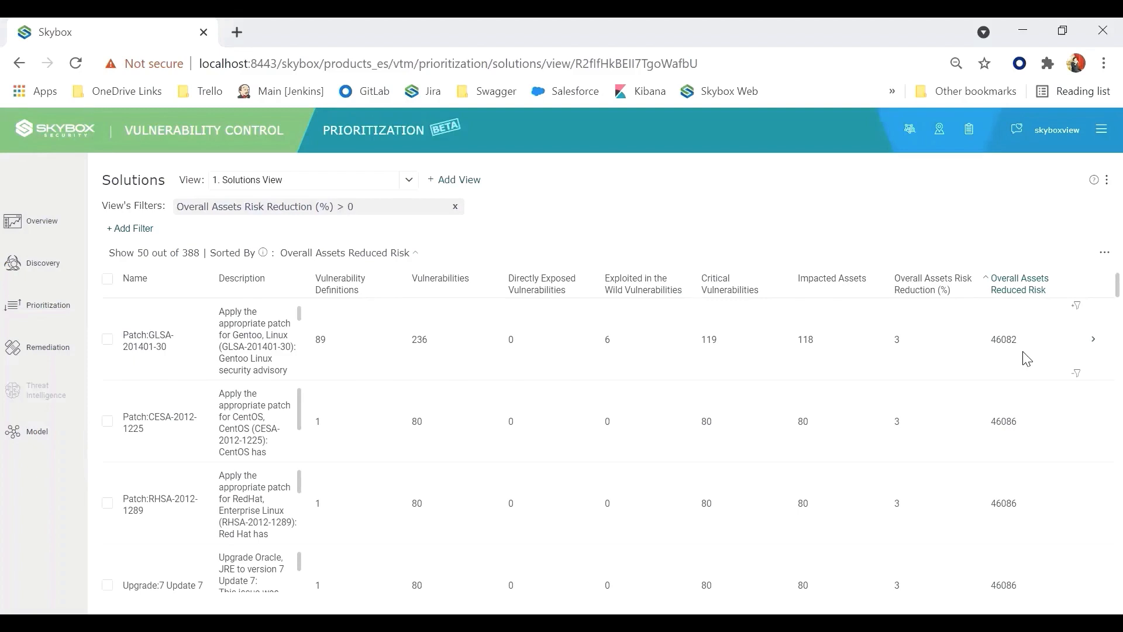
{"action": "mouse_move", "coordinate": [1034, 337]}
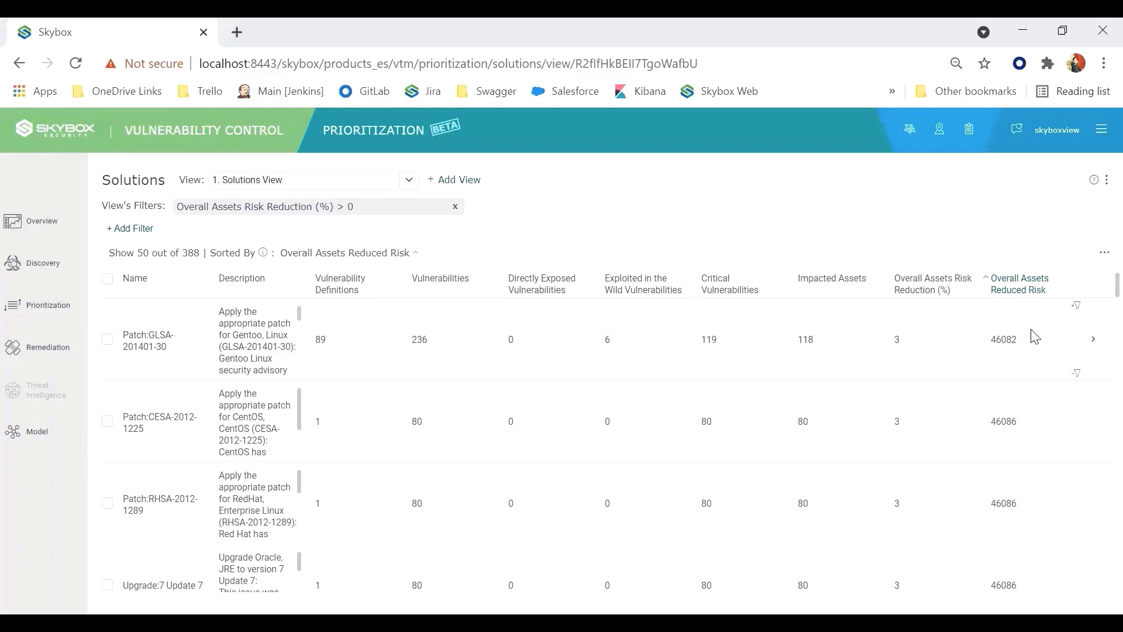
{"action": "mouse_move", "coordinate": [459, 228]}
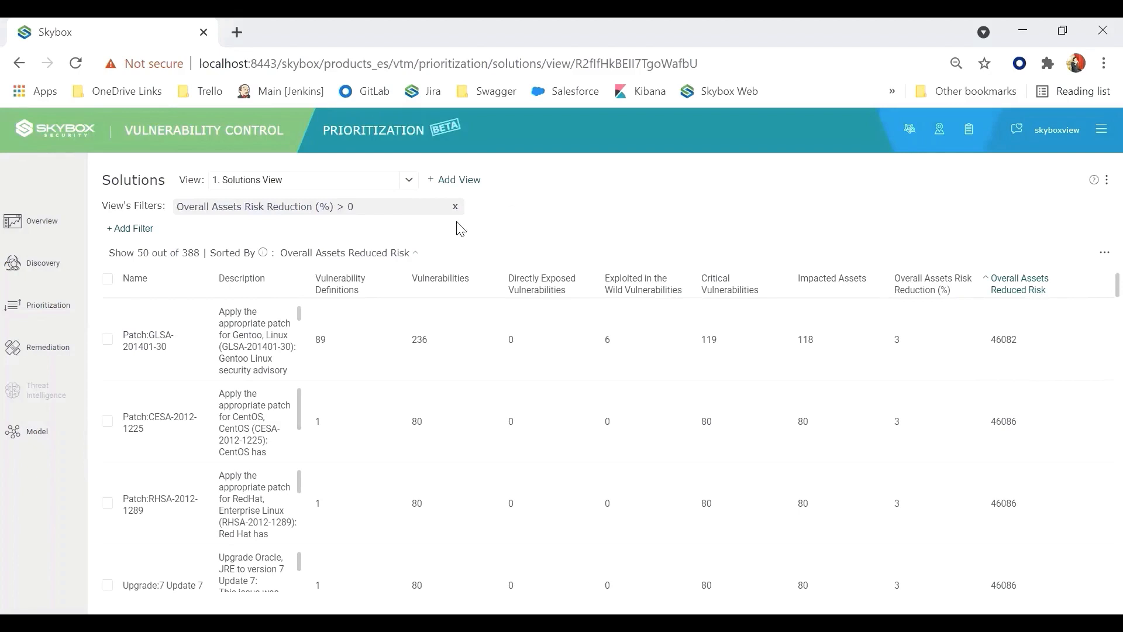
Step: Return to the overview dashboard and reveal the Prioritization pages in the sidebar
{"action": "left_click", "coordinate": [41, 221]}
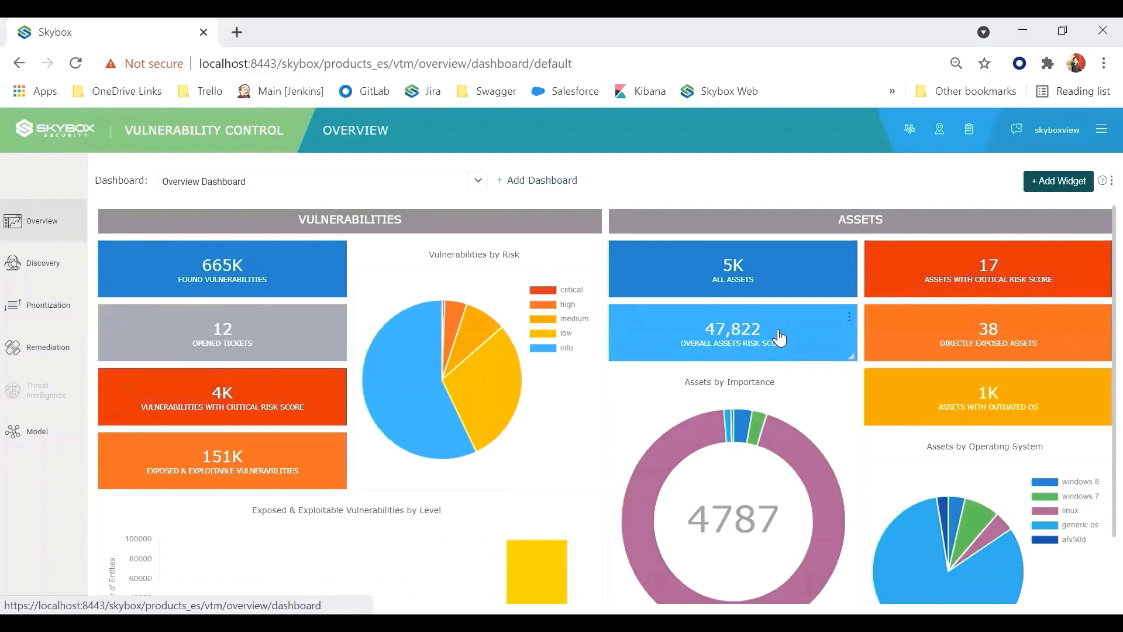
{"action": "mouse_move", "coordinate": [679, 304]}
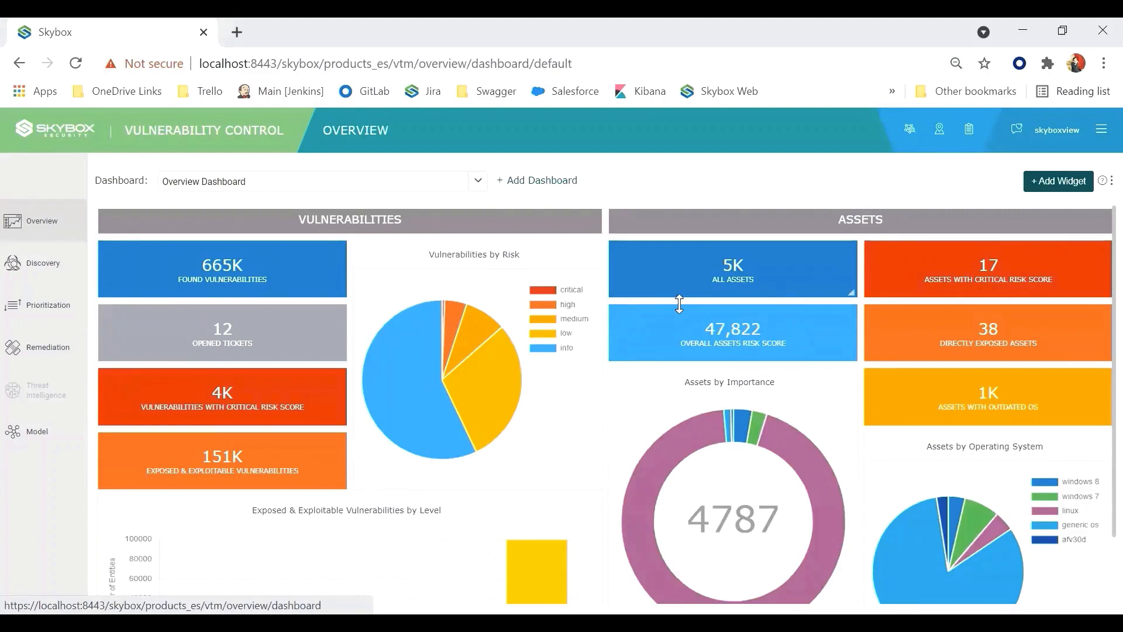
{"action": "mouse_move", "coordinate": [740, 299]}
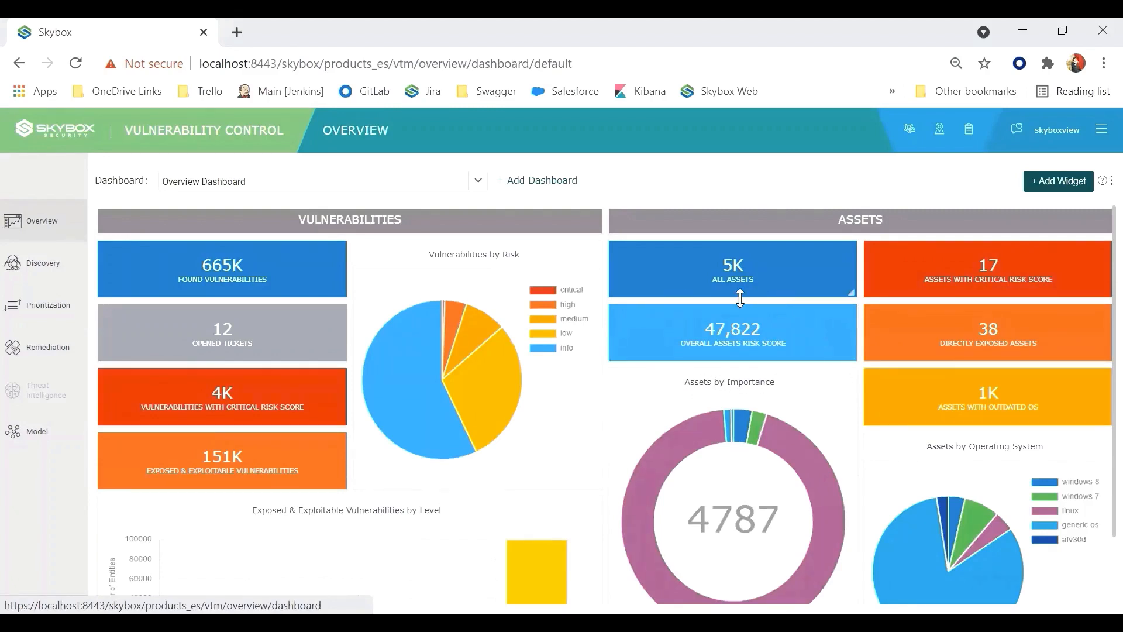
{"action": "mouse_move", "coordinate": [399, 331]}
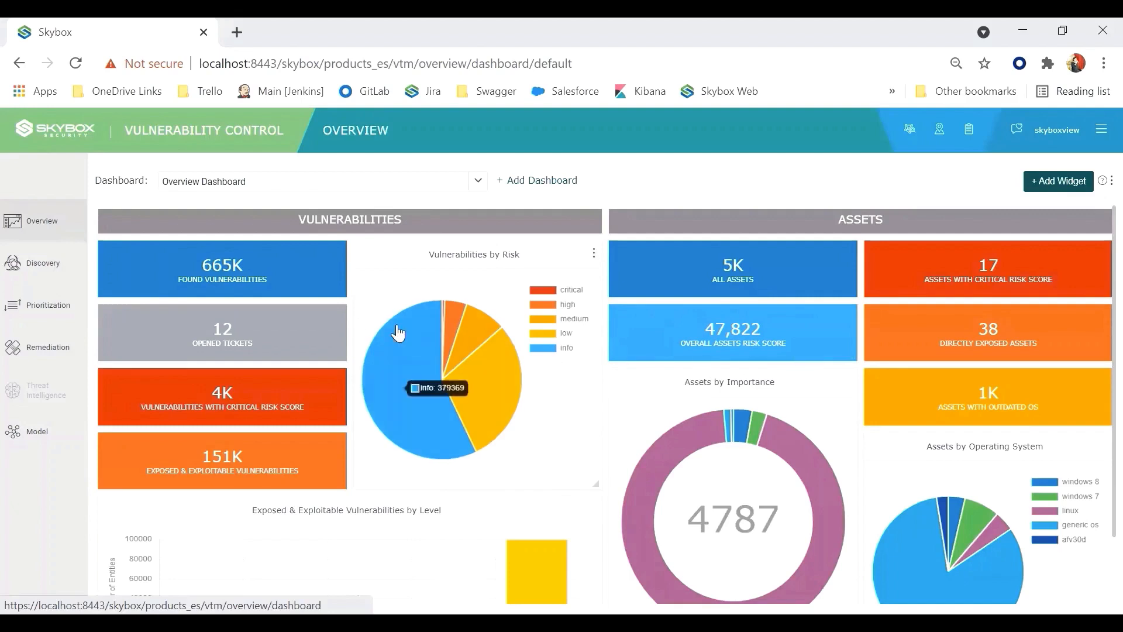
{"action": "left_click", "coordinate": [39, 305]}
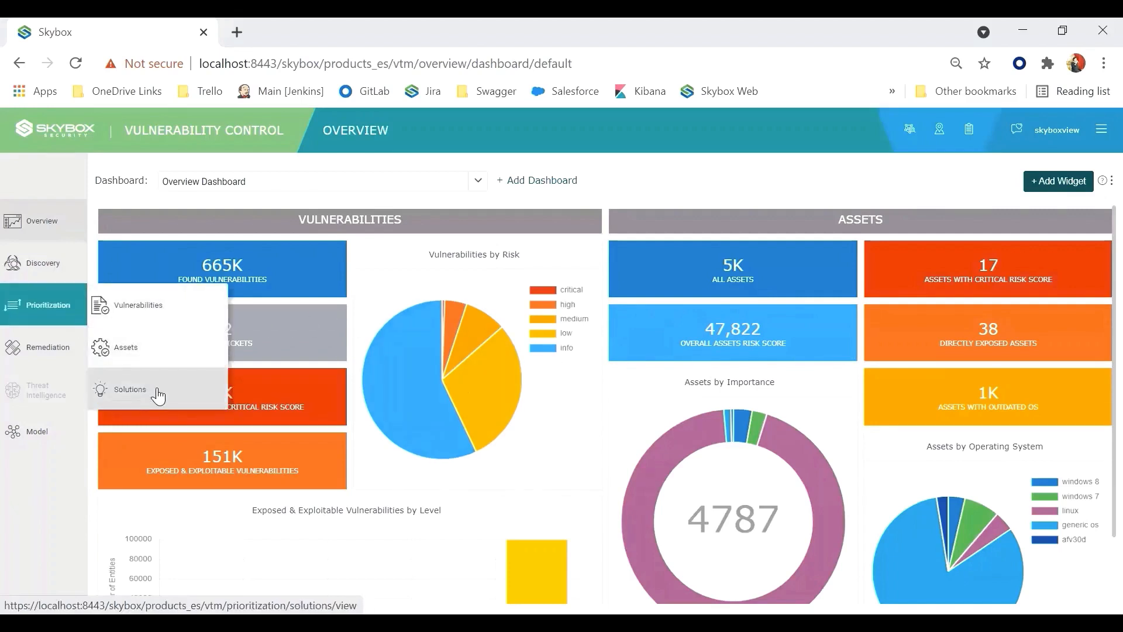
Step: Switch the Solutions page to the general '1. Solutions View' listing 388 solutions
{"action": "left_click", "coordinate": [130, 388]}
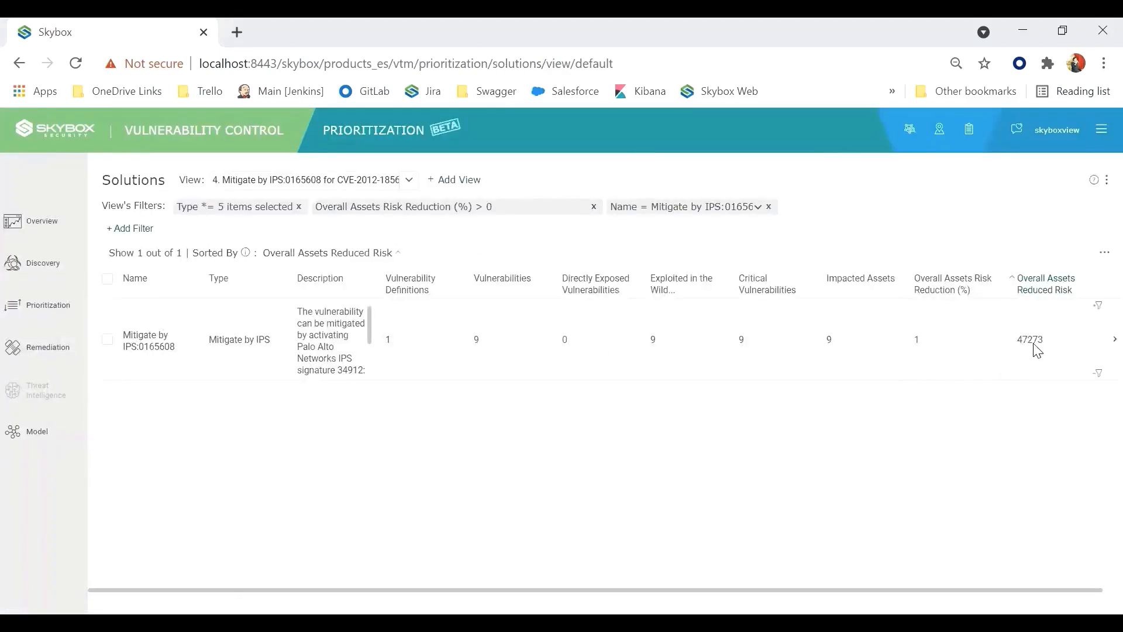
{"action": "left_click", "coordinate": [408, 179]}
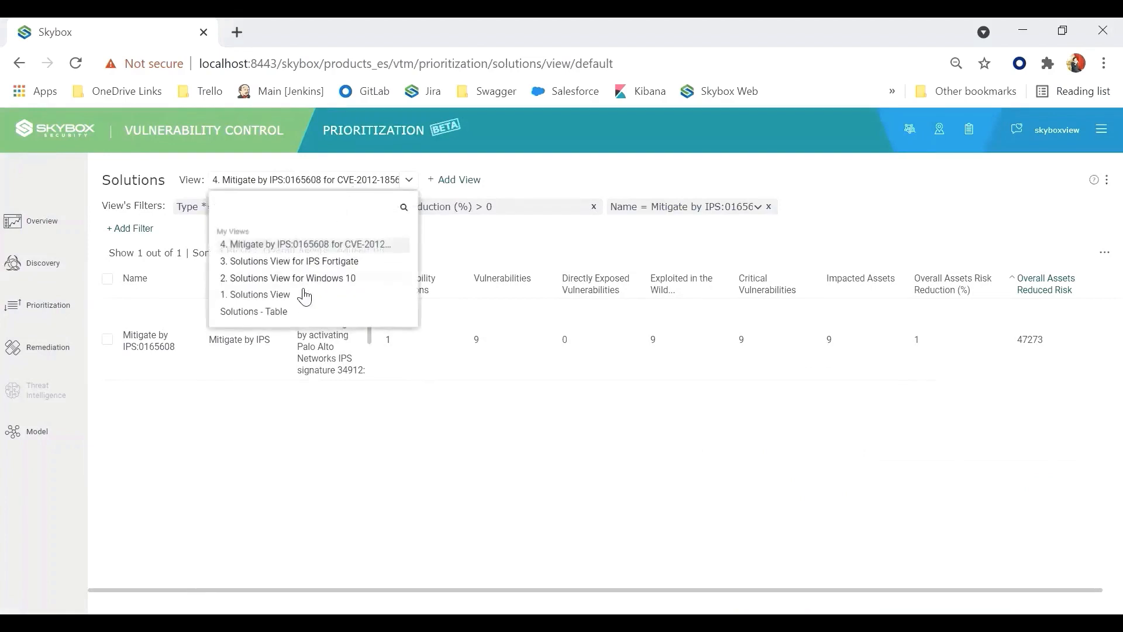
{"action": "left_click", "coordinate": [259, 295]}
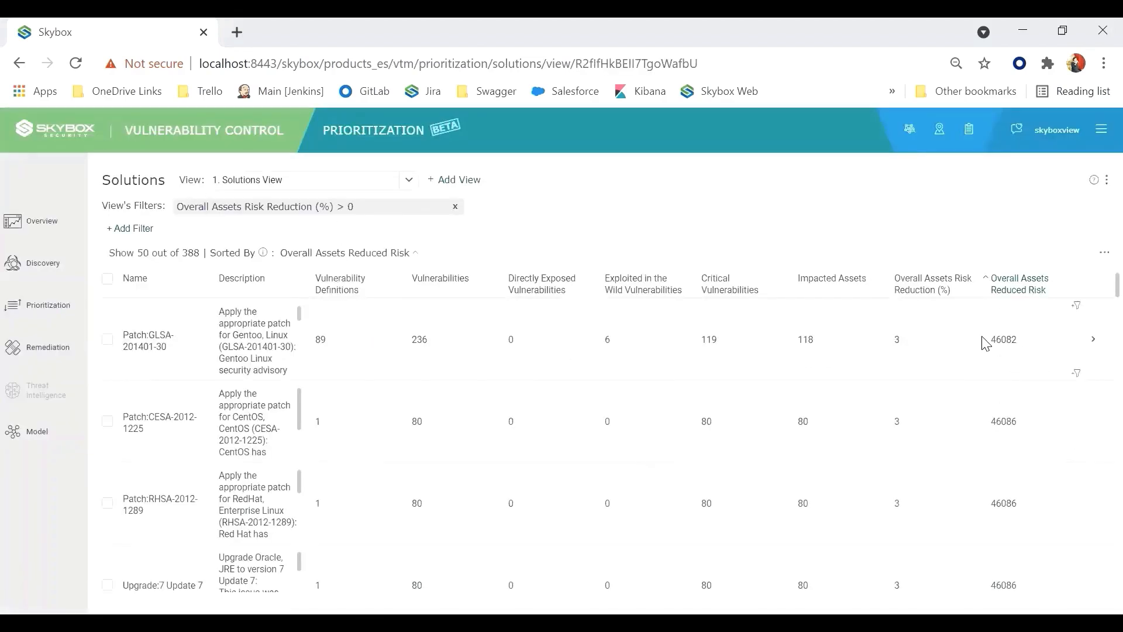
{"action": "mouse_move", "coordinate": [1000, 358]}
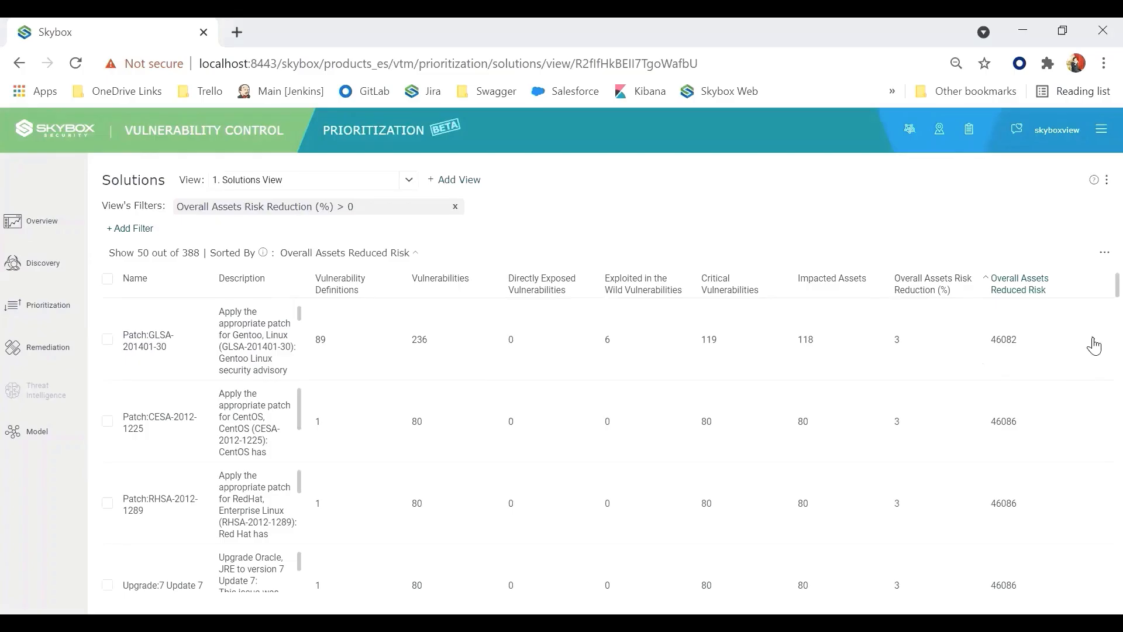
Step: Browse Patch:GLSA-201401-30's definitions, vulnerabilities and 118 affected assets, then return to the list
{"action": "left_click", "coordinate": [147, 341]}
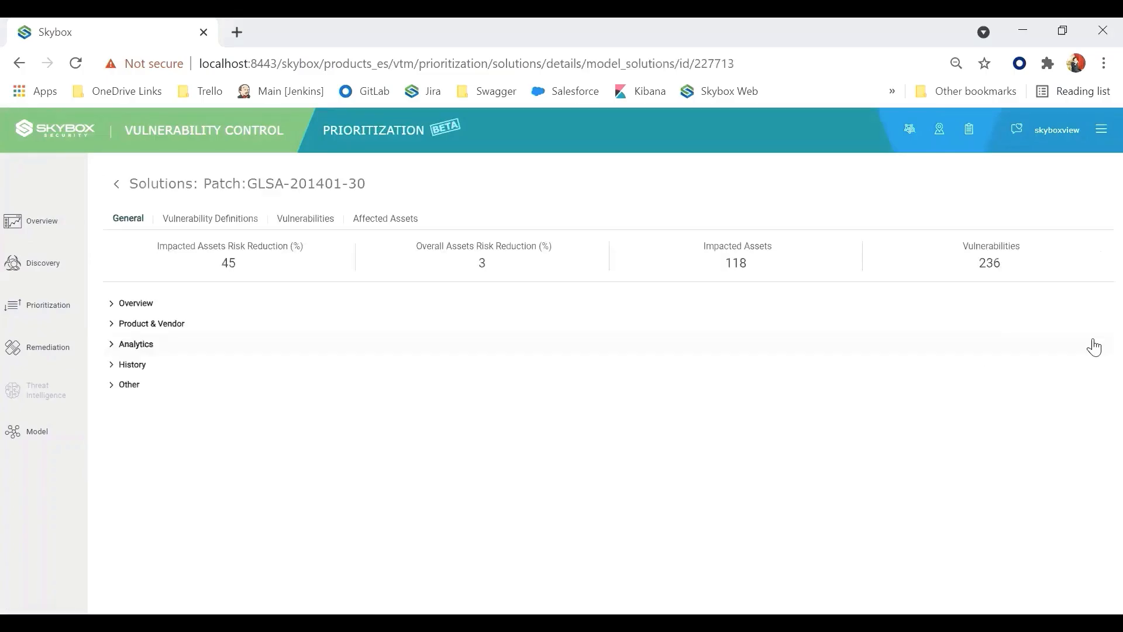
{"action": "left_click", "coordinate": [209, 219]}
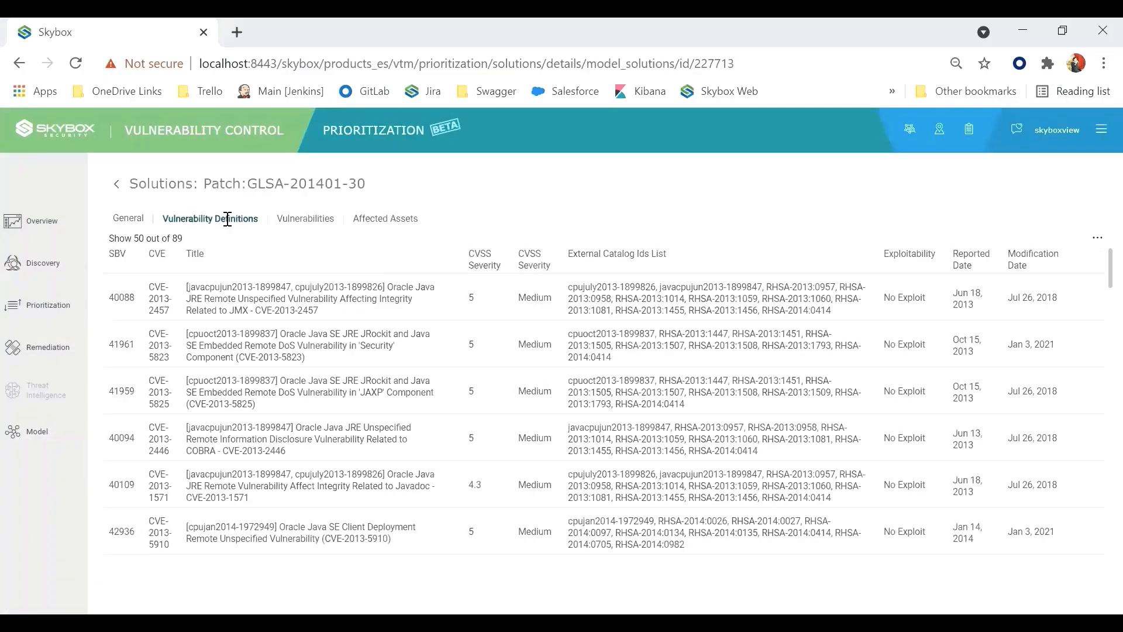
{"action": "mouse_move", "coordinate": [304, 489]}
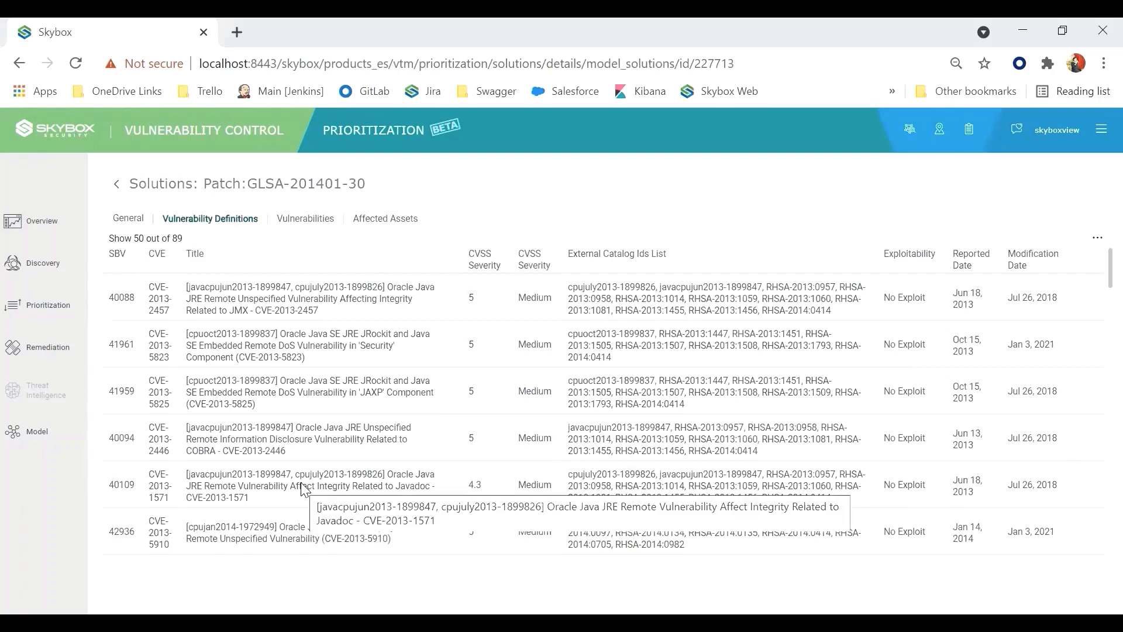
{"action": "left_click", "coordinate": [304, 219]}
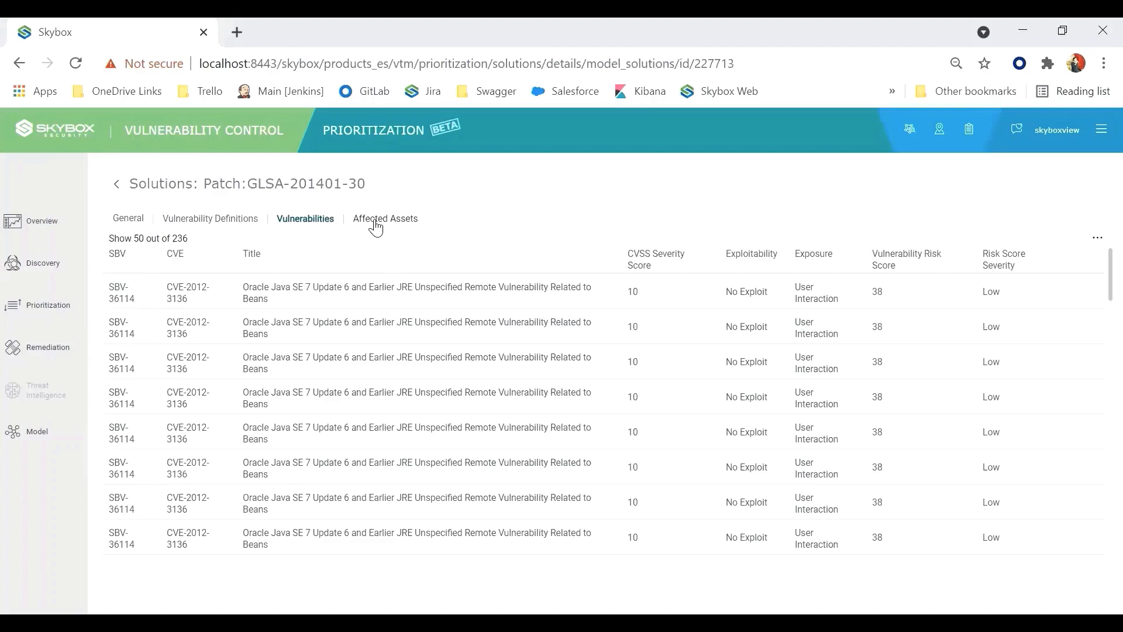
{"action": "left_click", "coordinate": [385, 218]}
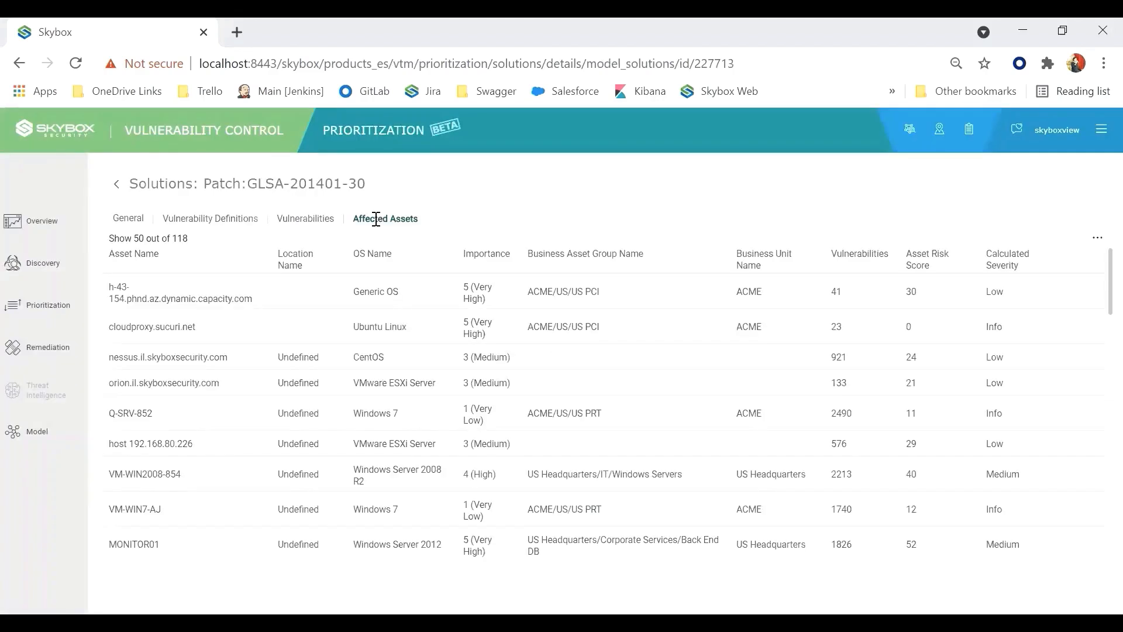
{"action": "mouse_move", "coordinate": [190, 223]}
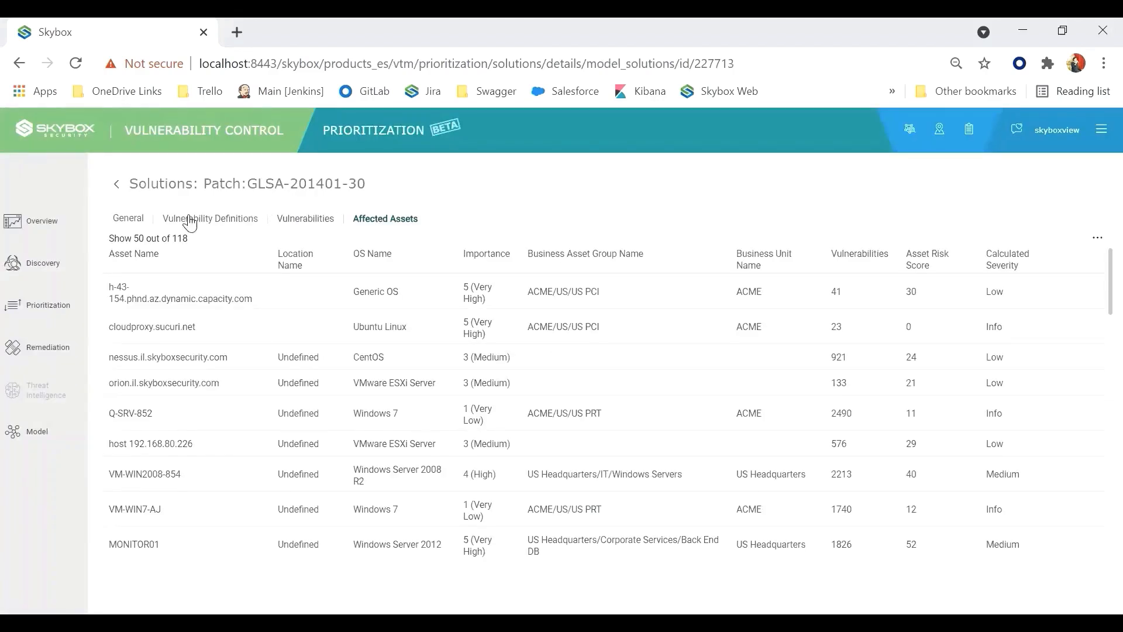
{"action": "left_click", "coordinate": [114, 184]}
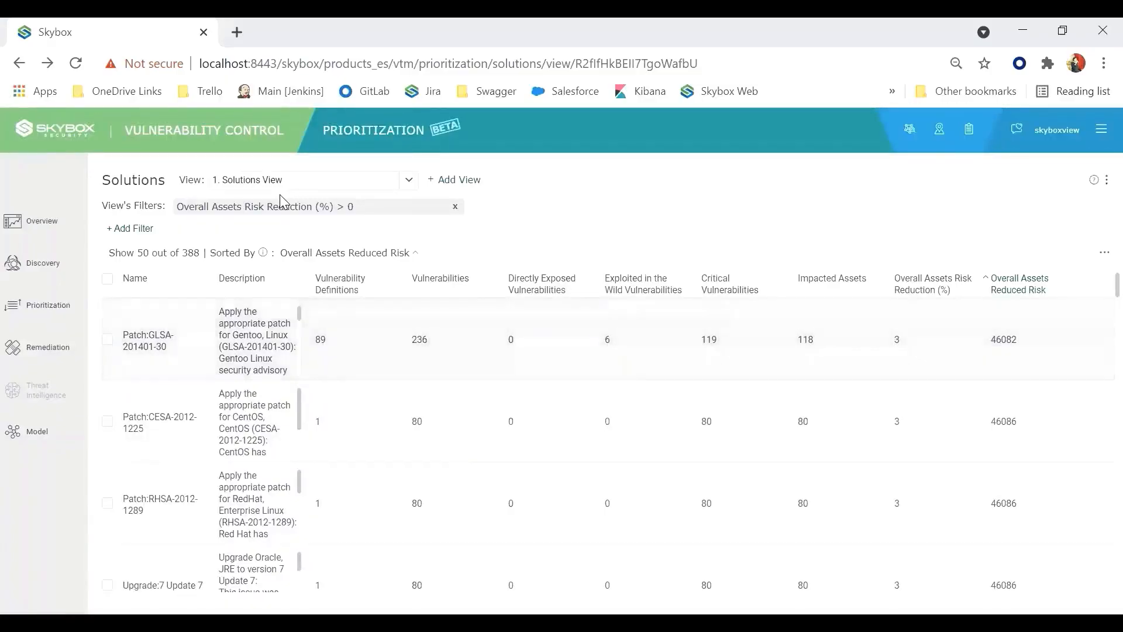
Step: Set the risk reduction threshold to 0 and switch to '2. Solutions View for Windows 10'
{"action": "left_click", "coordinate": [358, 206]}
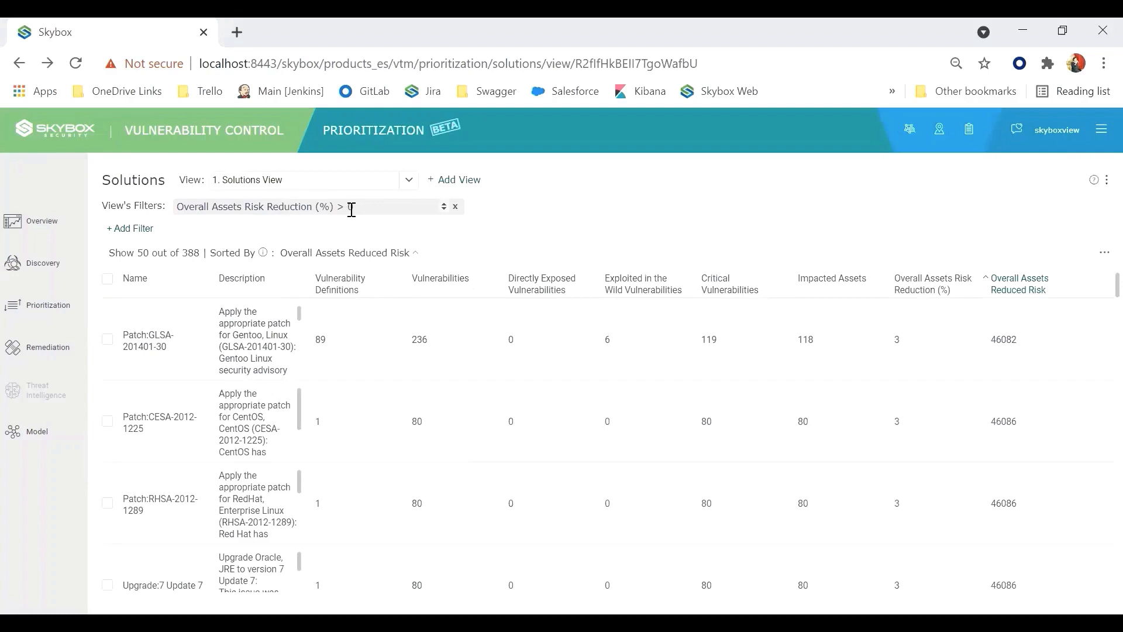
{"action": "type", "text": "0"}
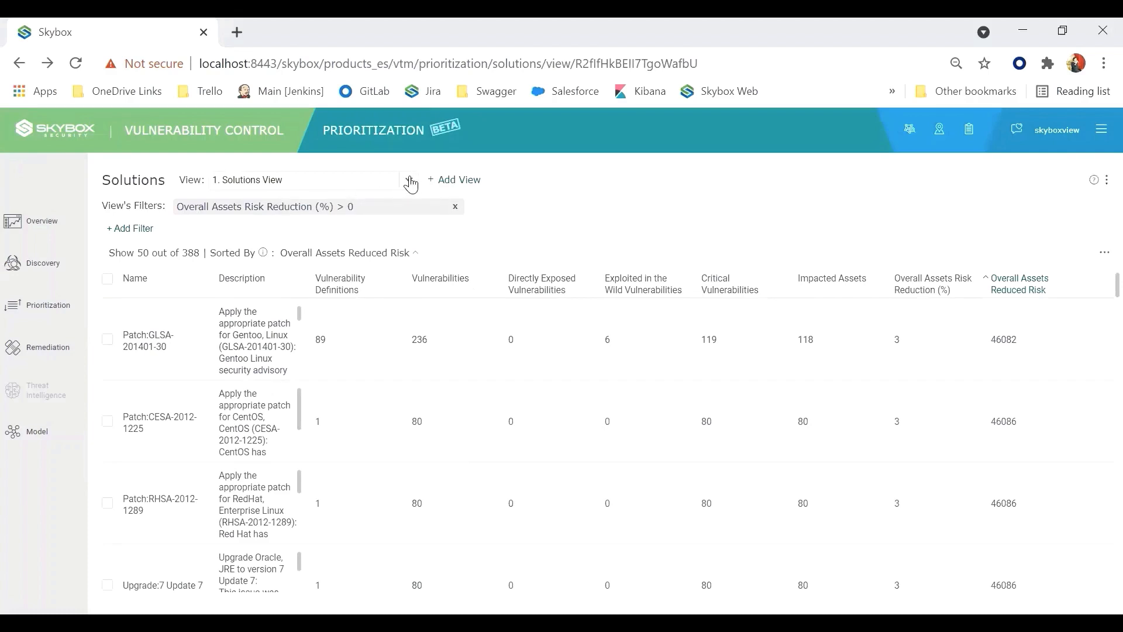
{"action": "left_click", "coordinate": [409, 179]}
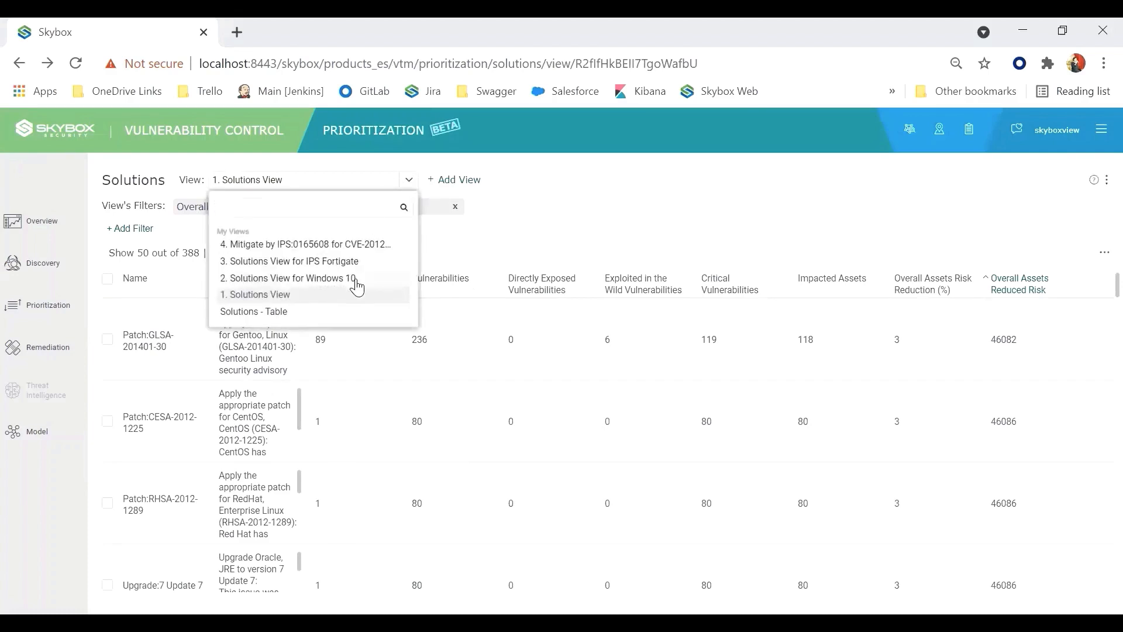
{"action": "left_click", "coordinate": [289, 278]}
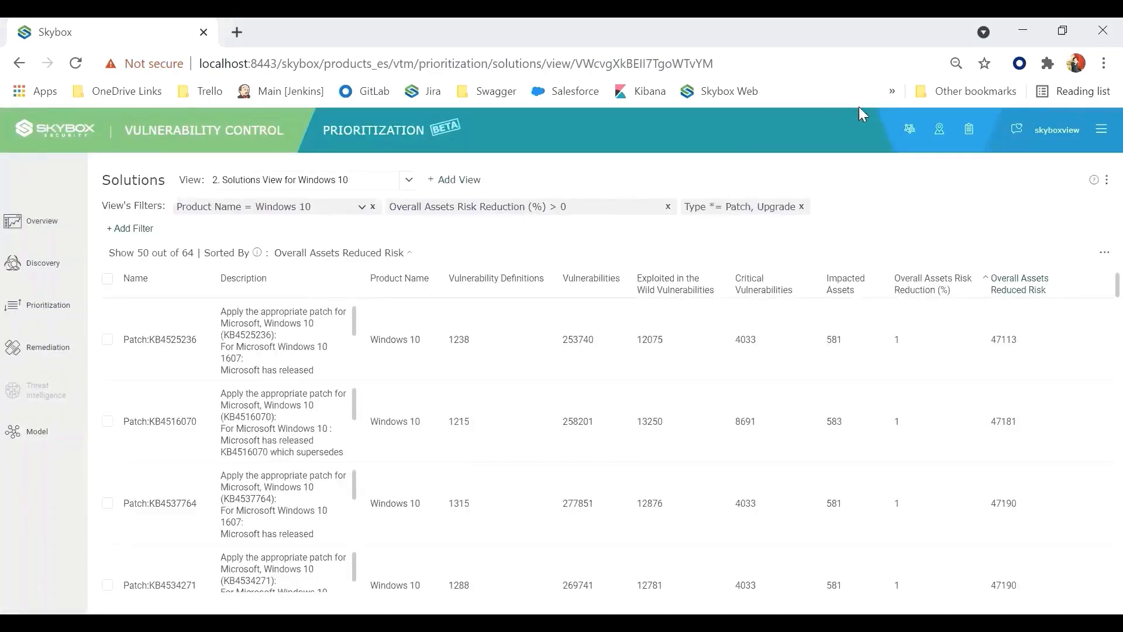
{"action": "mouse_move", "coordinate": [452, 160]}
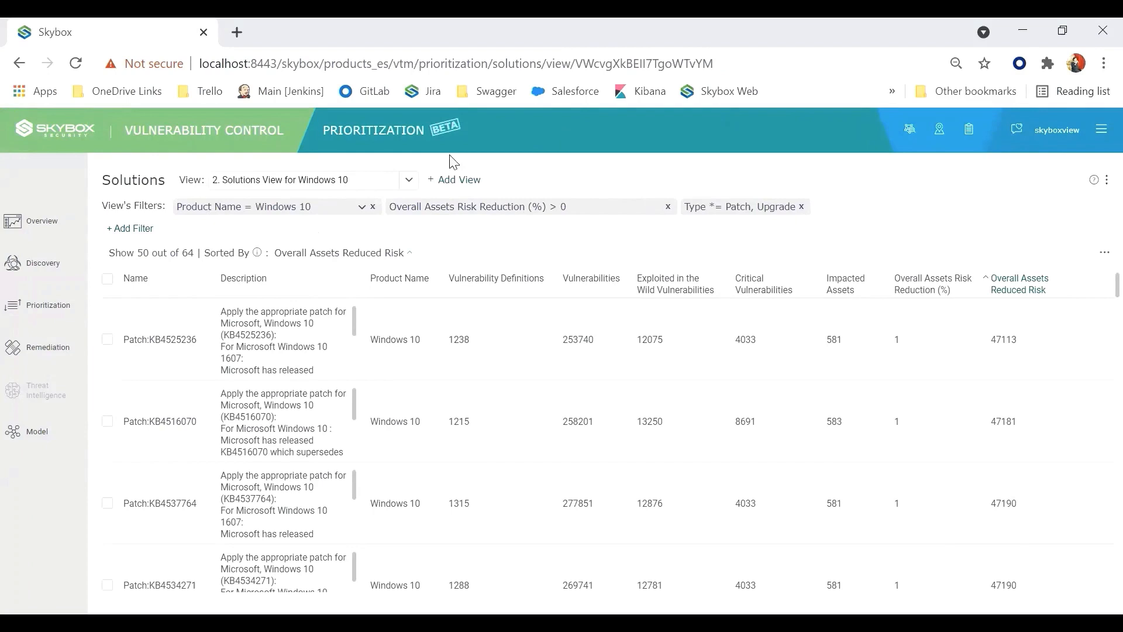
{"action": "mouse_move", "coordinate": [209, 206]}
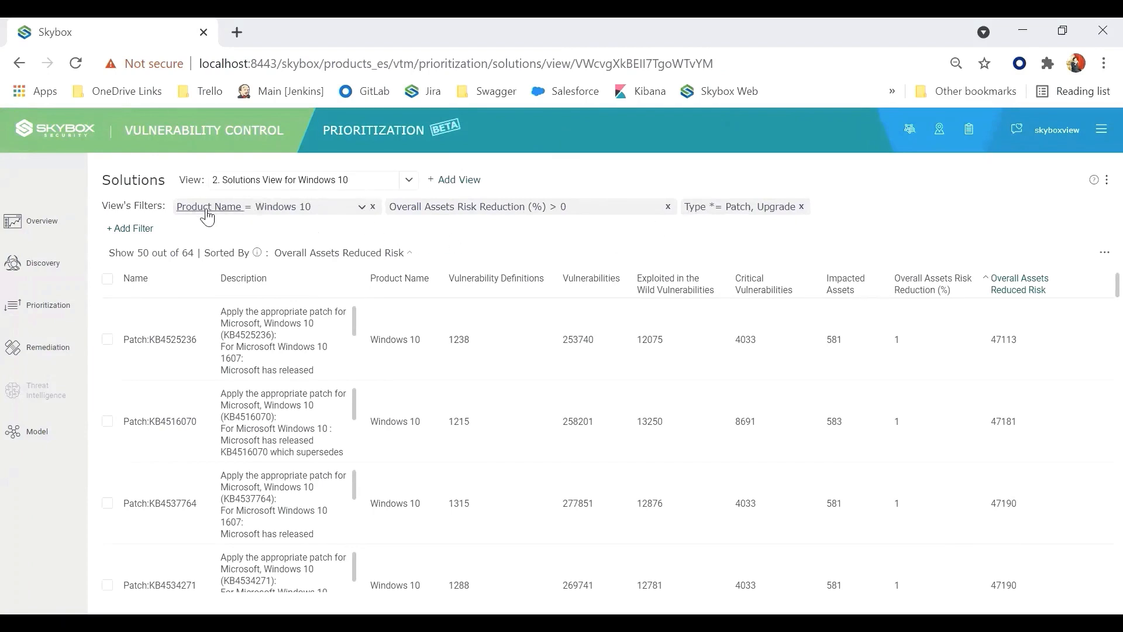
Step: Inspect the Product Name and Type (Patch, Upgrade) filter settings of the Windows 10 view
{"action": "left_click", "coordinate": [209, 207]}
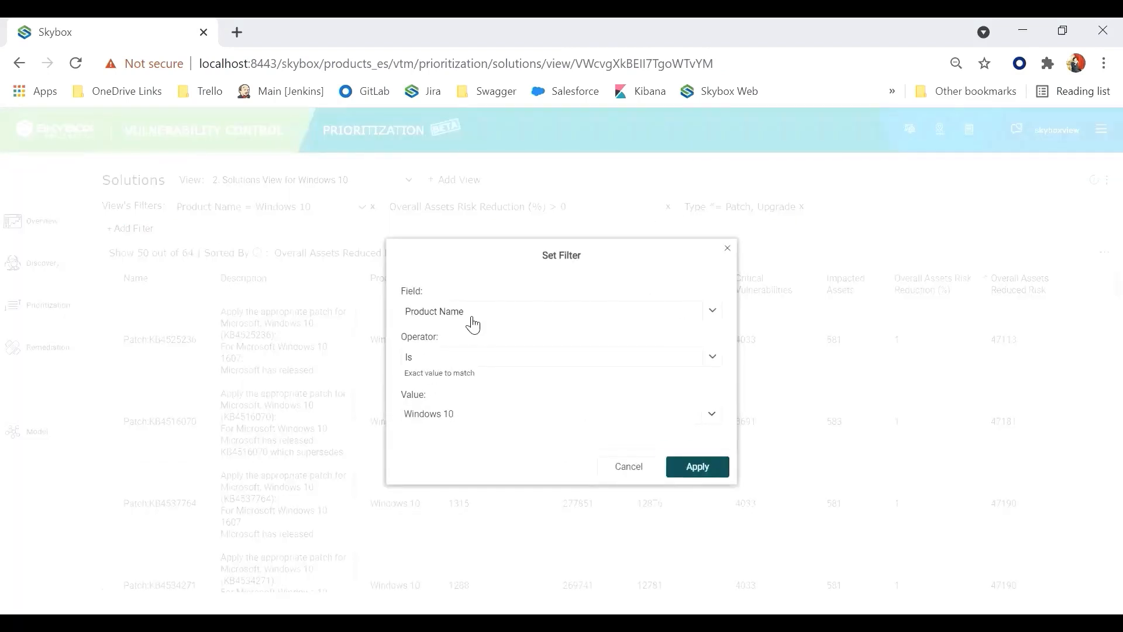
{"action": "mouse_move", "coordinate": [606, 326]}
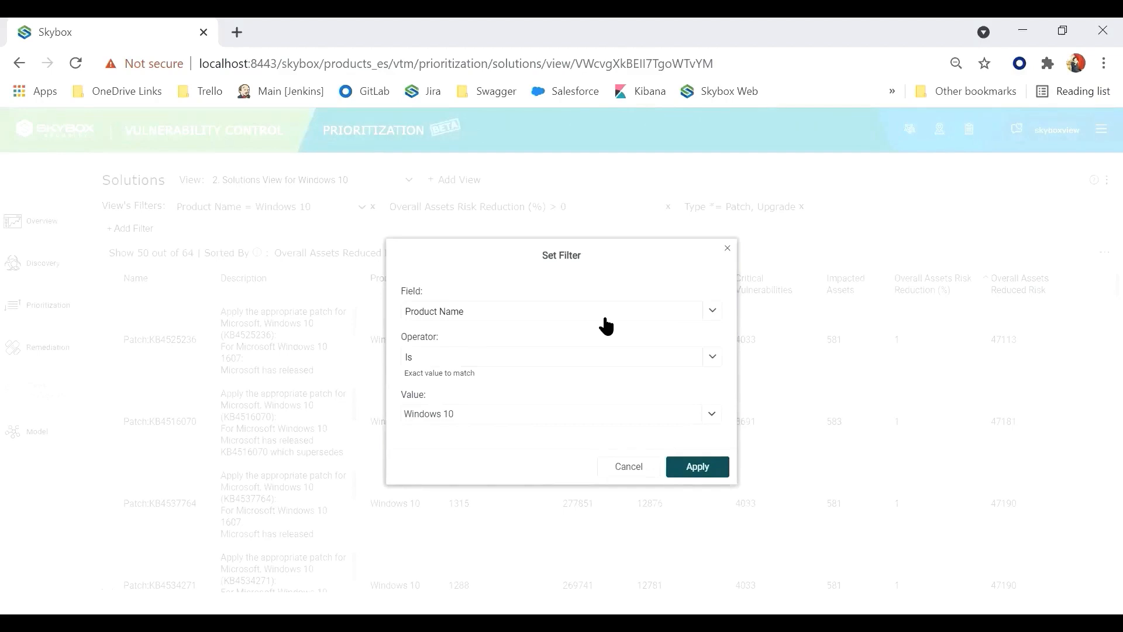
{"action": "mouse_move", "coordinate": [713, 419]}
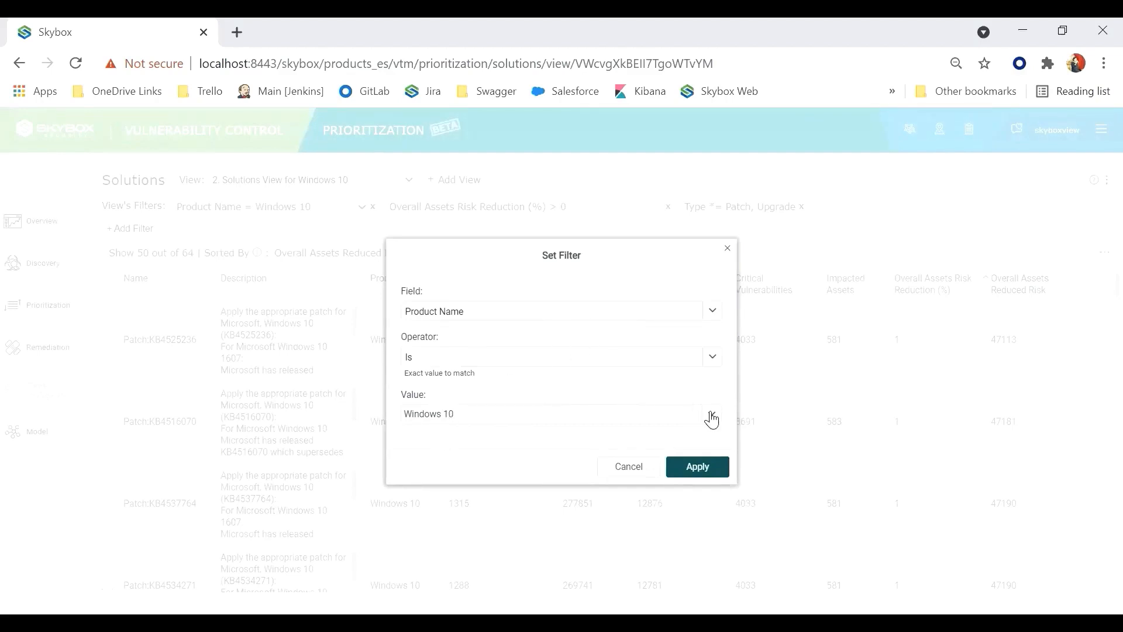
{"action": "left_click", "coordinate": [713, 413]}
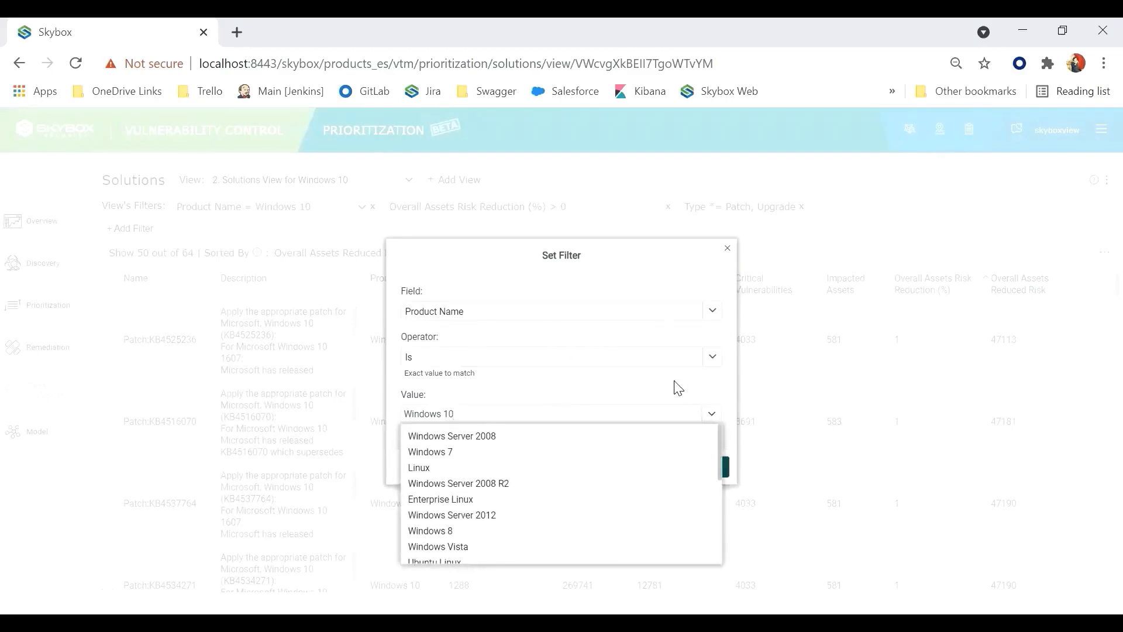
{"action": "left_click", "coordinate": [728, 248]}
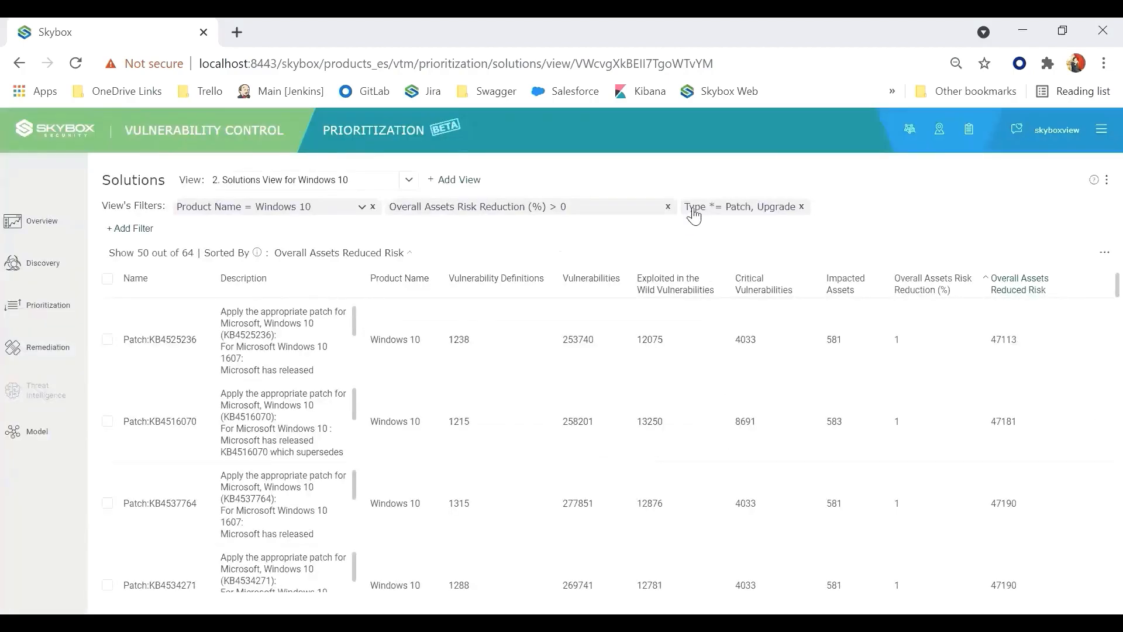
{"action": "left_click", "coordinate": [709, 206]}
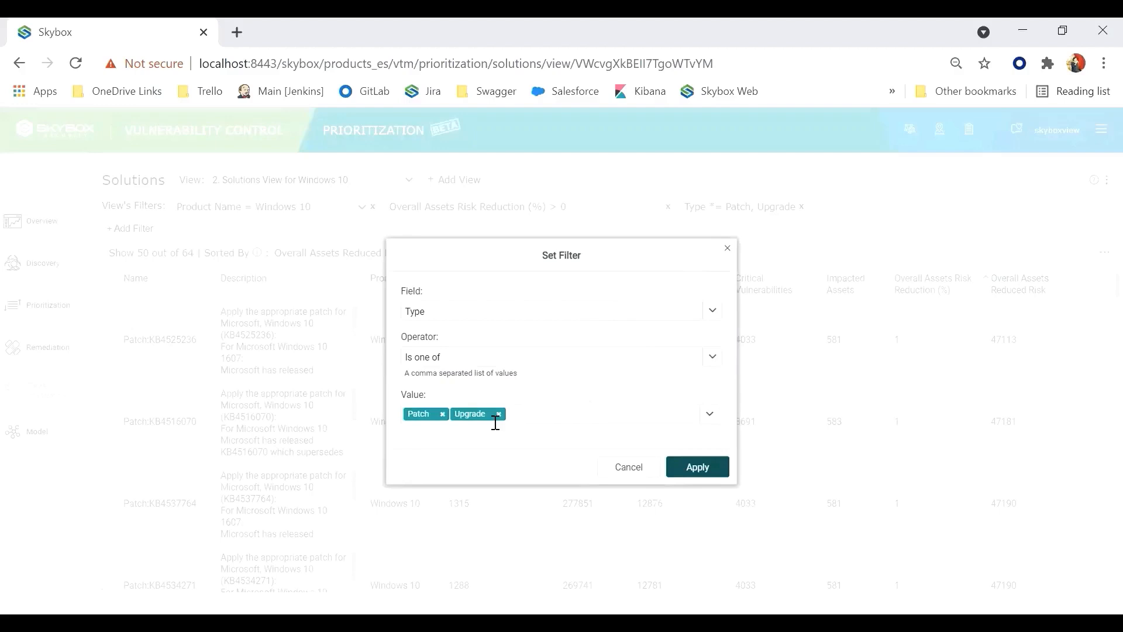
{"action": "left_click", "coordinate": [709, 413]}
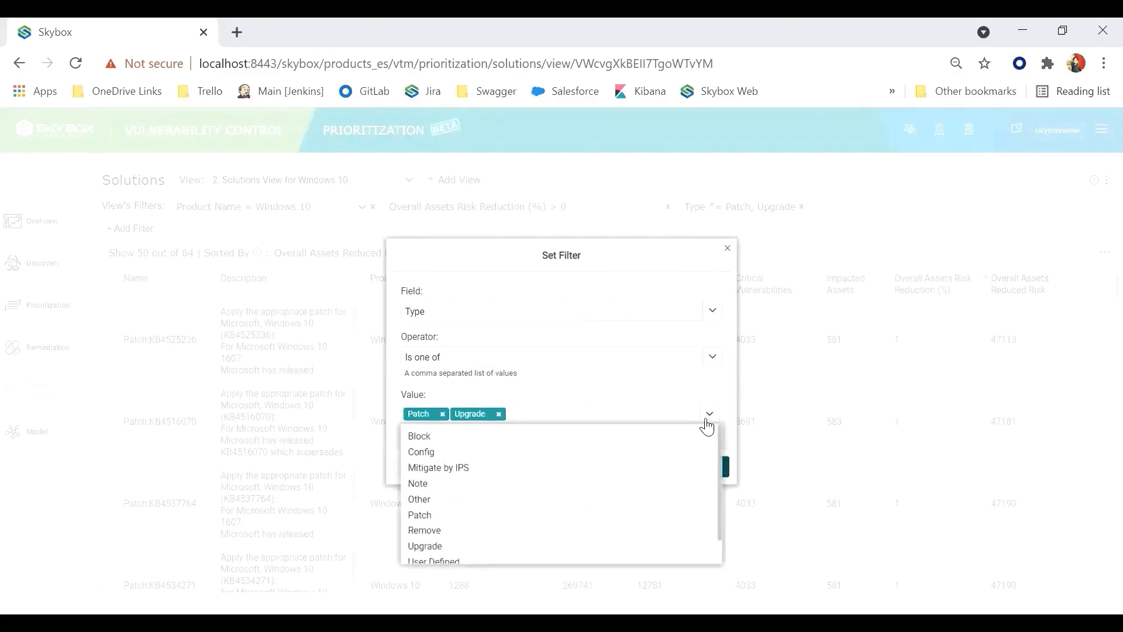
{"action": "mouse_move", "coordinate": [599, 465]}
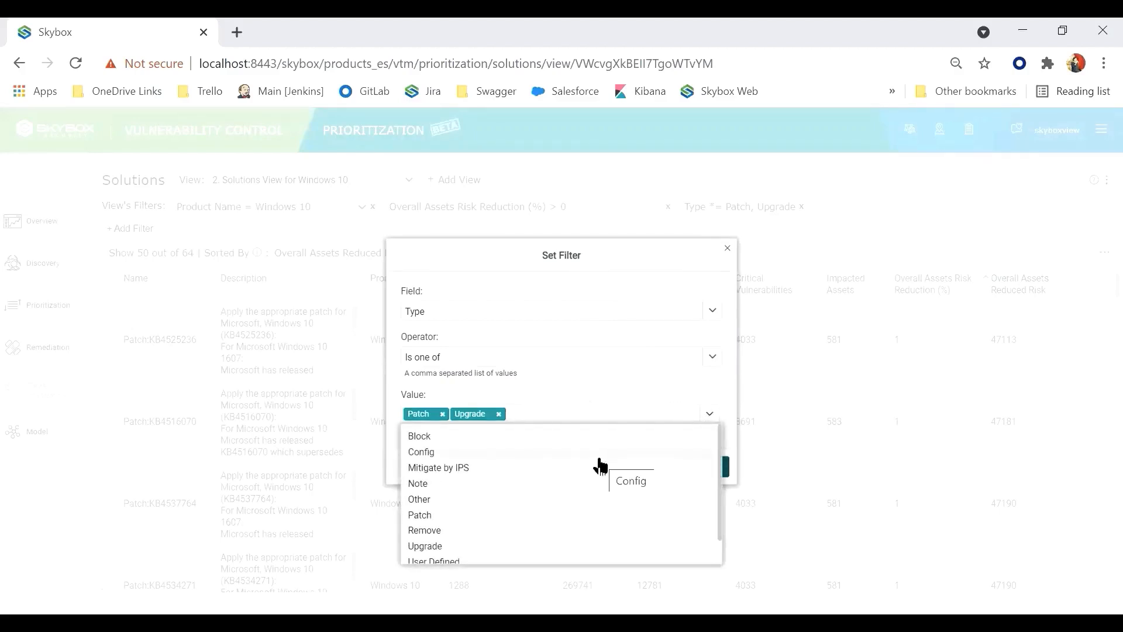
{"action": "mouse_move", "coordinate": [653, 409]}
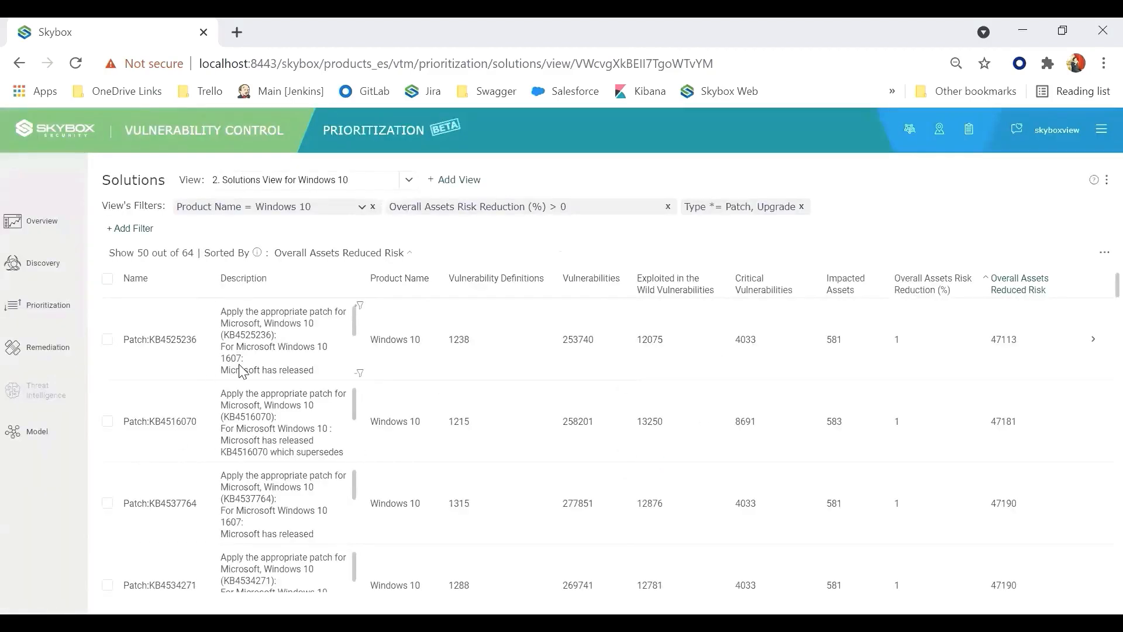
{"action": "mouse_move", "coordinate": [286, 361]}
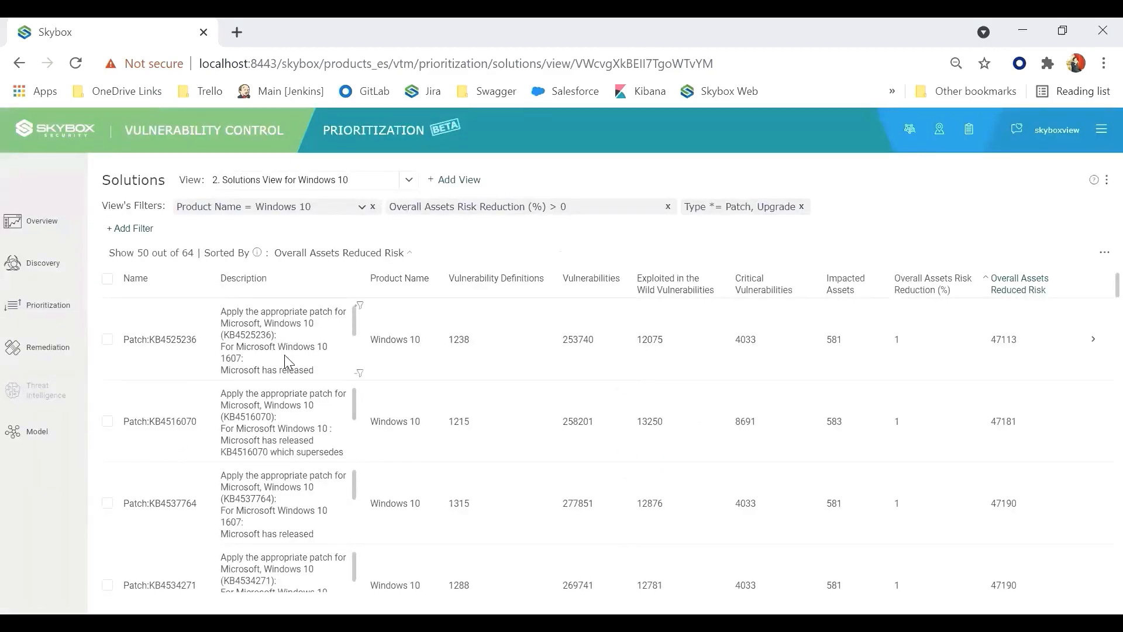
{"action": "mouse_move", "coordinate": [323, 428]}
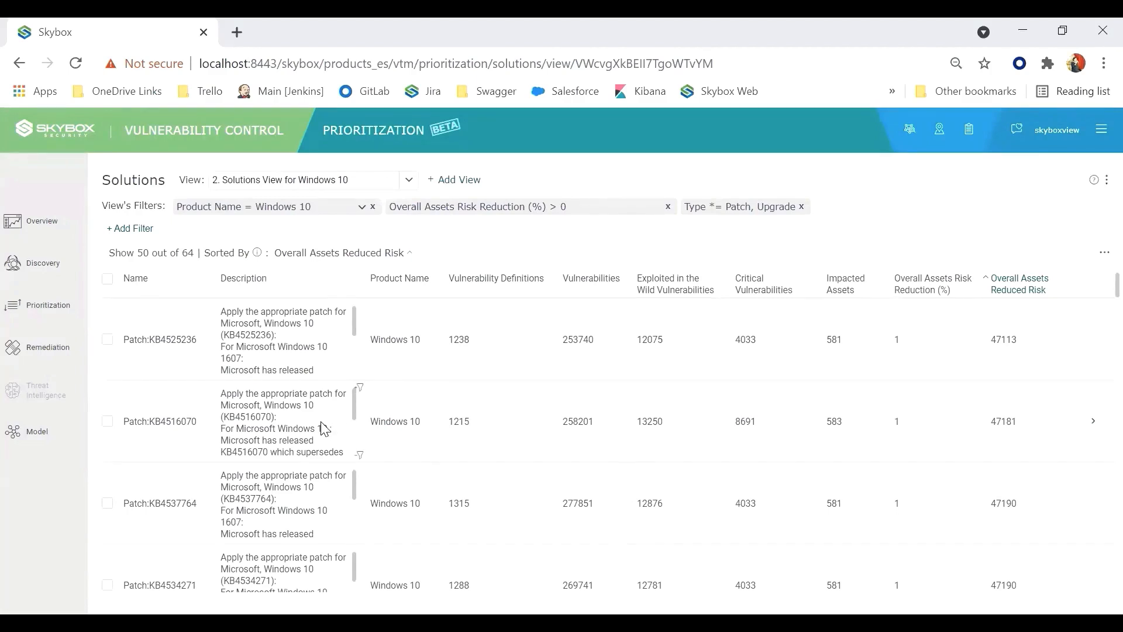
{"action": "mouse_move", "coordinate": [324, 450]}
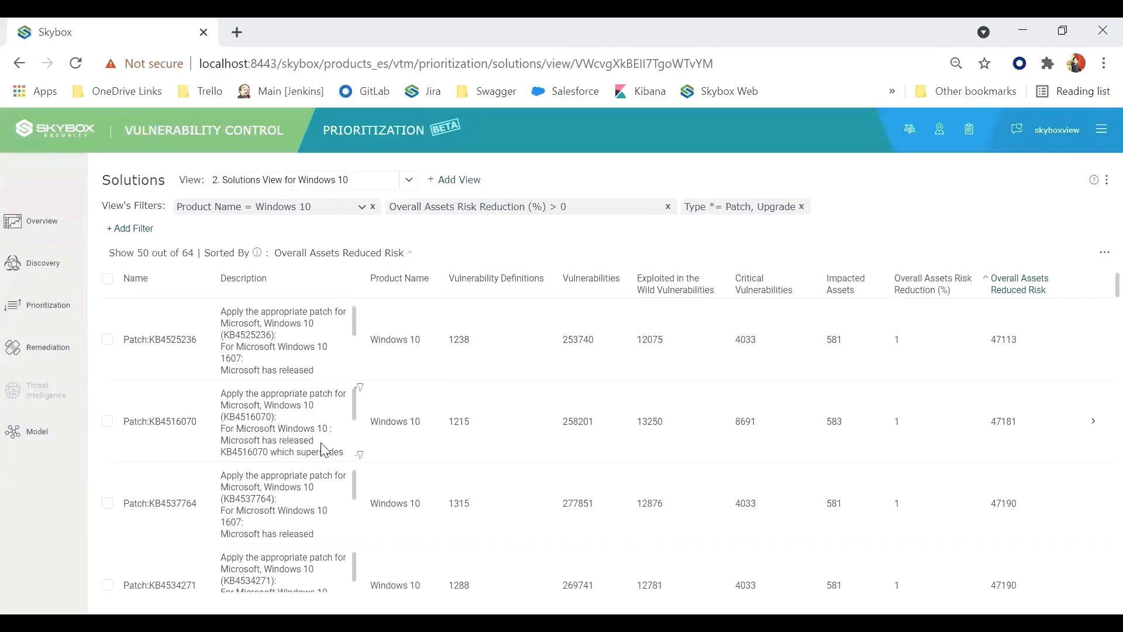
{"action": "mouse_move", "coordinate": [893, 353]}
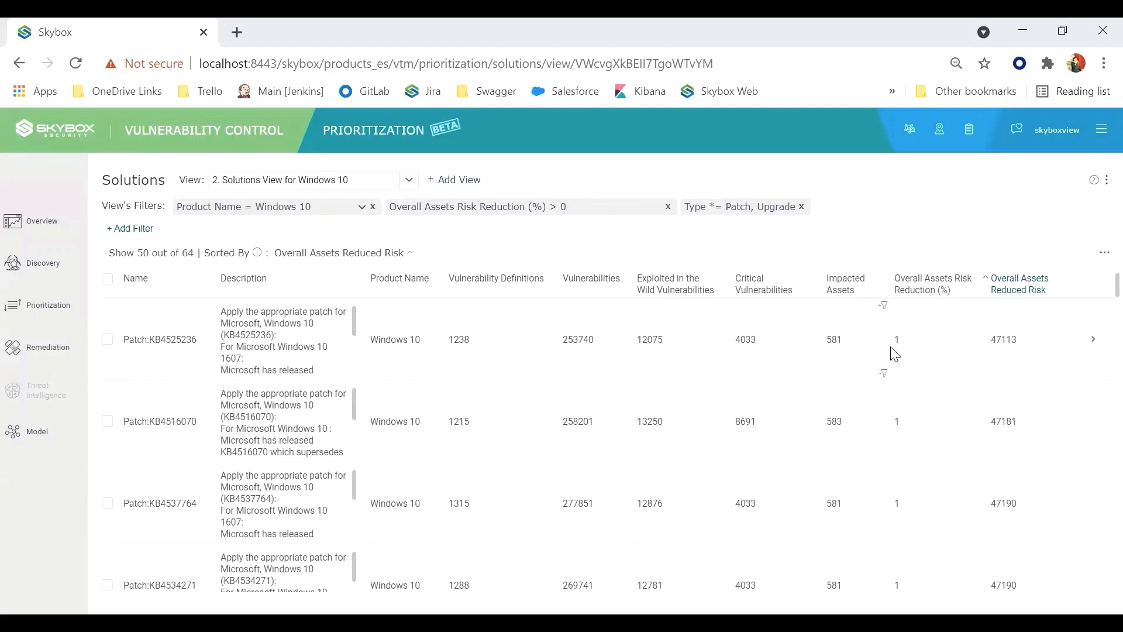
{"action": "mouse_move", "coordinate": [980, 476]}
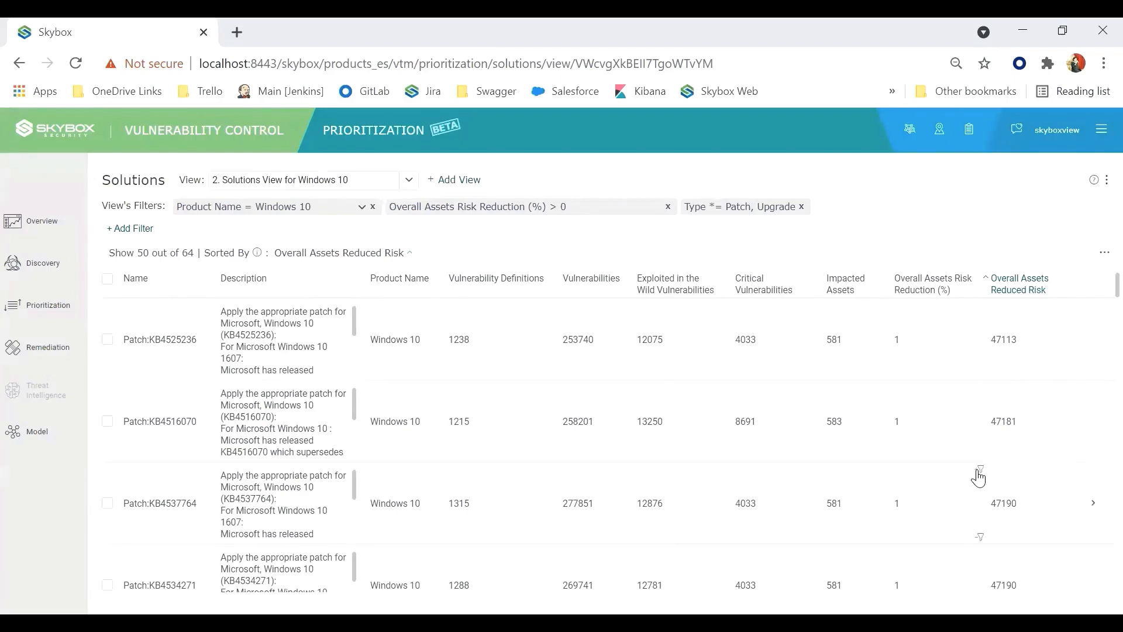
{"action": "mouse_move", "coordinate": [466, 240]}
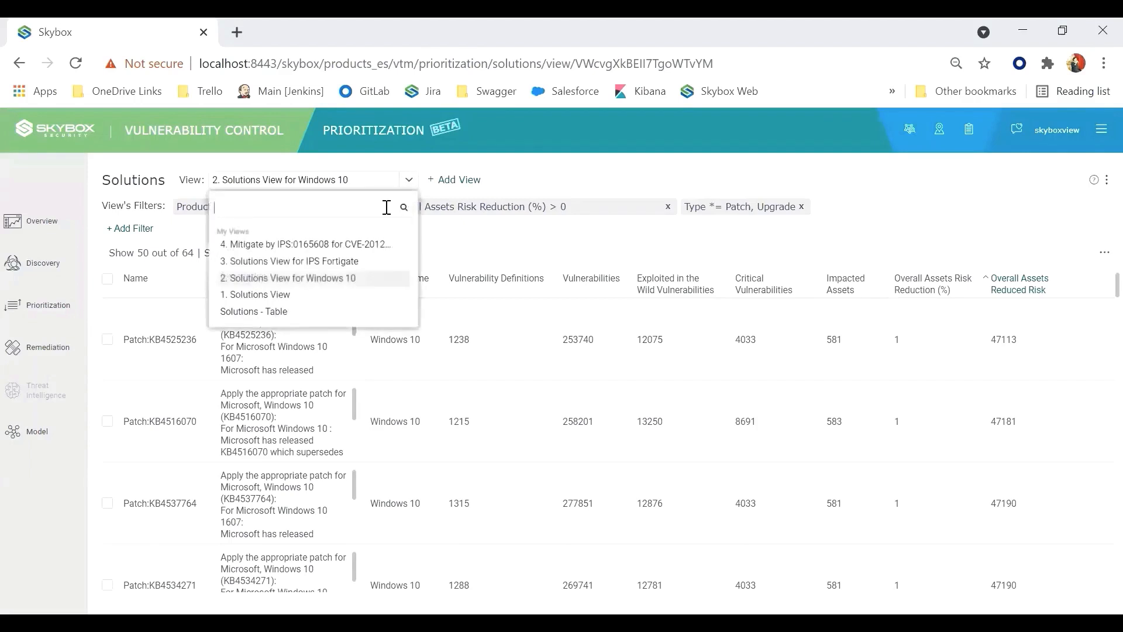
{"action": "mouse_move", "coordinate": [346, 261]}
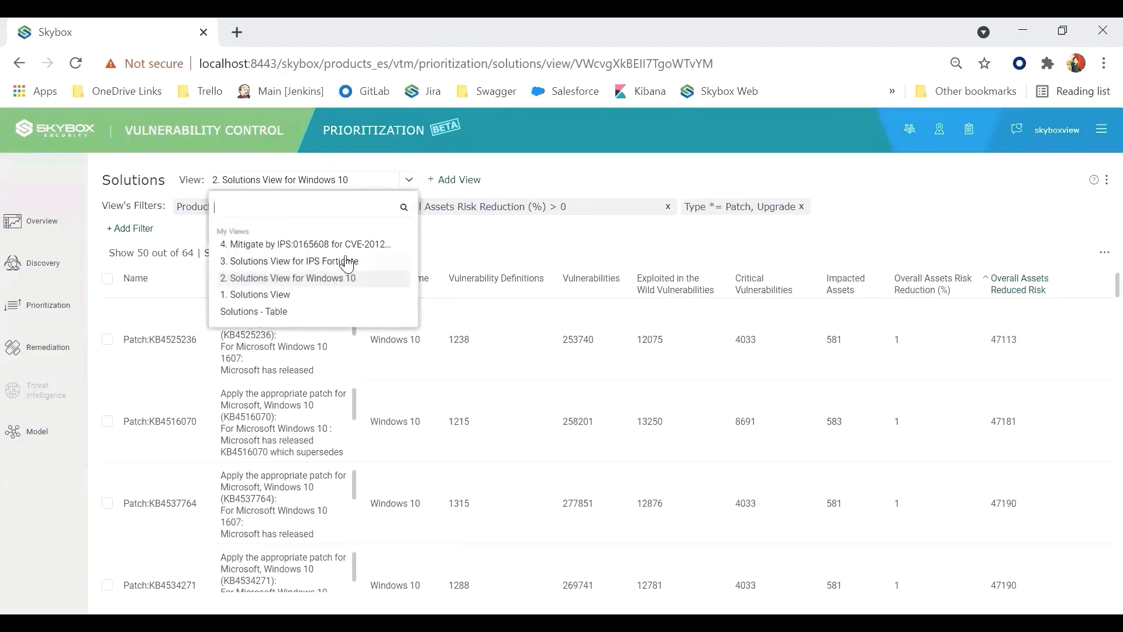
Step: Switch to '3. Solutions View for IPS Fortigate' and review its Type and Ips Vendor filters without changing them
{"action": "left_click", "coordinate": [289, 261]}
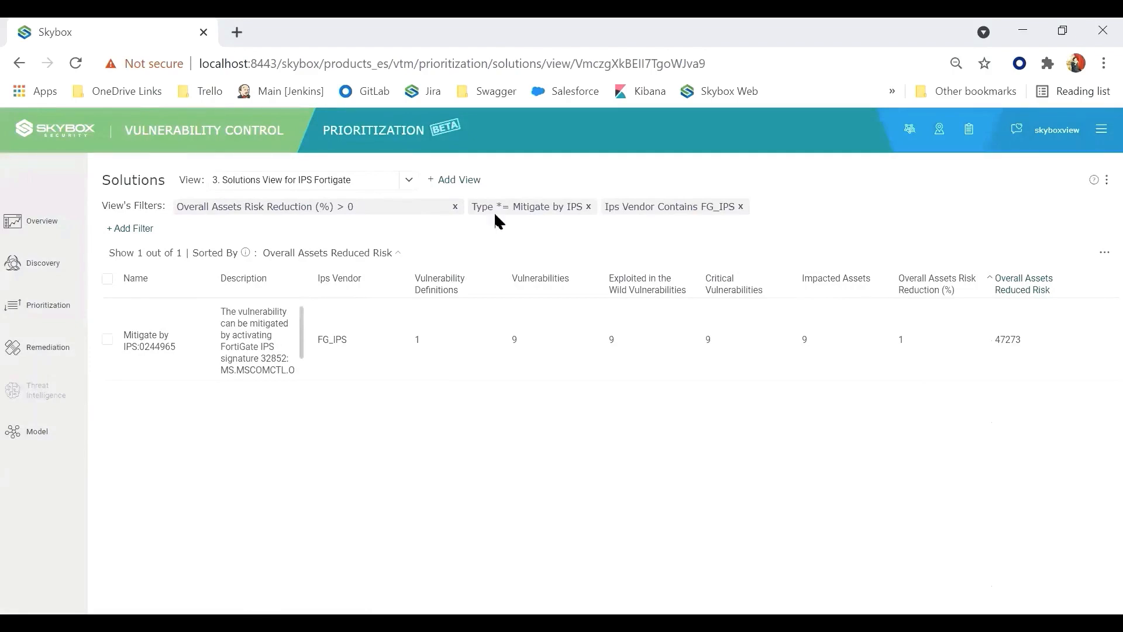
{"action": "mouse_move", "coordinate": [368, 248]}
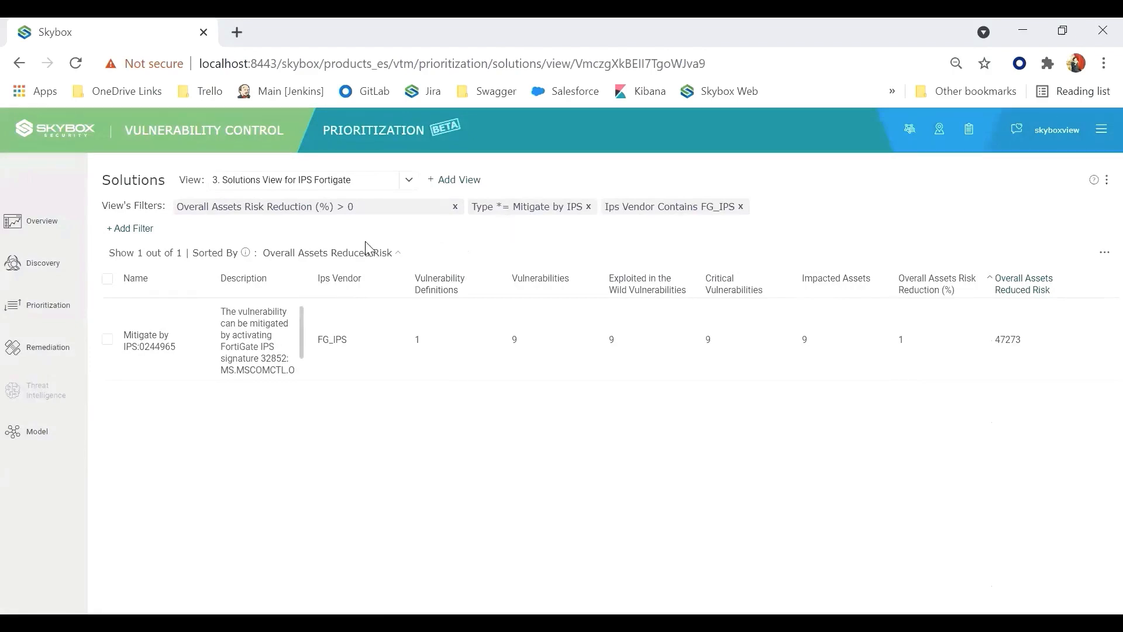
{"action": "left_click", "coordinate": [527, 206]}
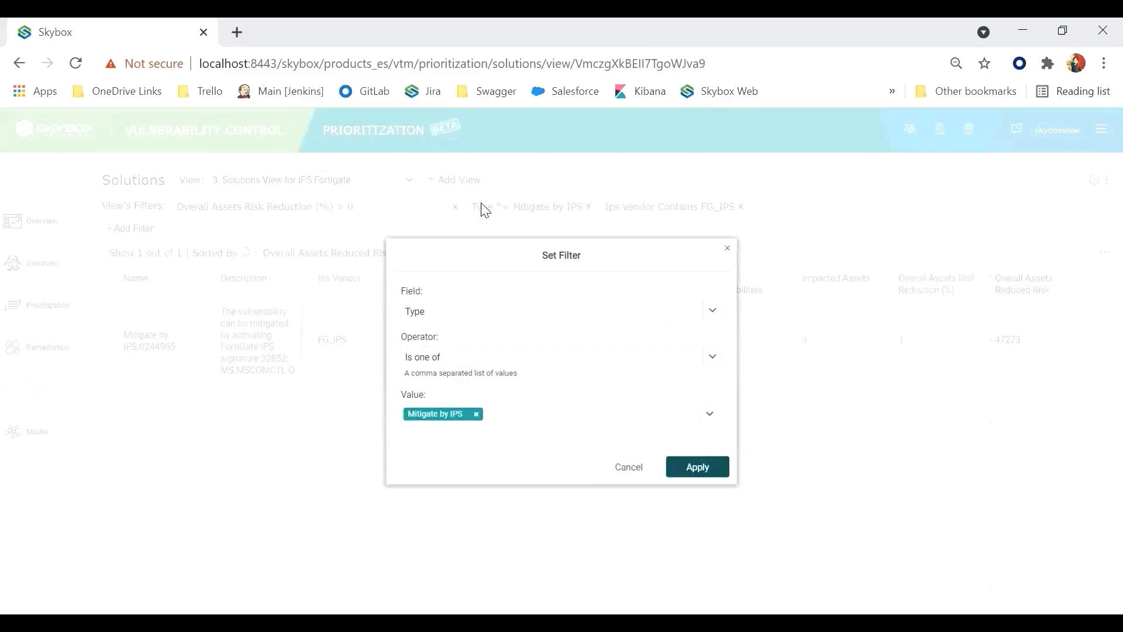
{"action": "left_click", "coordinate": [710, 413]}
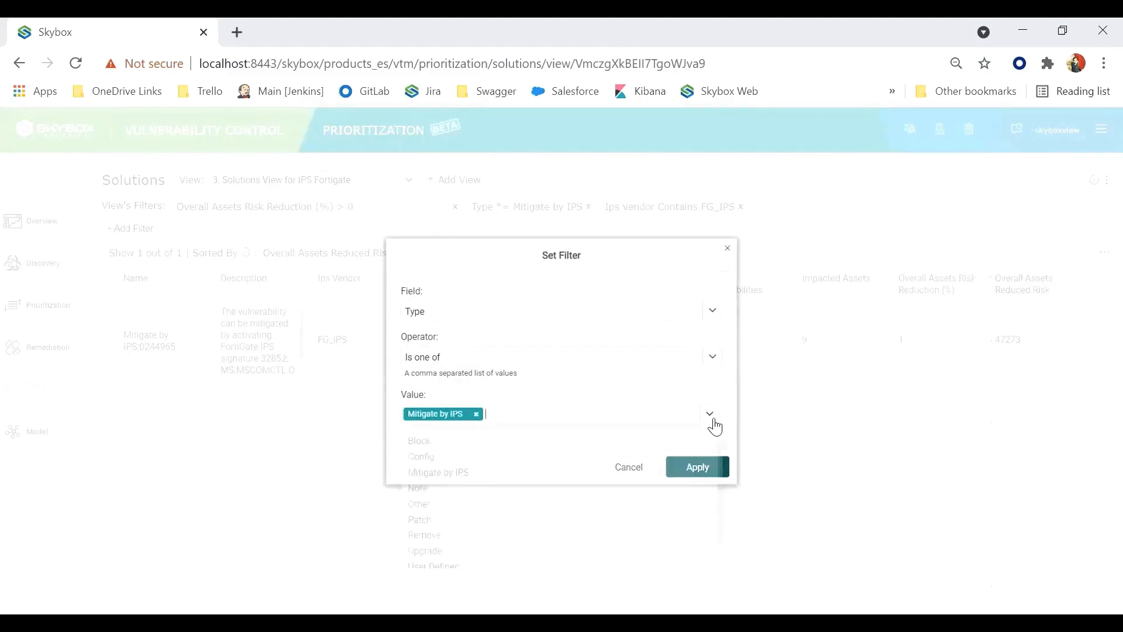
{"action": "left_click", "coordinate": [709, 414]}
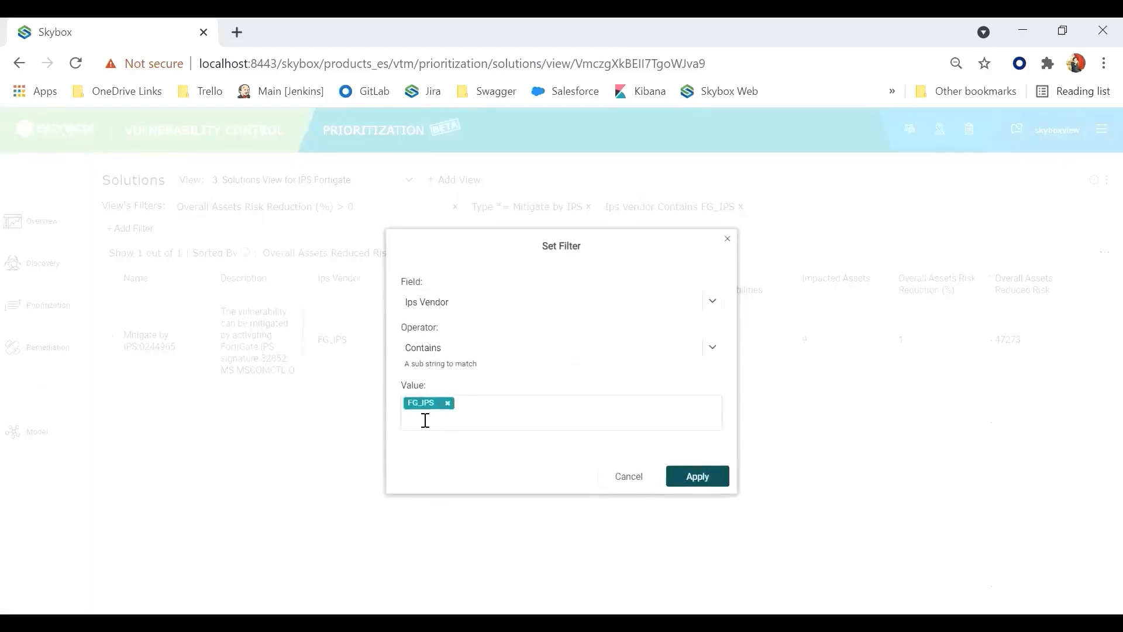
{"action": "left_click", "coordinate": [696, 476]}
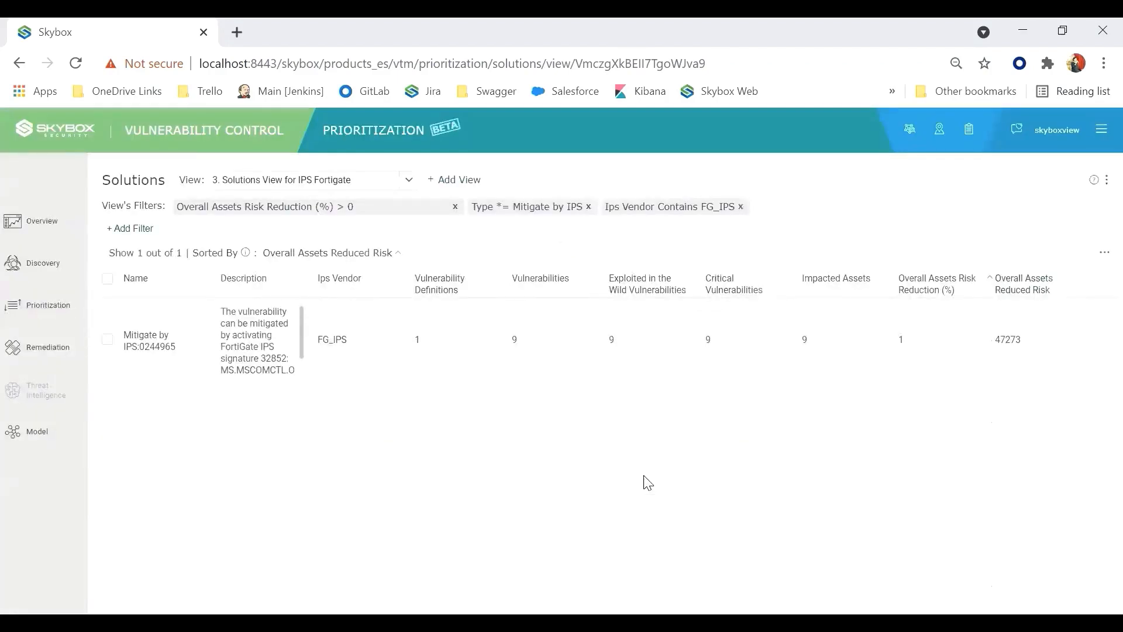
{"action": "mouse_move", "coordinate": [122, 367]}
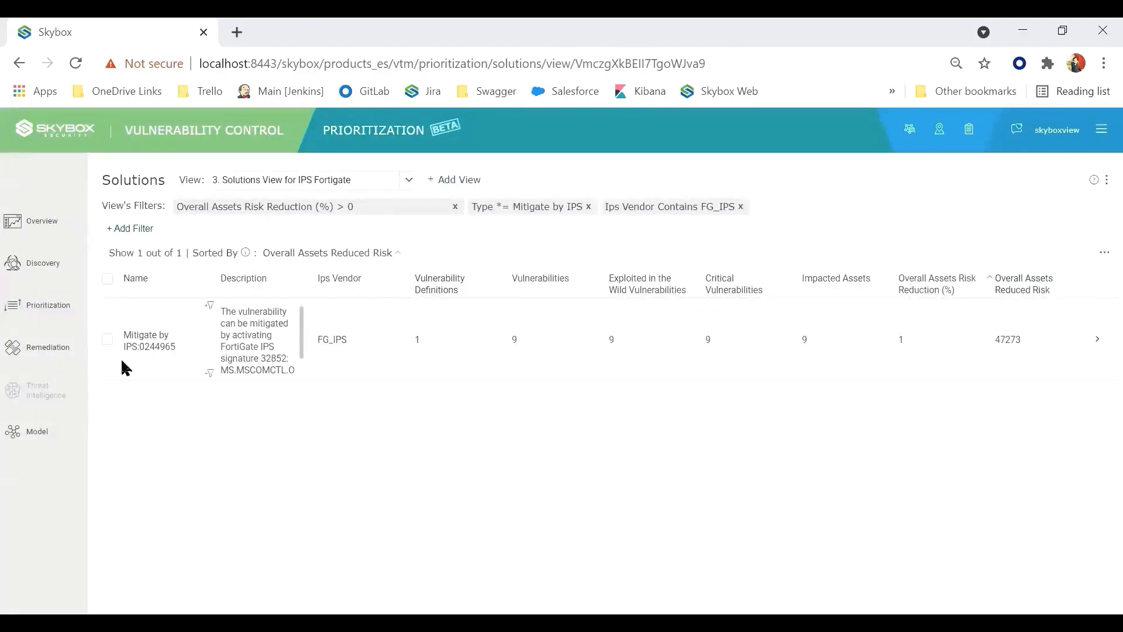
{"action": "mouse_move", "coordinate": [138, 460]}
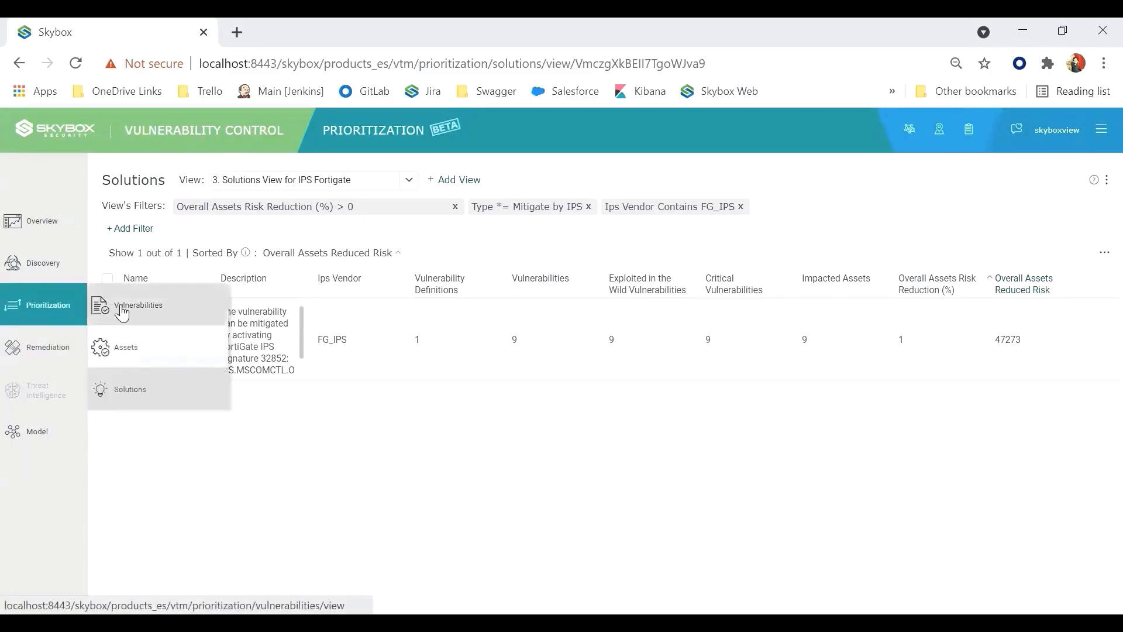
Step: Show the CVE-2012-1856 vulnerabilities view and open vulnerability SBV-35866's solutions
{"action": "left_click", "coordinate": [138, 305]}
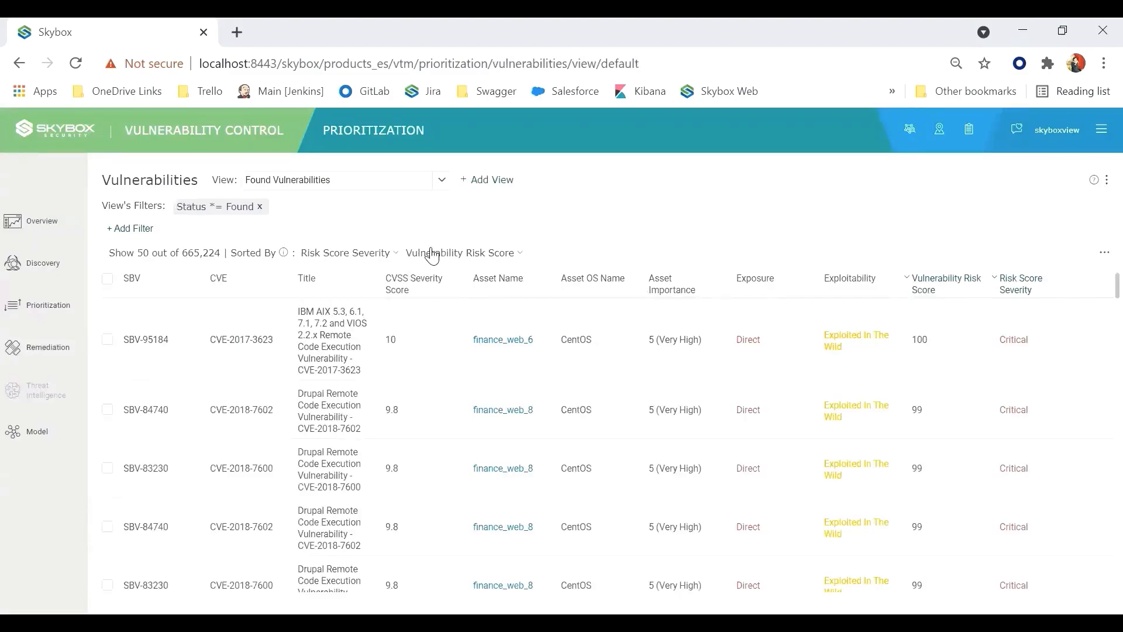
{"action": "mouse_move", "coordinate": [445, 188]}
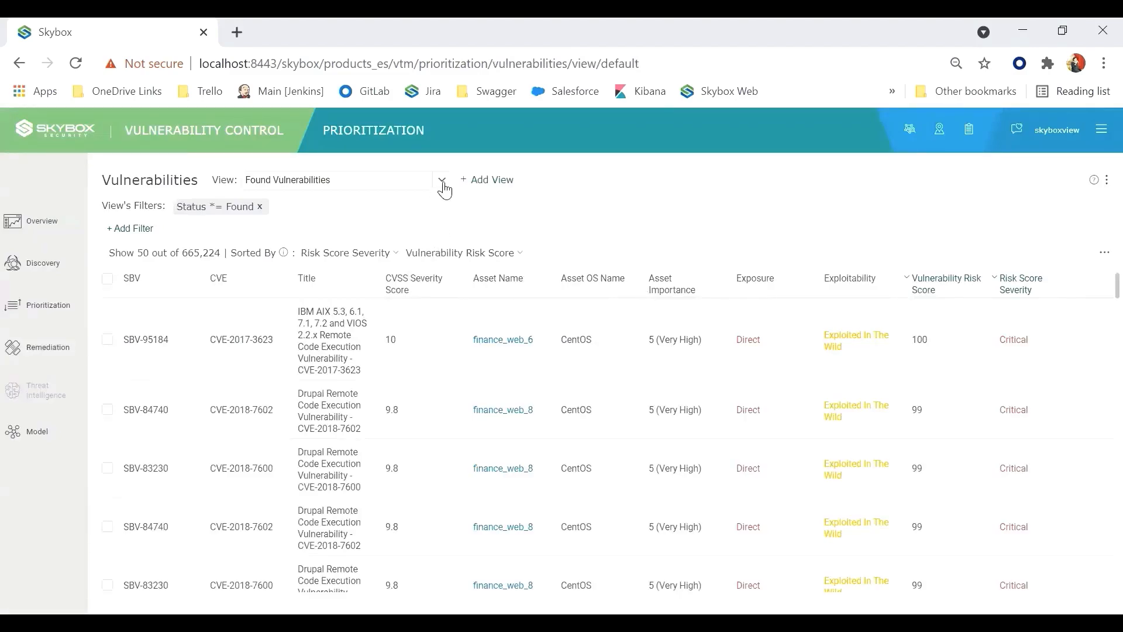
{"action": "left_click", "coordinate": [443, 180]}
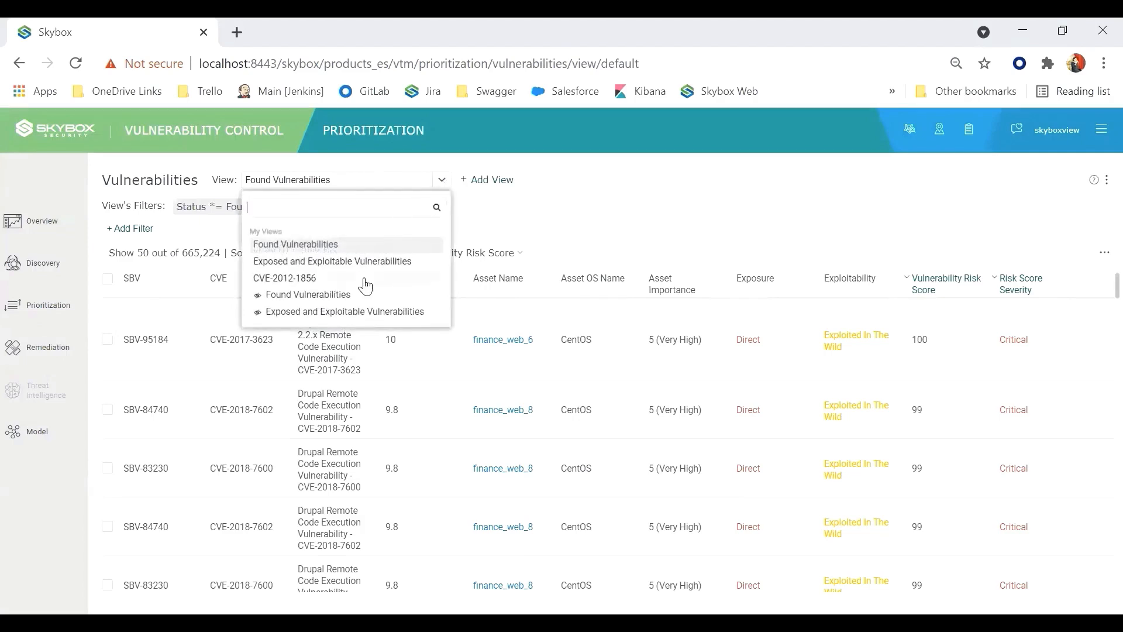
{"action": "left_click", "coordinate": [285, 279]}
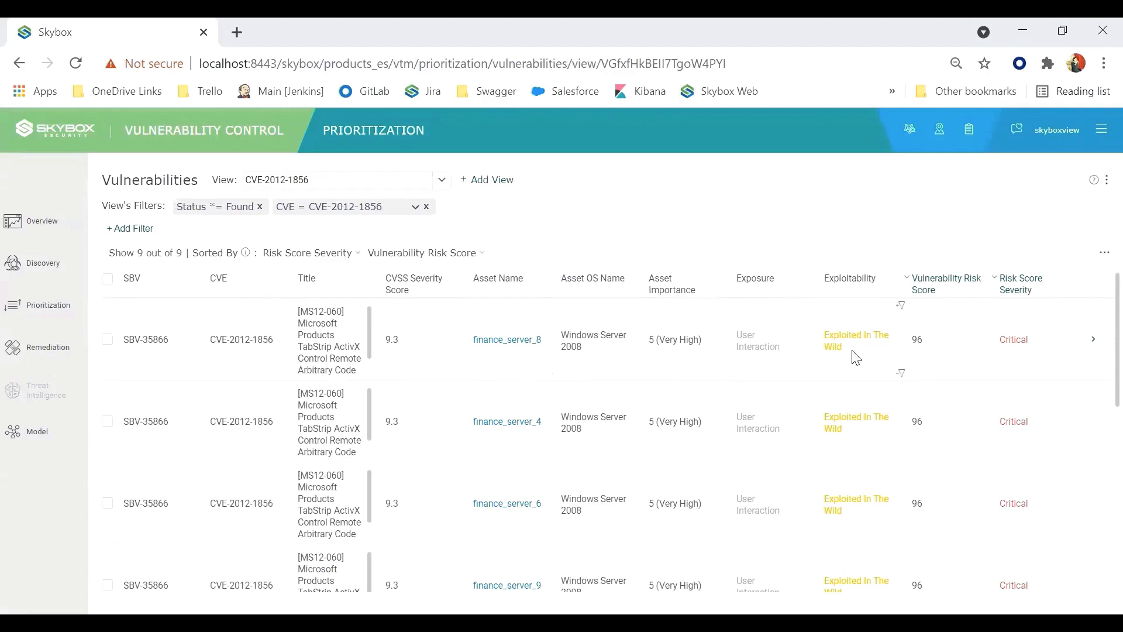
{"action": "mouse_move", "coordinate": [822, 362]}
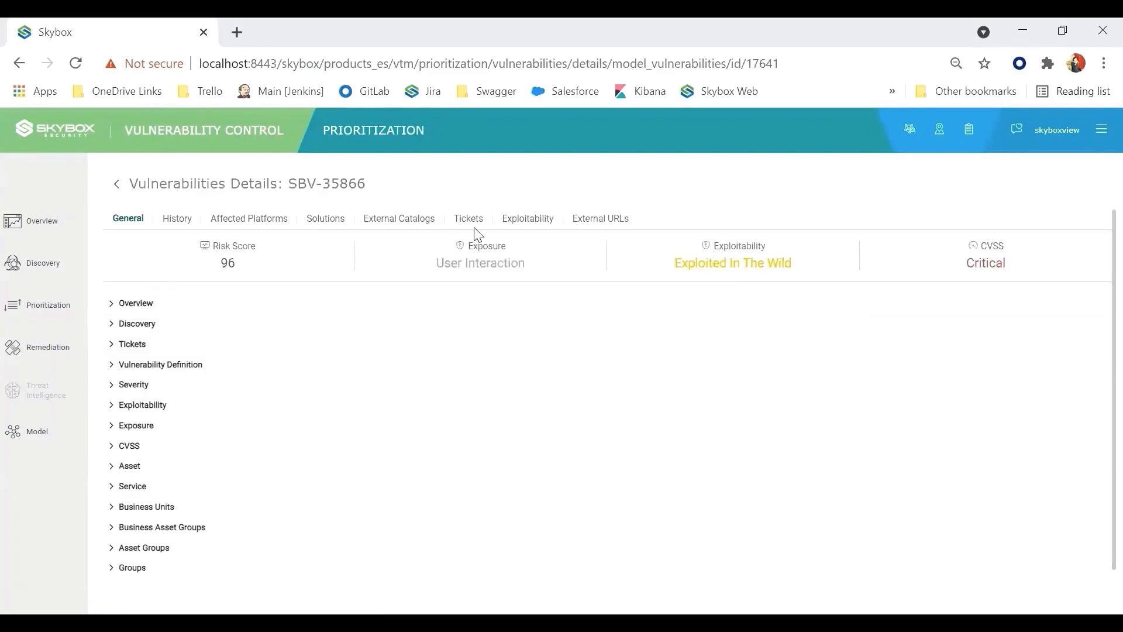
{"action": "left_click", "coordinate": [325, 219]}
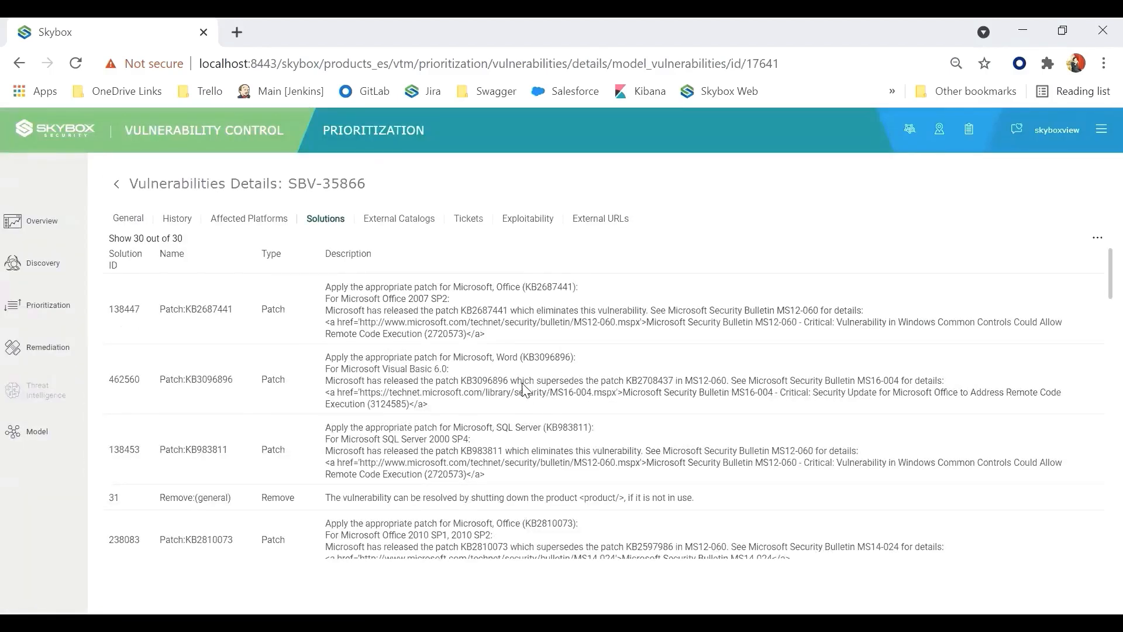
Step: Scroll SBV-35866's solutions to the Mitigate by IPS entries and select Mitigate by IPS:0165608
{"action": "scroll", "scroll_direction": "down", "scroll_amount": 3}
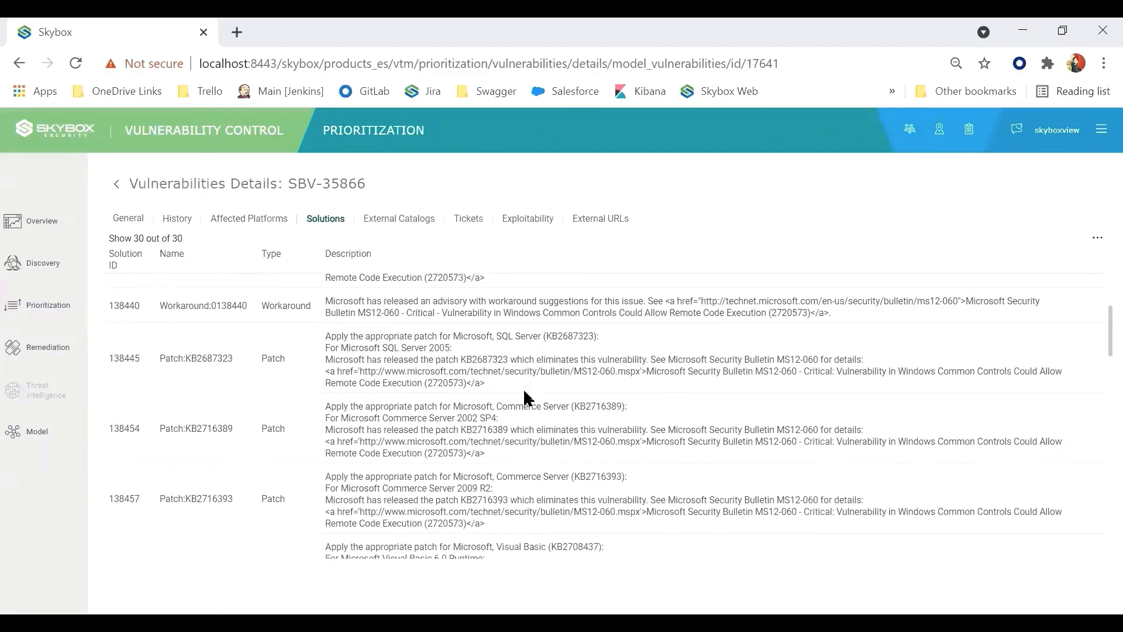
{"action": "scroll", "scroll_direction": "down", "scroll_amount": 3}
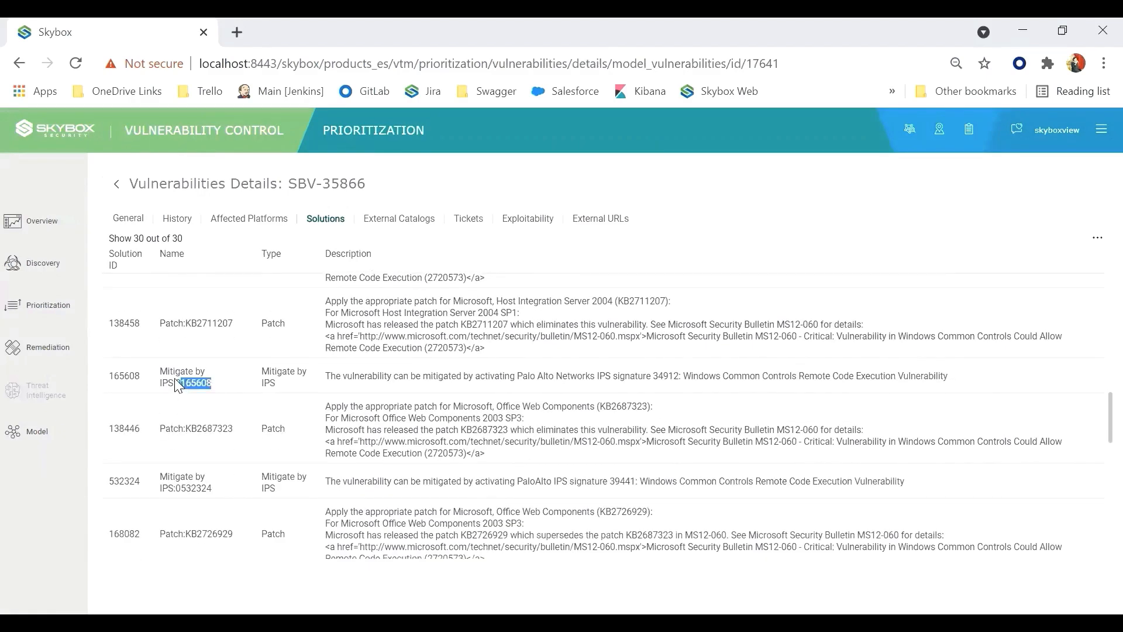
{"action": "double_click", "coordinate": [183, 376]}
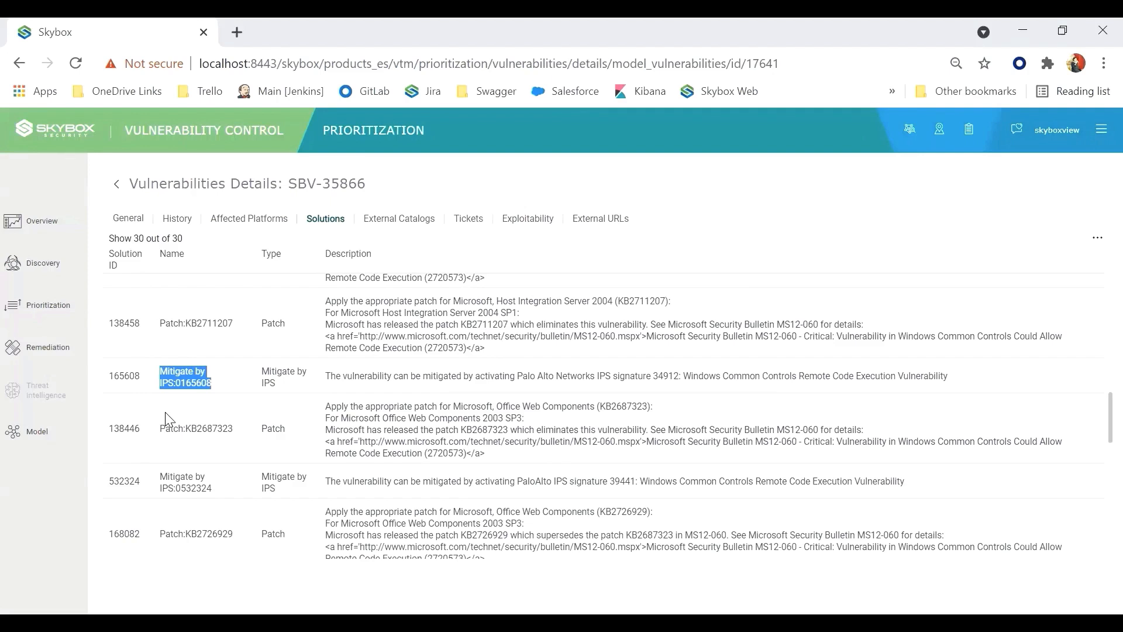
{"action": "mouse_move", "coordinate": [161, 404]}
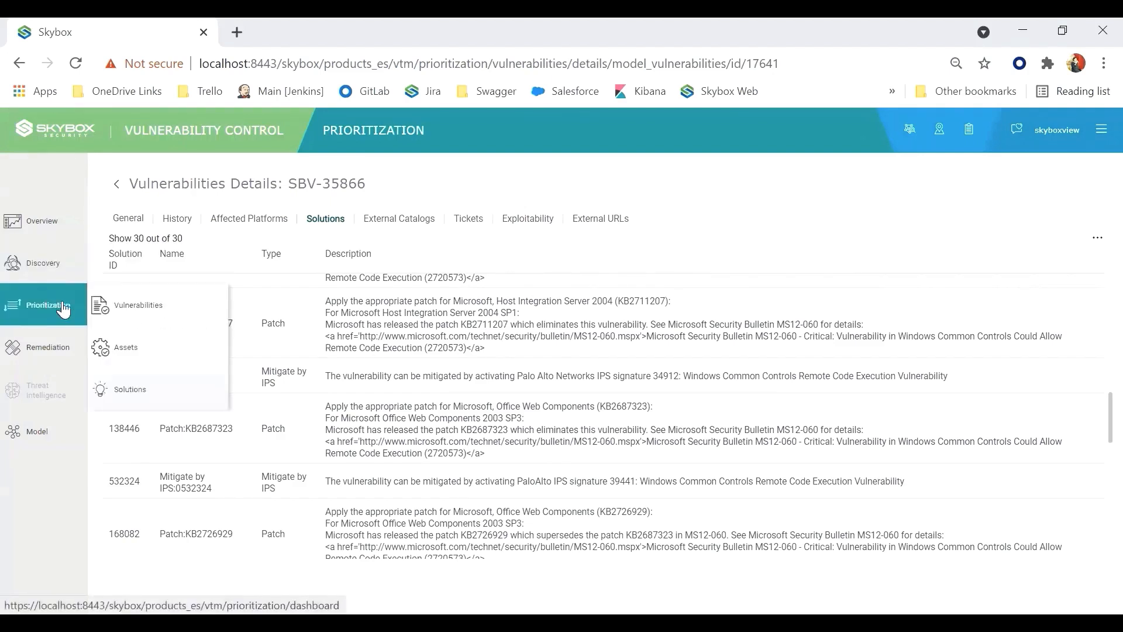
Step: From the solutions list, leave the filter unchanged and open Mitigate by IPS:0165608's details
{"action": "left_click", "coordinate": [129, 388]}
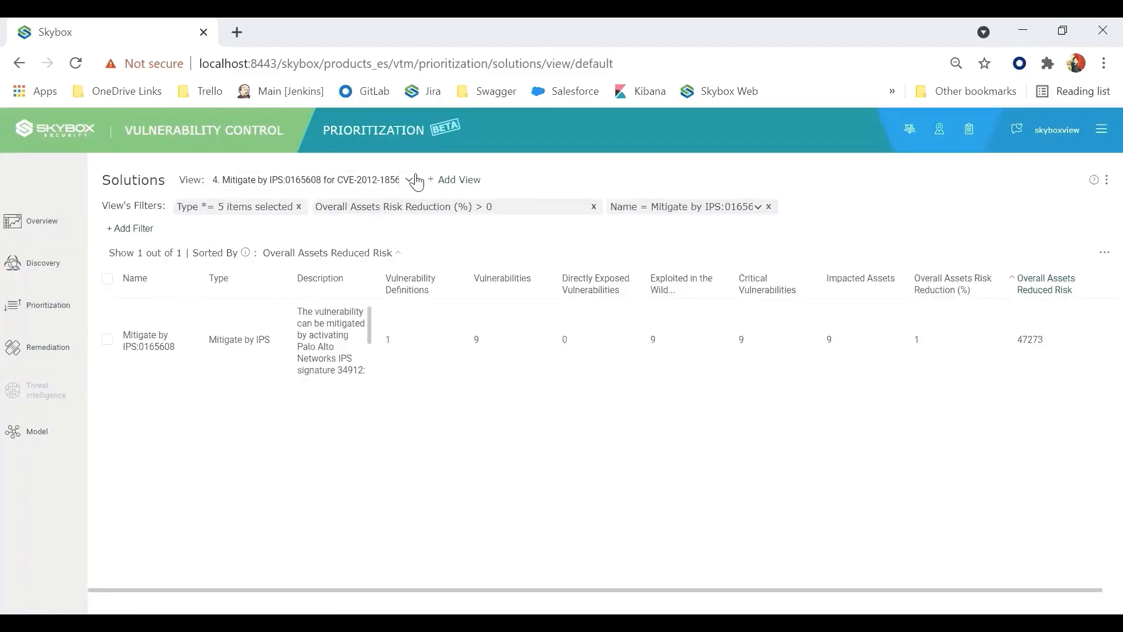
{"action": "left_click", "coordinate": [410, 180]}
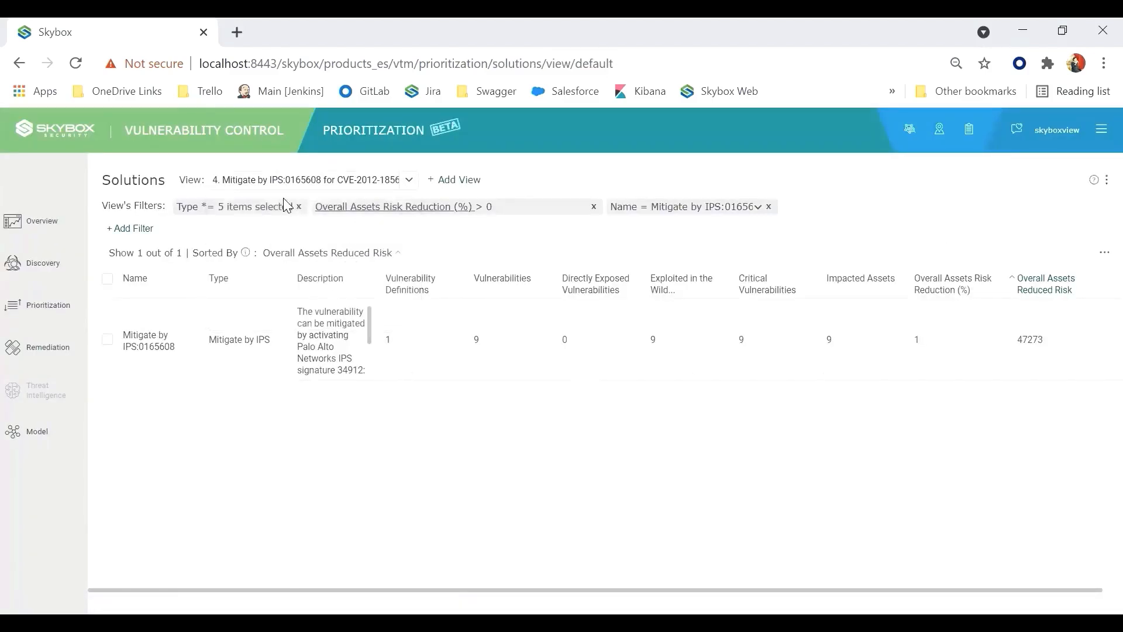
{"action": "left_click", "coordinate": [681, 206]}
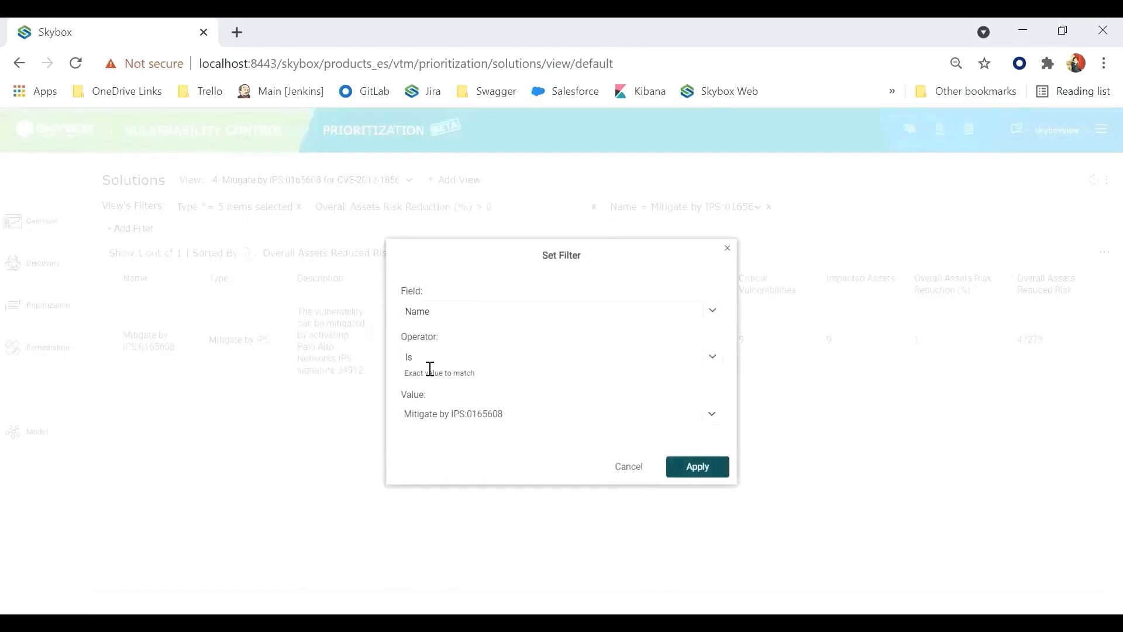
{"action": "mouse_move", "coordinate": [583, 446]}
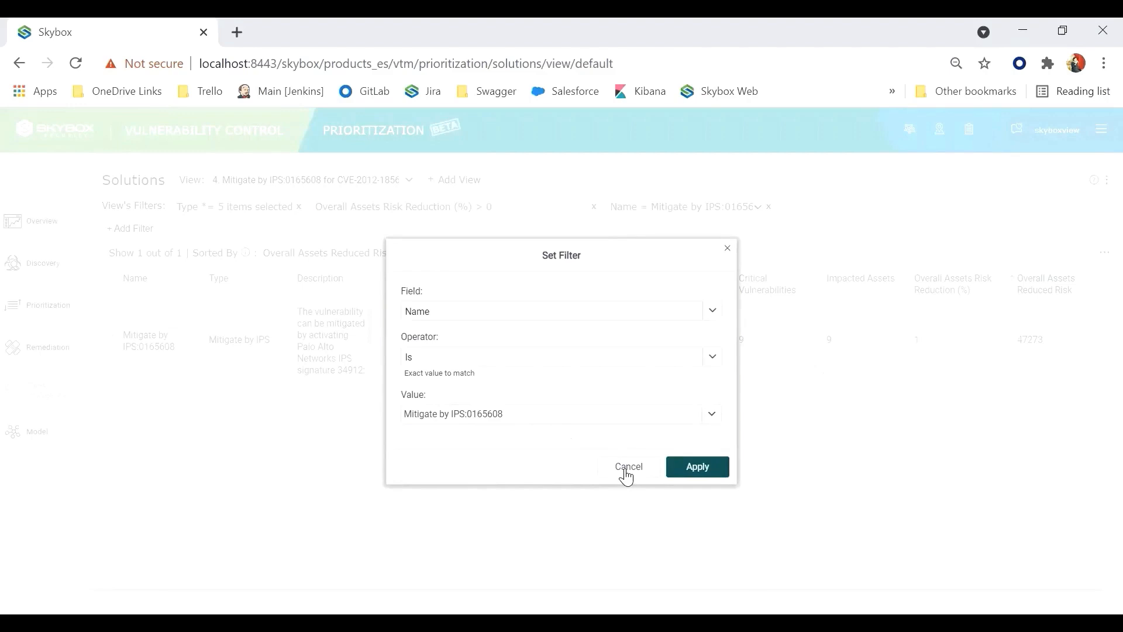
{"action": "left_click", "coordinate": [628, 467]}
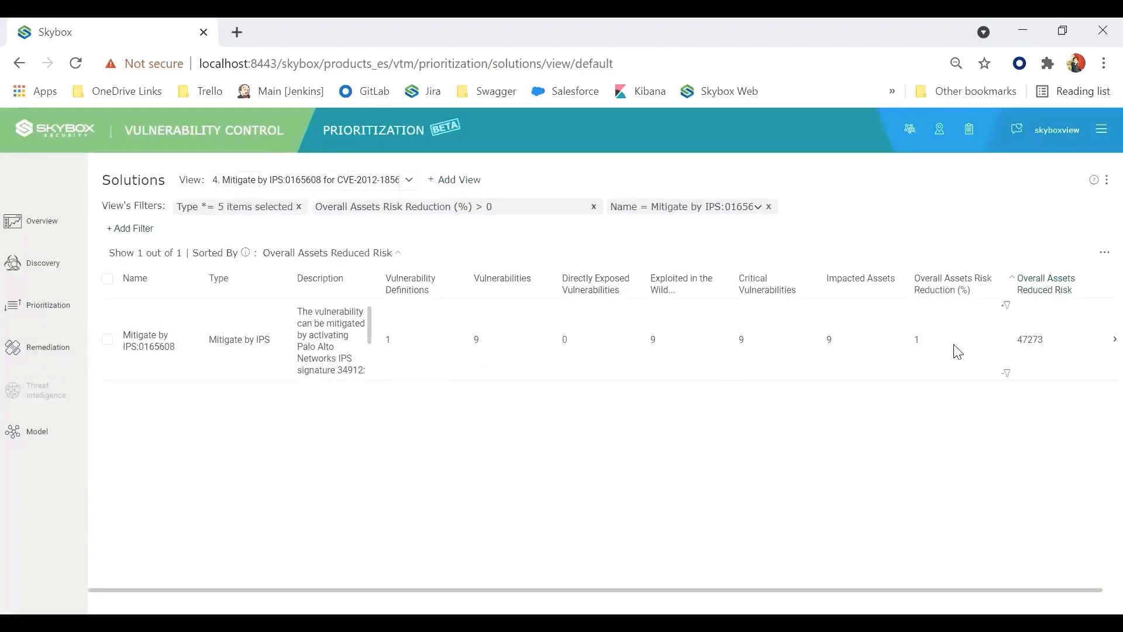
{"action": "left_click", "coordinate": [144, 339]}
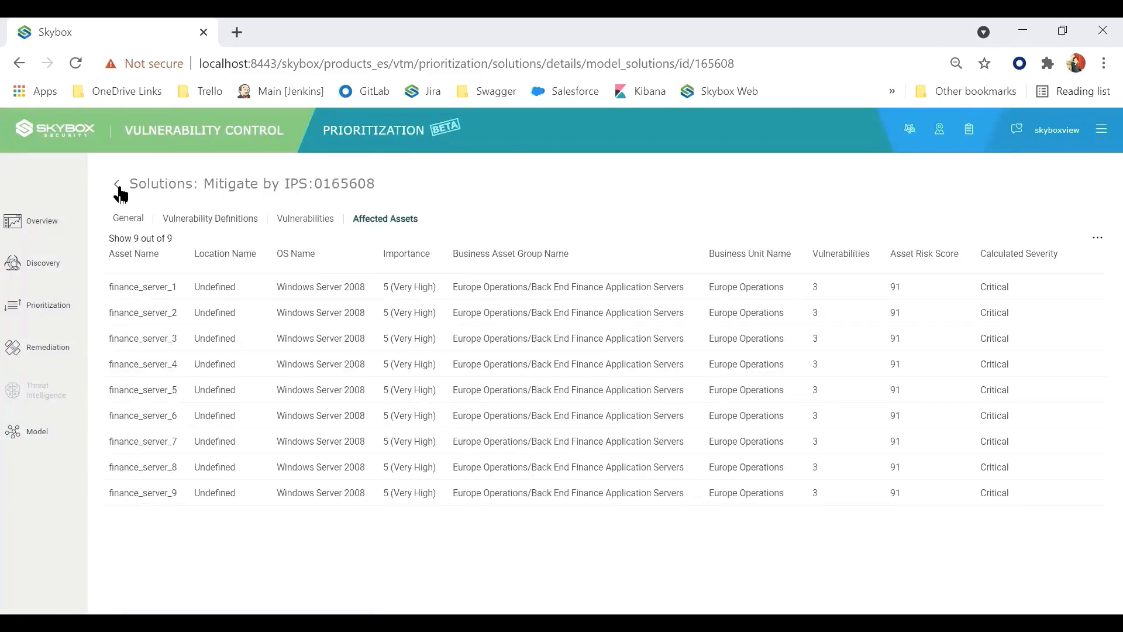
Step: Return to the Solutions view filtered to Mitigate by IPS:0165608 and expand Prioritization
{"action": "left_click", "coordinate": [116, 184]}
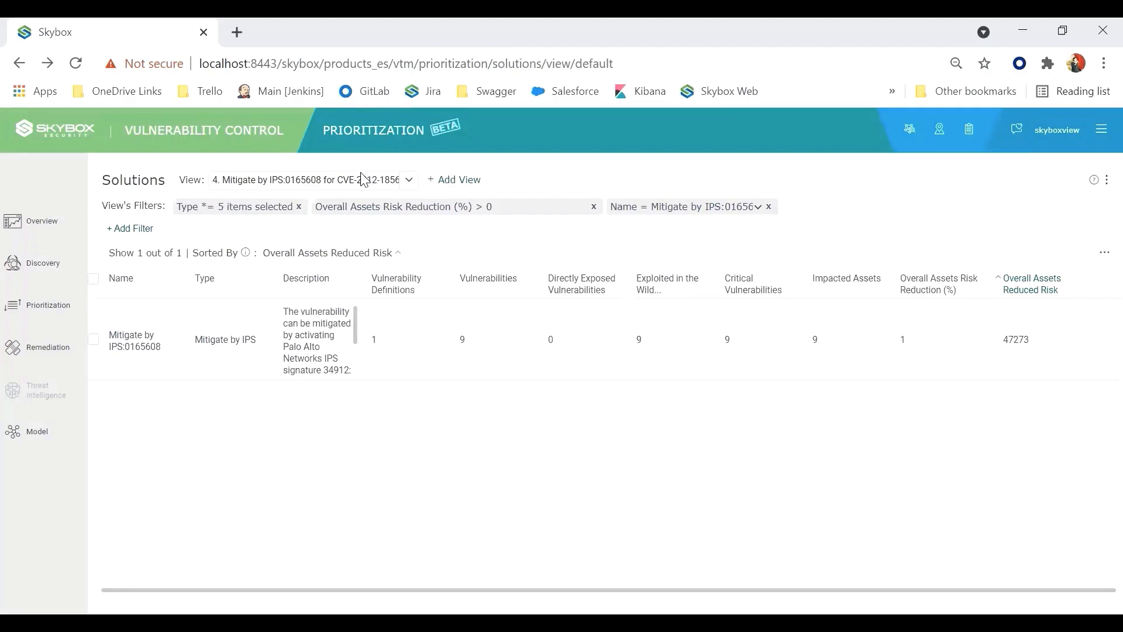
{"action": "left_click", "coordinate": [43, 306]}
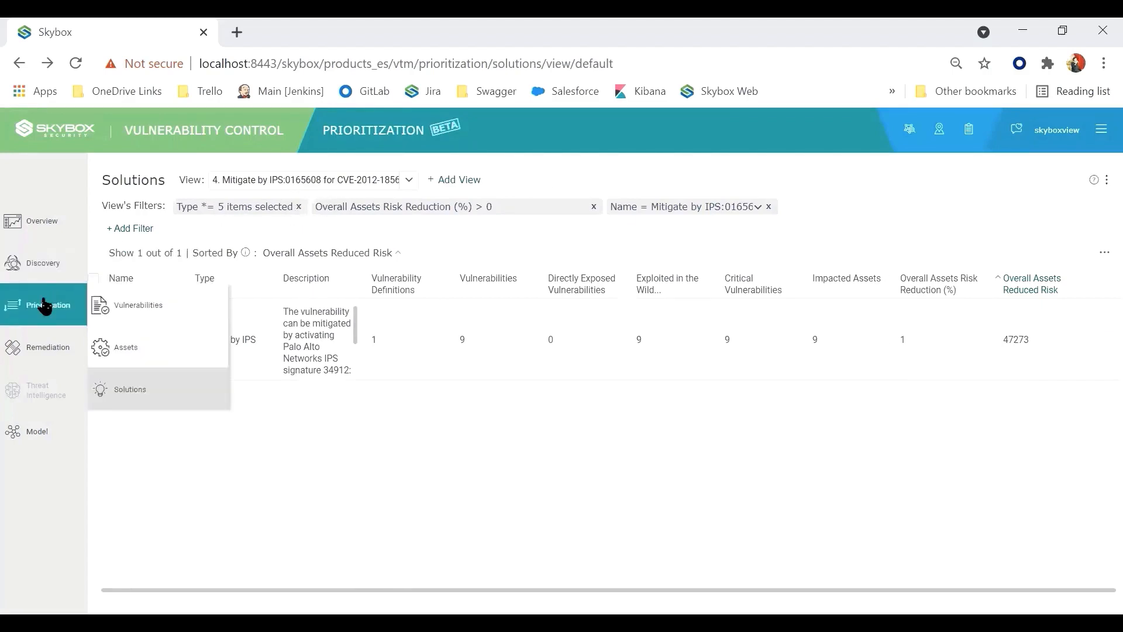
Step: Switch to Solutions Dashboard - Windows 10 and bring up the Top 5 Max Exploited Vulnerabilities widget options
{"action": "left_click", "coordinate": [46, 304]}
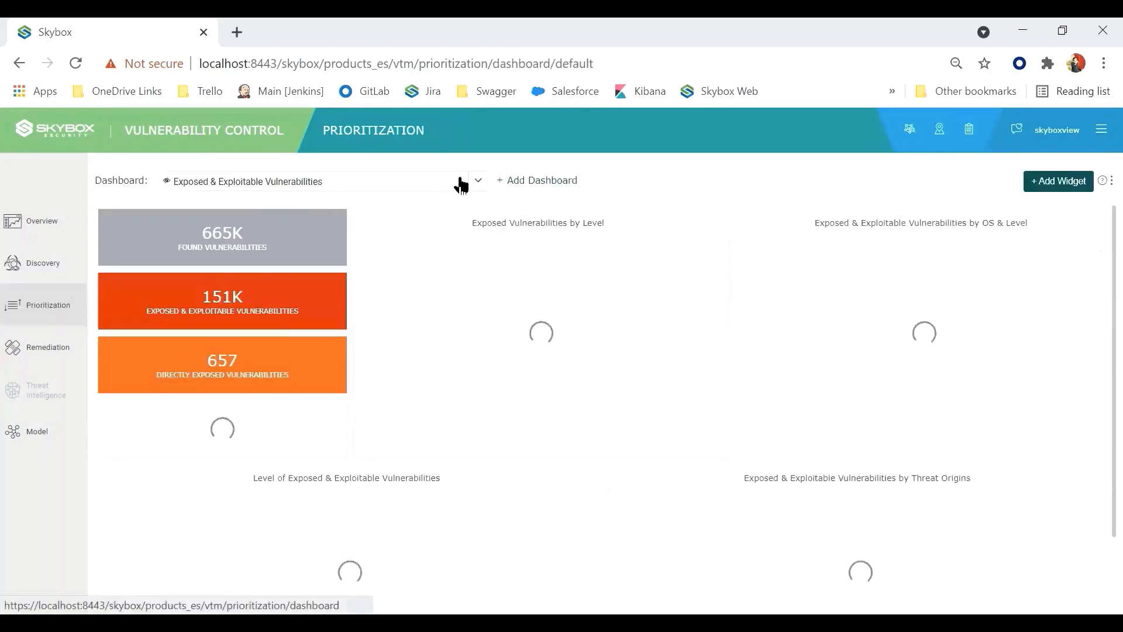
{"action": "left_click", "coordinate": [476, 180]}
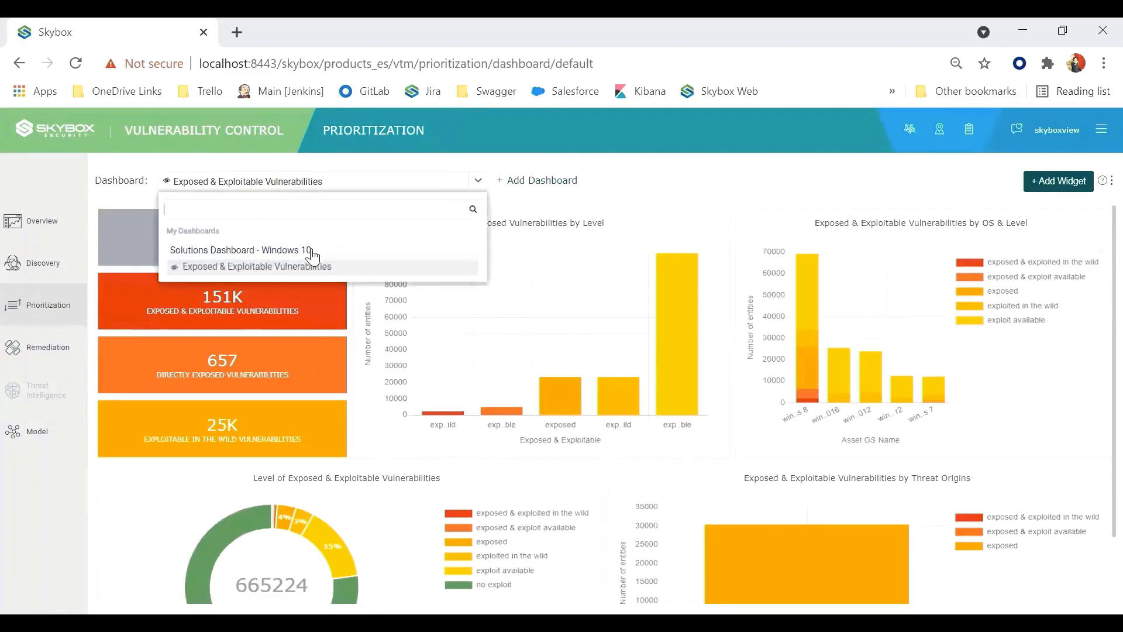
{"action": "left_click", "coordinate": [240, 250]}
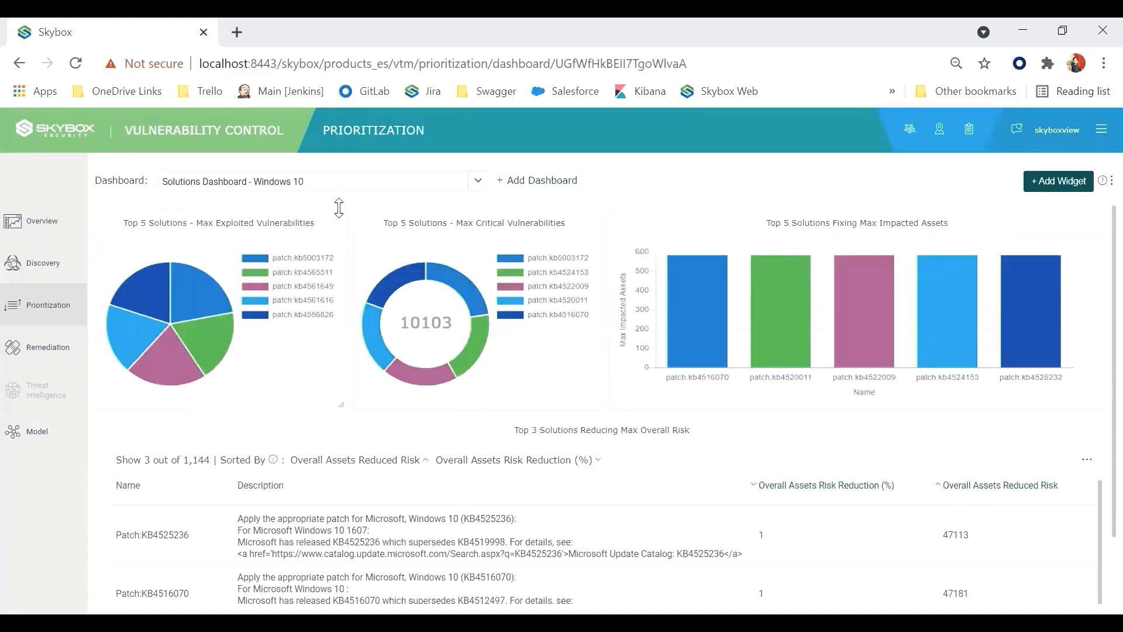
{"action": "mouse_move", "coordinate": [340, 225]}
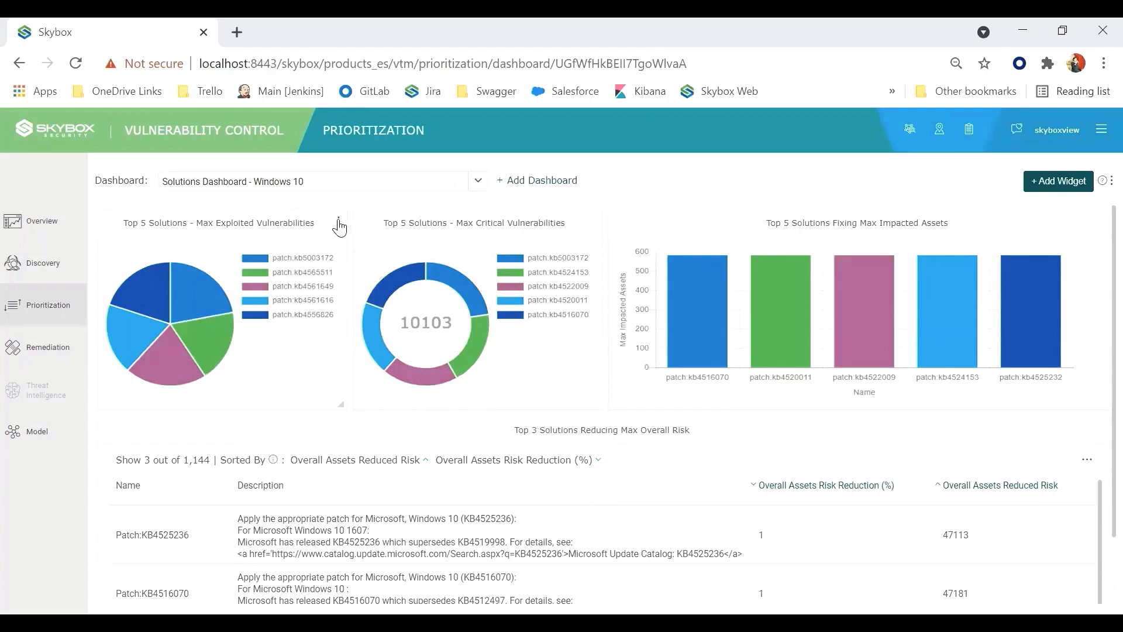
{"action": "left_click", "coordinate": [339, 223]}
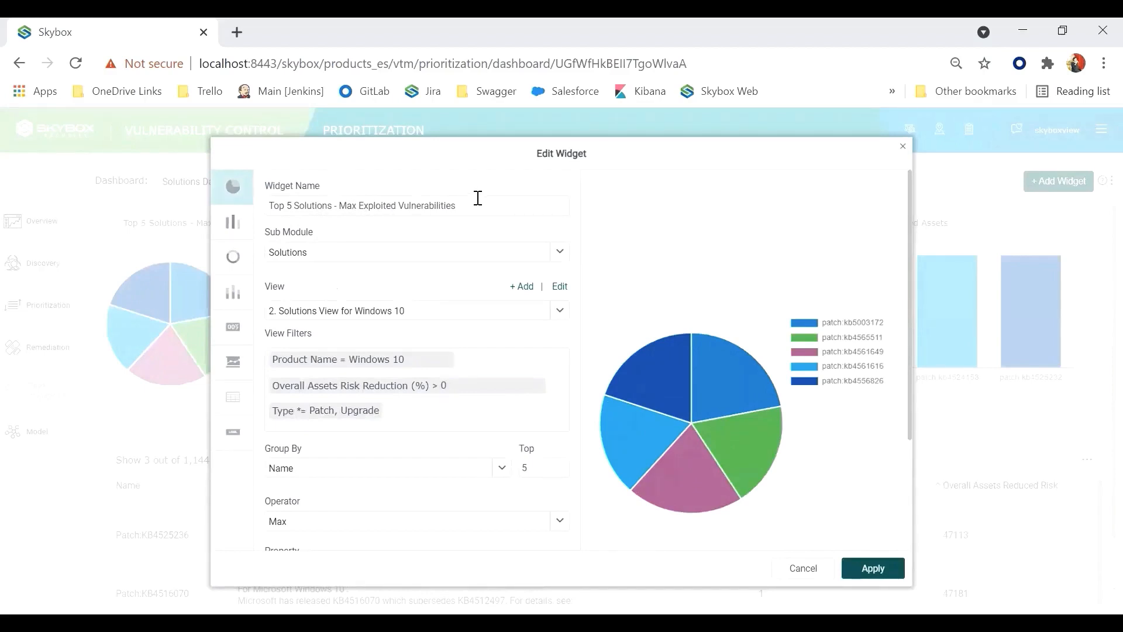
{"action": "mouse_move", "coordinate": [296, 331]}
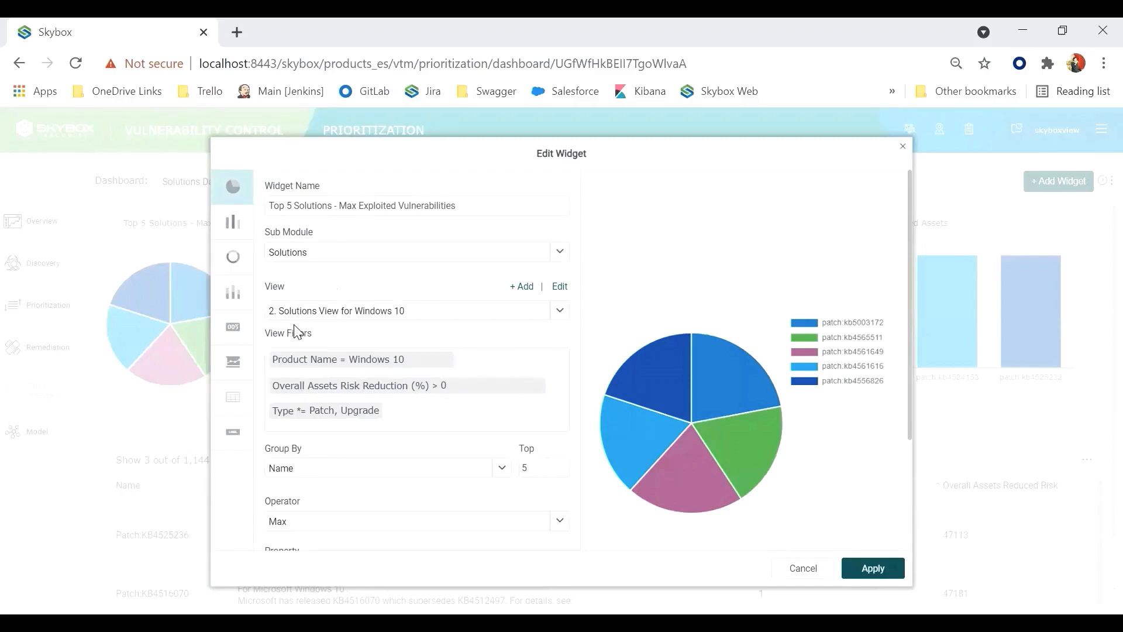
{"action": "mouse_move", "coordinate": [379, 331]}
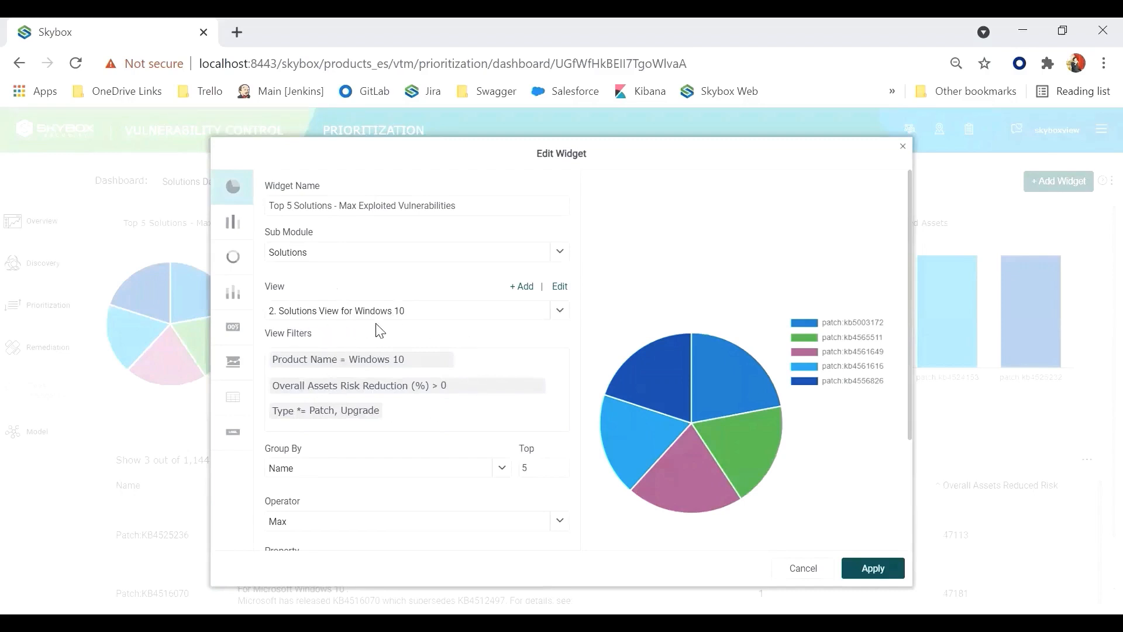
{"action": "mouse_move", "coordinate": [364, 358]}
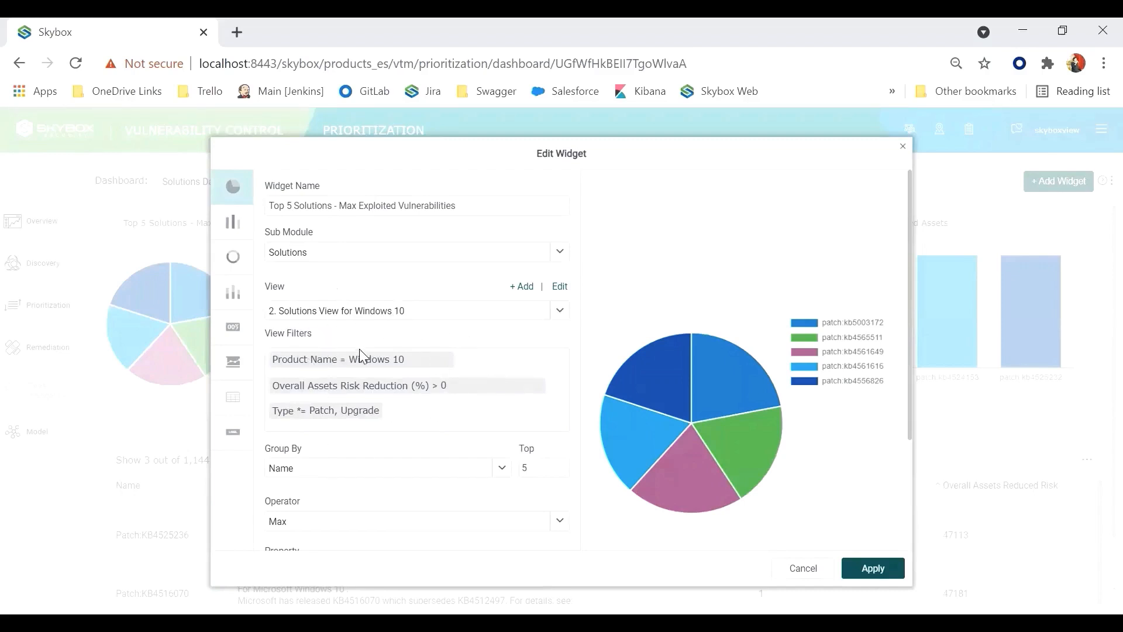
{"action": "scroll", "scroll_direction": "down", "scroll_amount": 3}
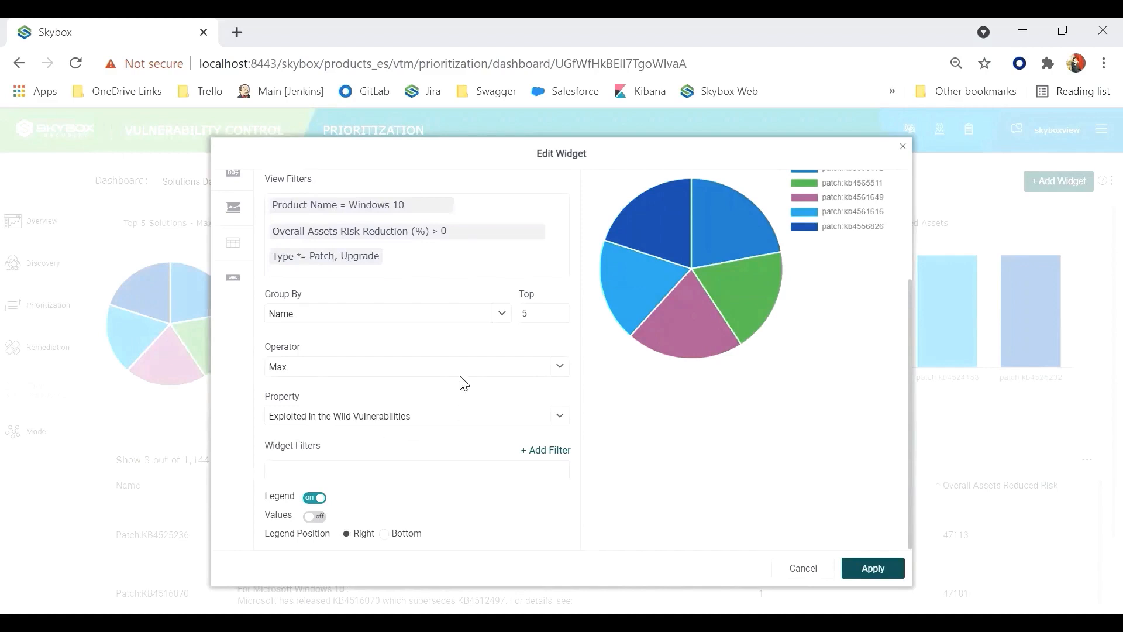
{"action": "mouse_move", "coordinate": [414, 374]}
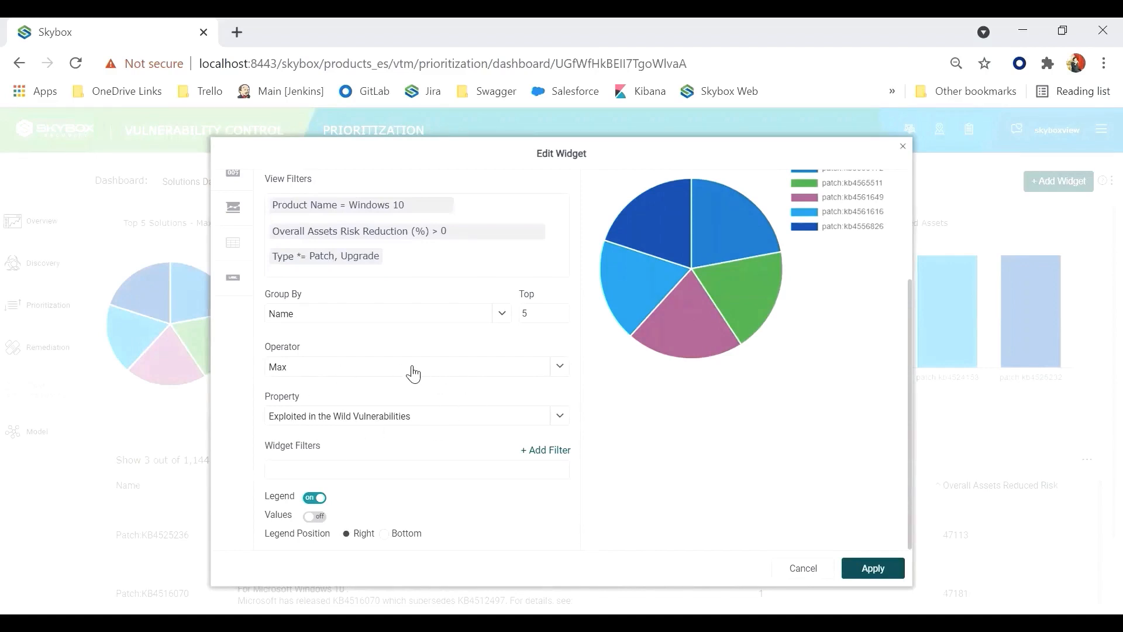
{"action": "mouse_move", "coordinate": [808, 569]}
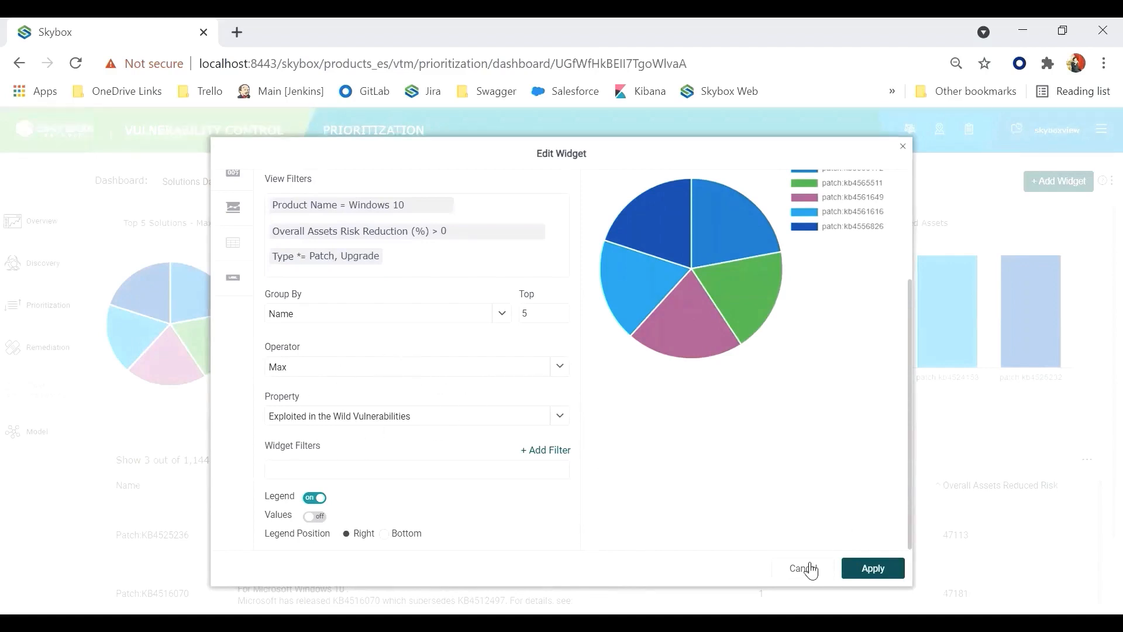
Step: Cancel the Edit Widget dialog unchanged and scroll to the Top 3 risk-reduction solutions table
{"action": "left_click", "coordinate": [803, 569]}
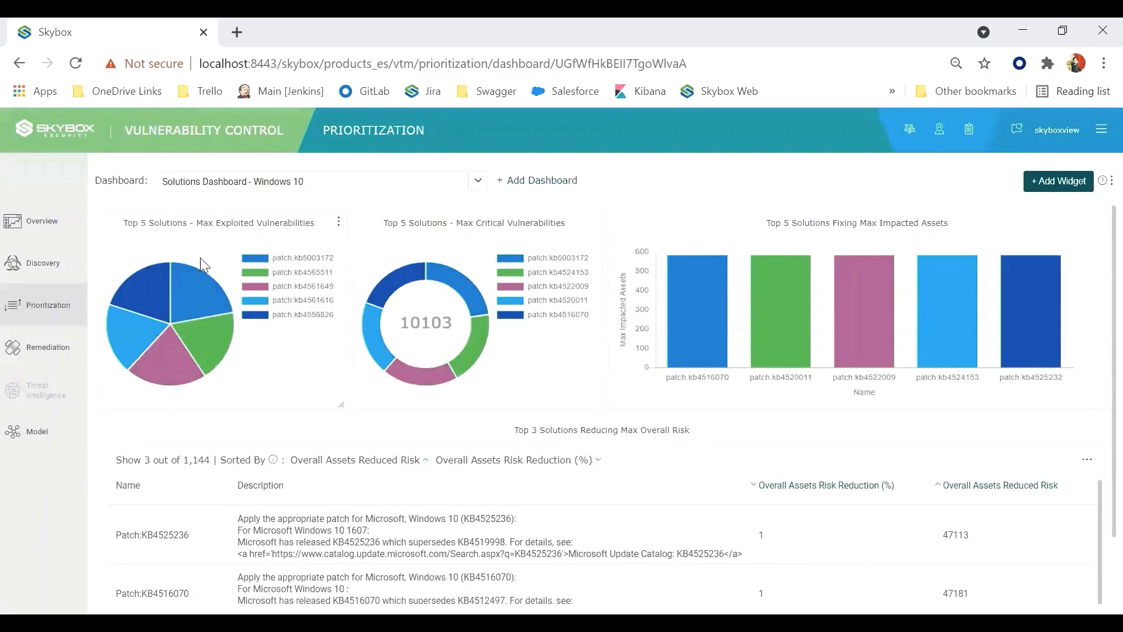
{"action": "mouse_move", "coordinate": [218, 236]}
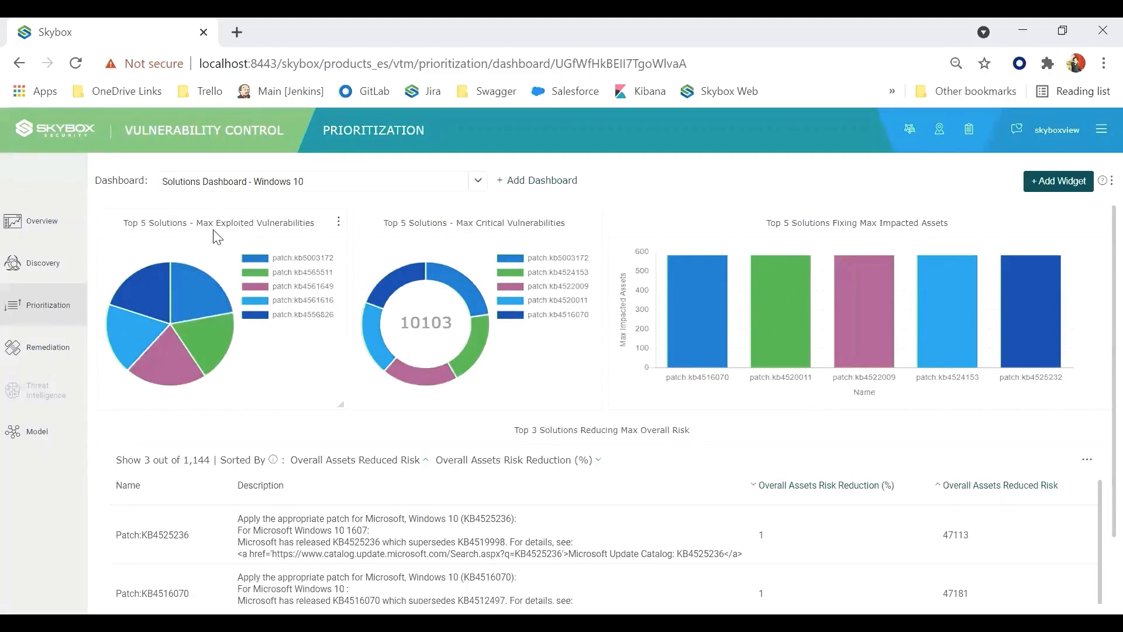
{"action": "mouse_move", "coordinate": [242, 236]}
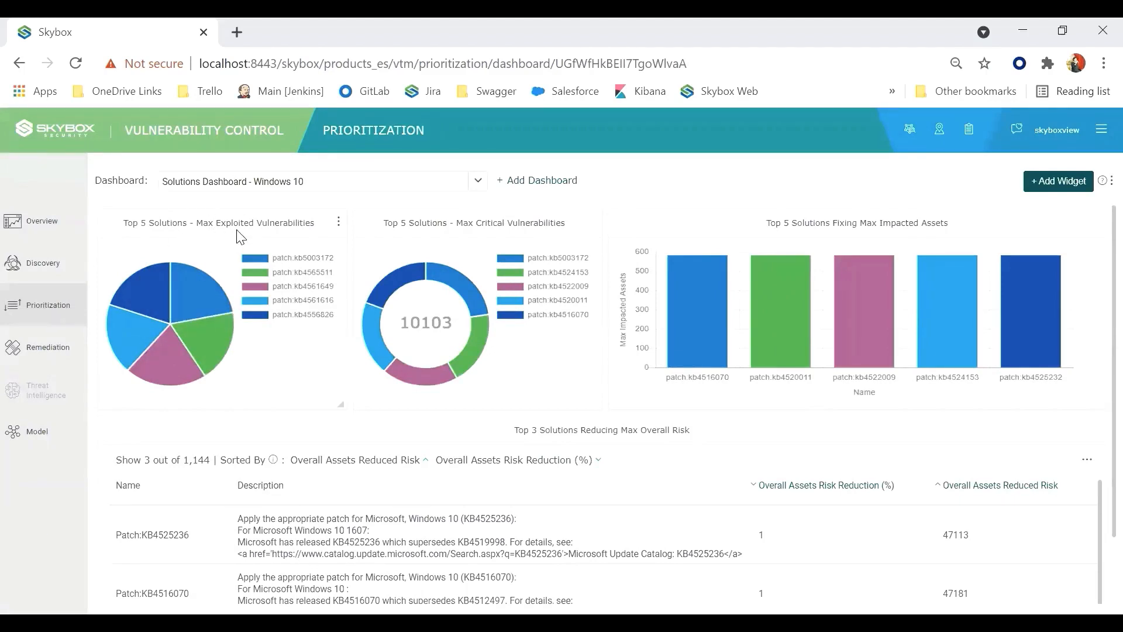
{"action": "mouse_move", "coordinate": [493, 238]}
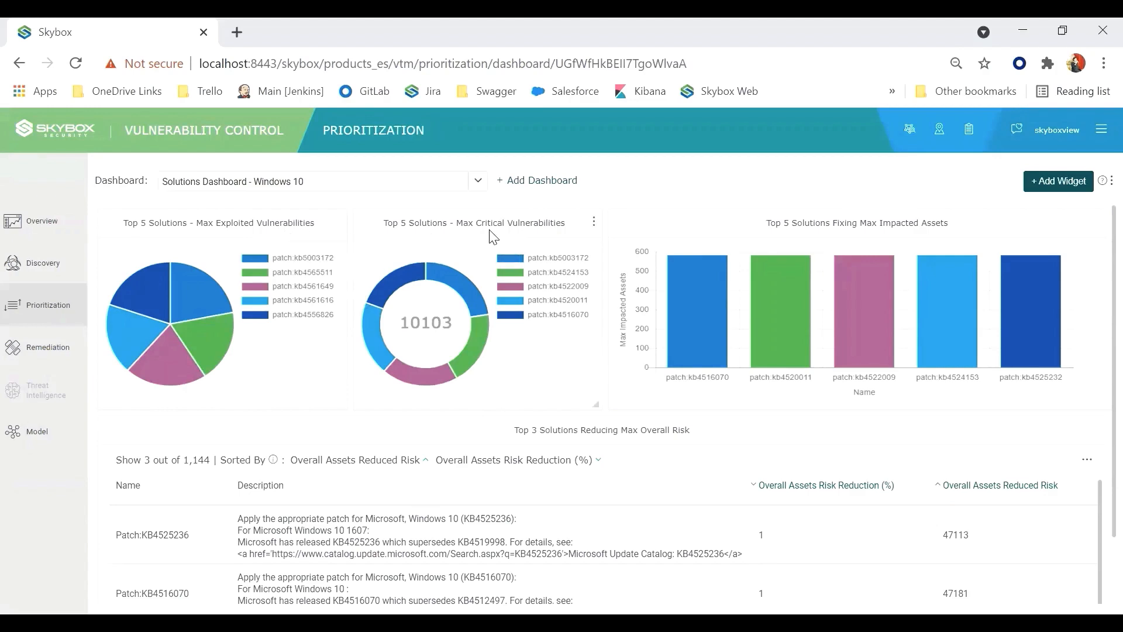
{"action": "mouse_move", "coordinate": [561, 268]}
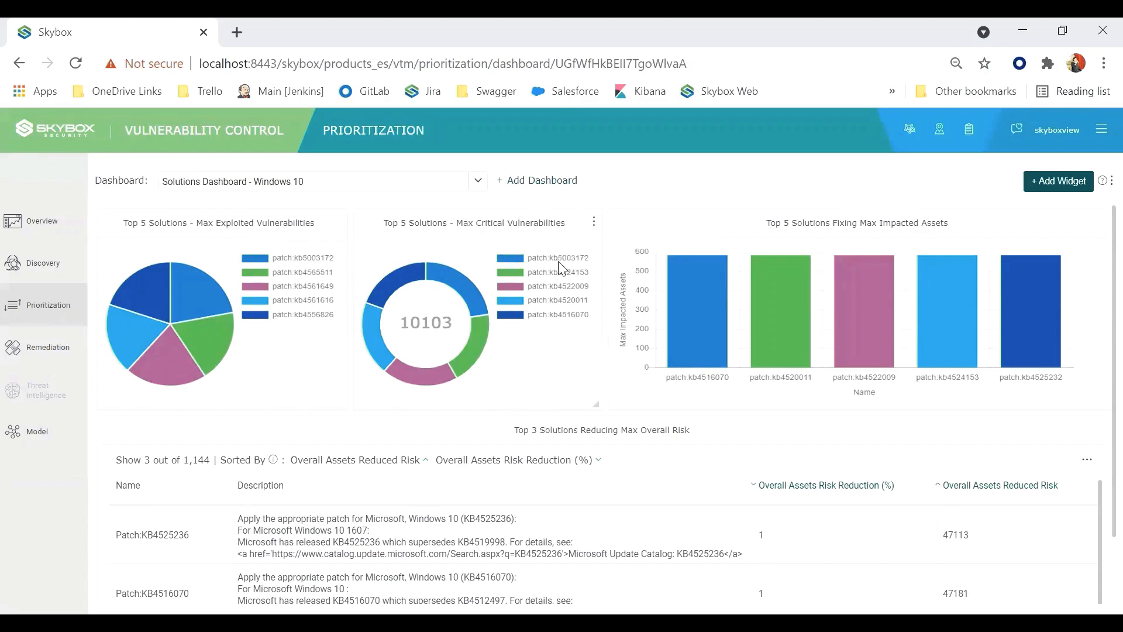
{"action": "mouse_move", "coordinate": [1063, 391]}
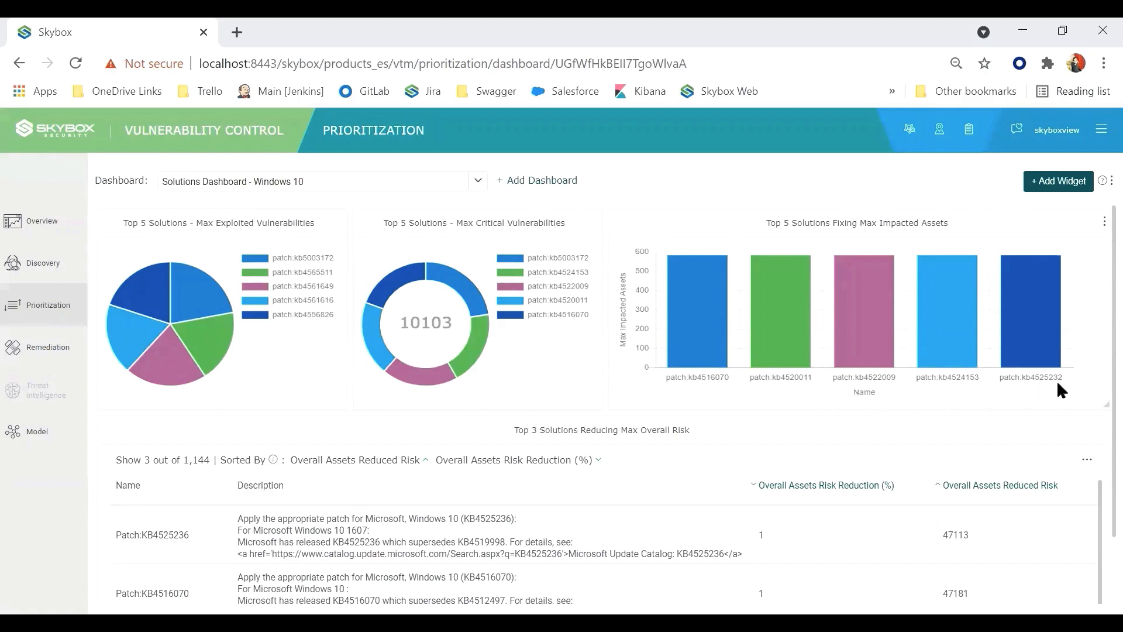
{"action": "mouse_move", "coordinate": [861, 195]}
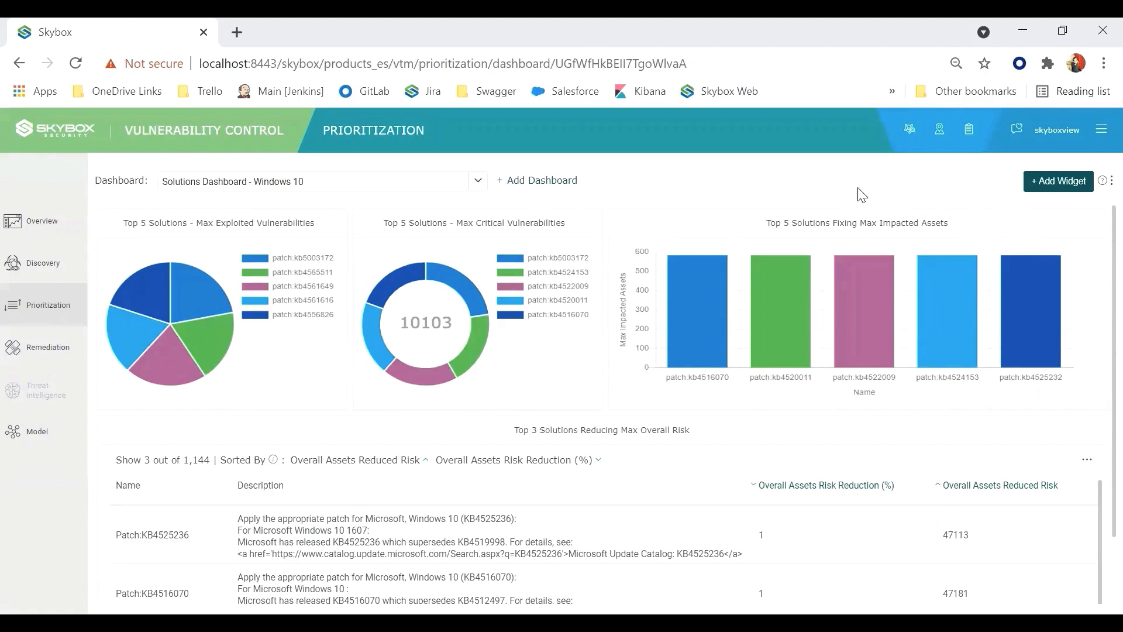
{"action": "scroll", "scroll_direction": "down", "scroll_amount": 3}
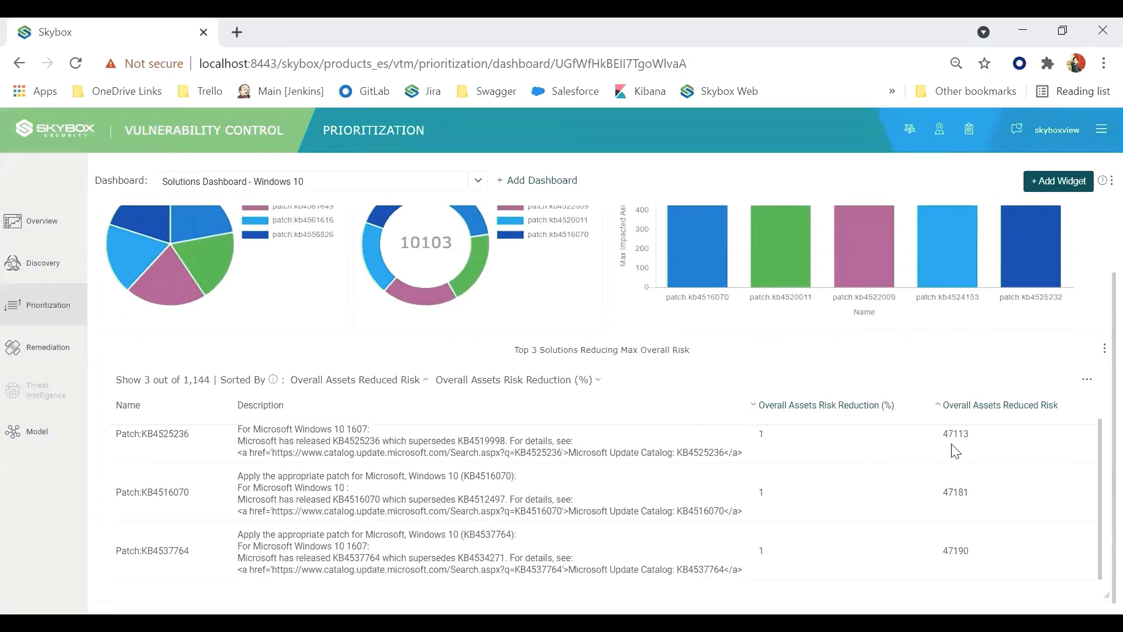
{"action": "mouse_move", "coordinate": [783, 449]}
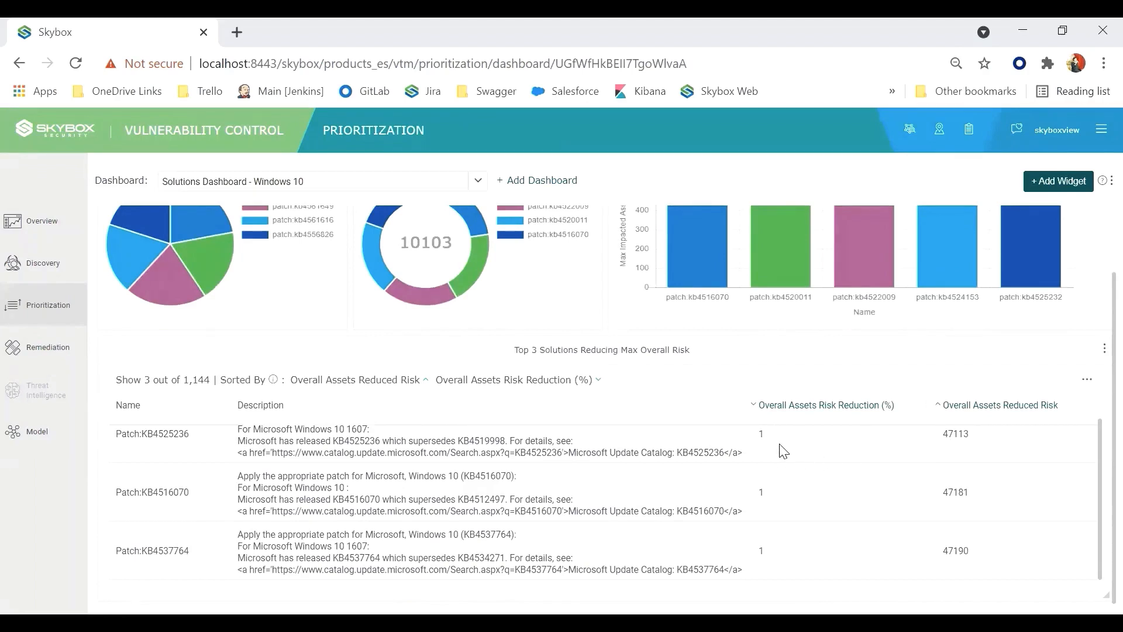
{"action": "mouse_move", "coordinate": [806, 506]}
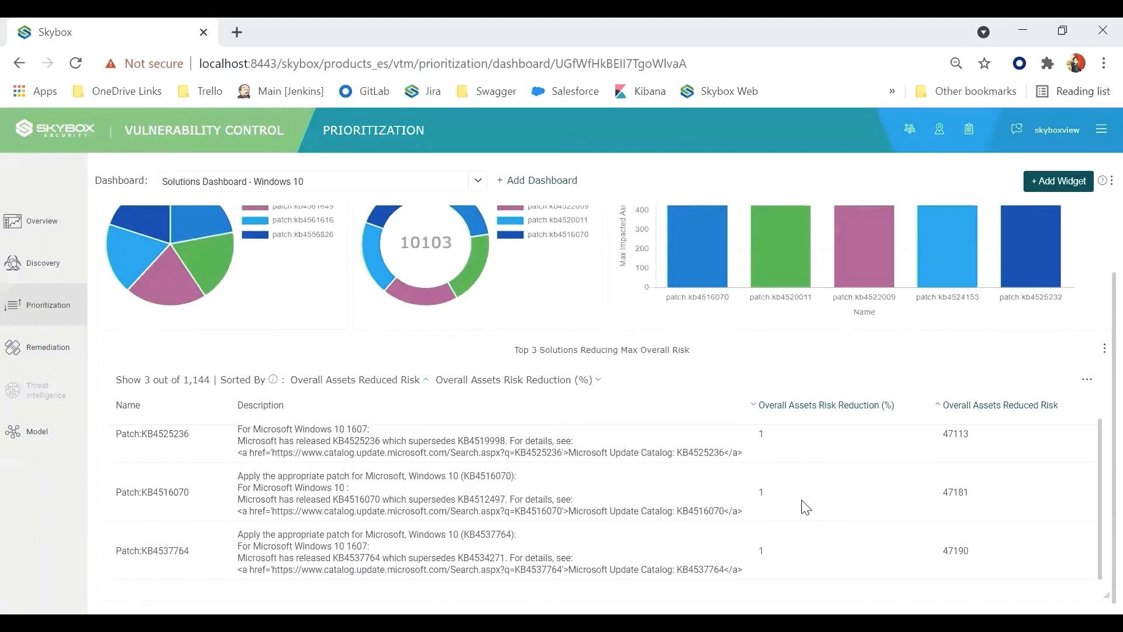